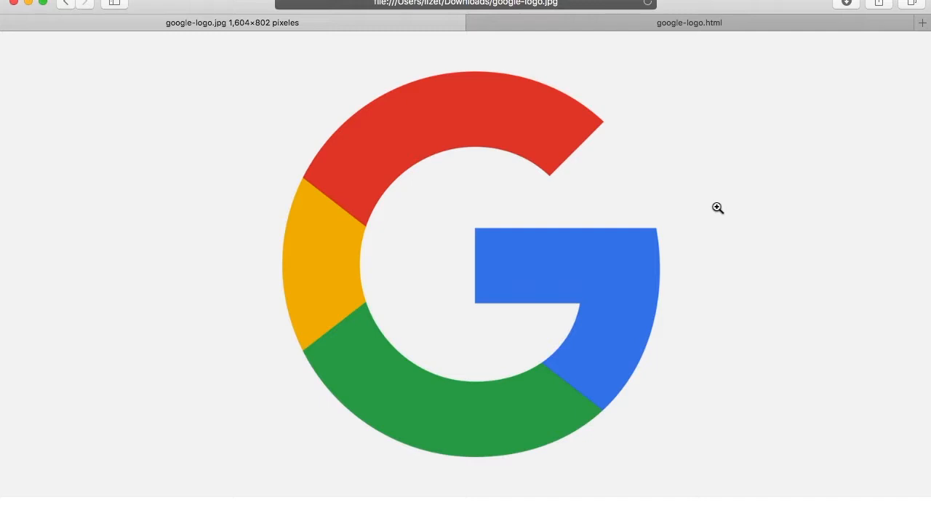
# Give the canvas width and height 500 and add a text/javascript script block below it
pyautogui.press('cmd+tab')
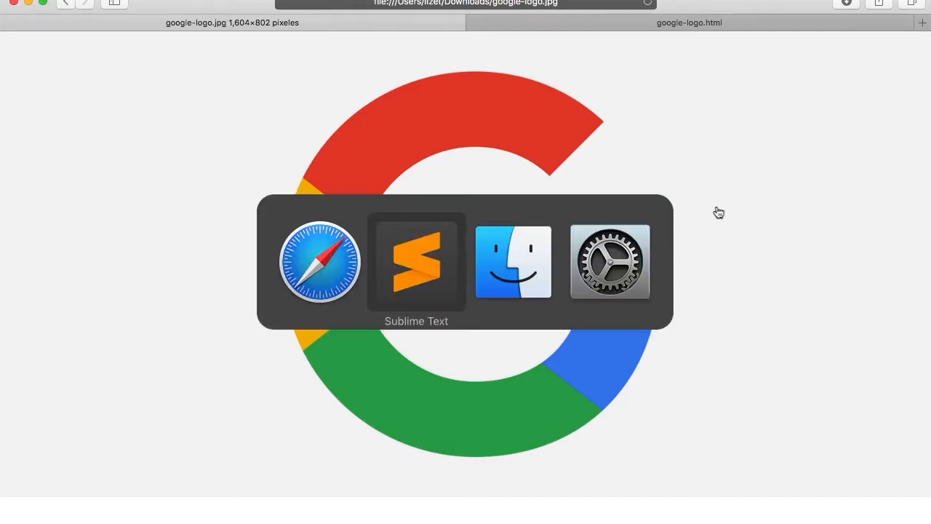
pyautogui.click(416, 262)
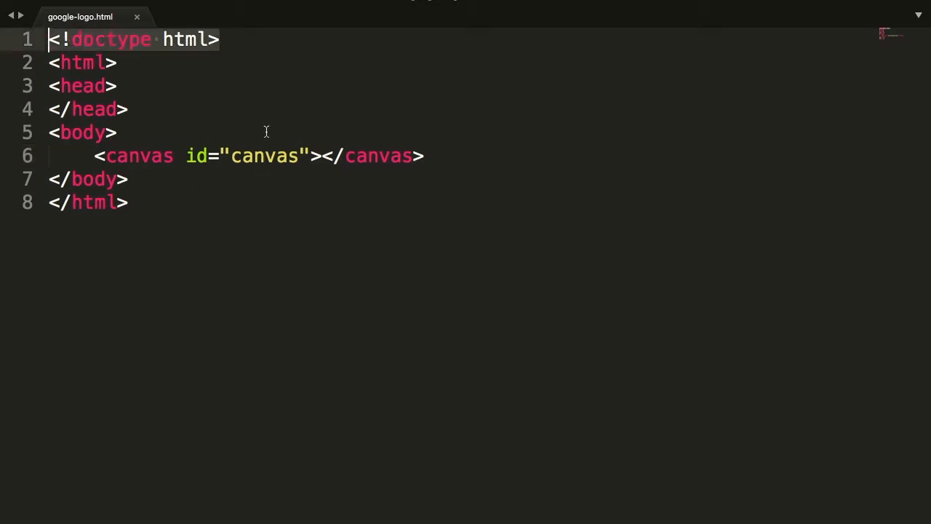
pyautogui.click(116, 85)
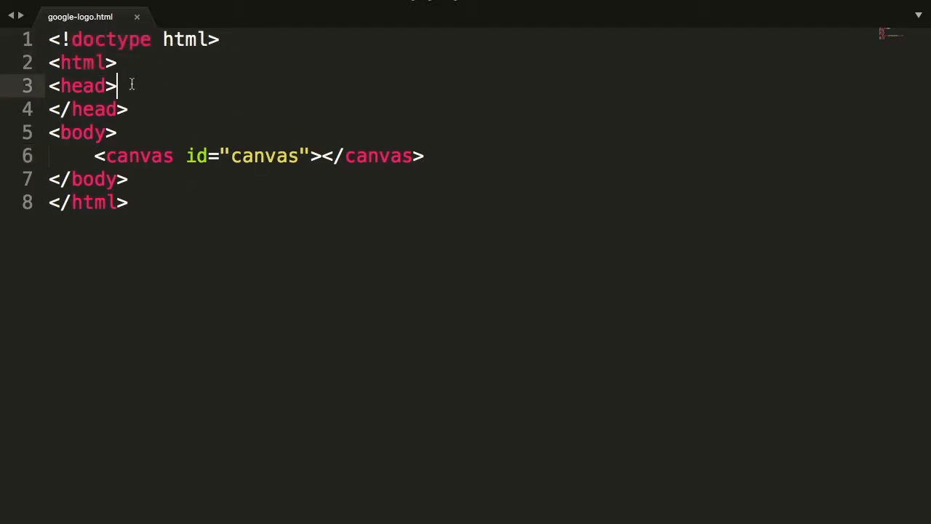
pyautogui.doubleClick(139, 156)
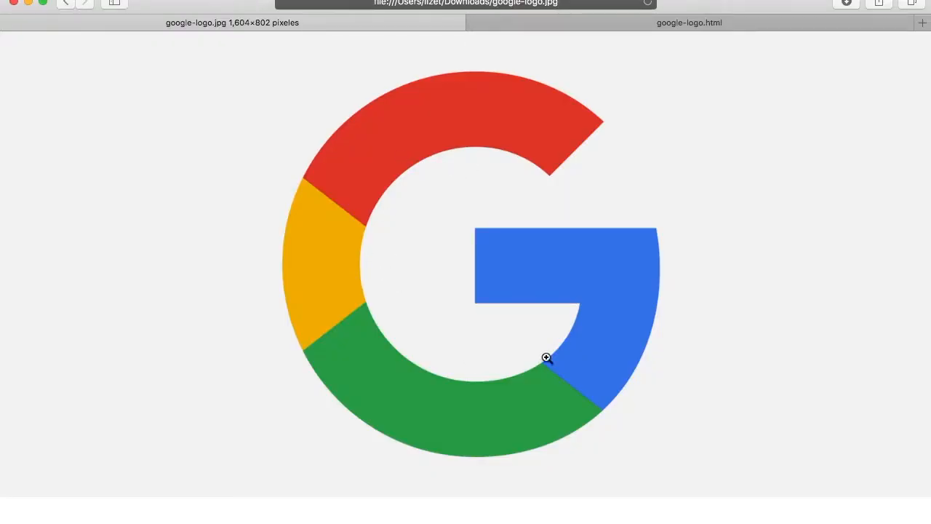
pyautogui.moveTo(305, 230)
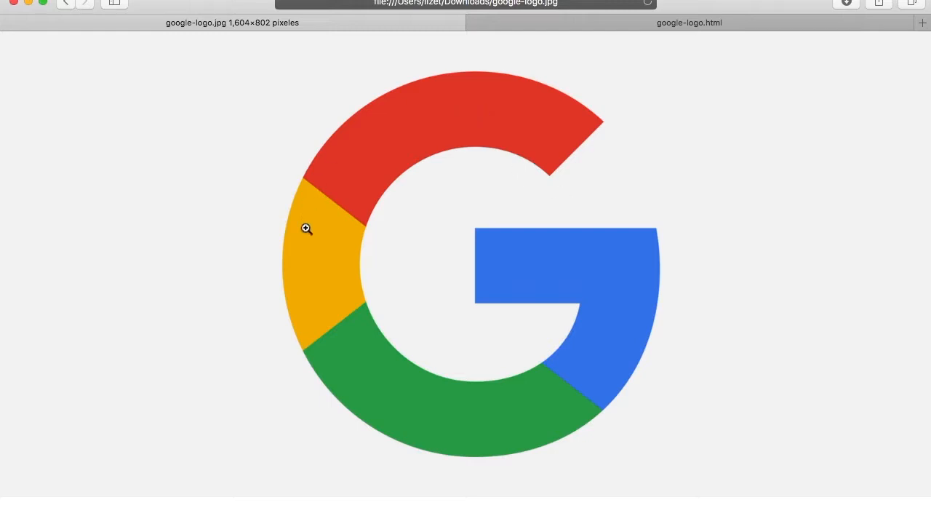
pyautogui.moveTo(599, 181)
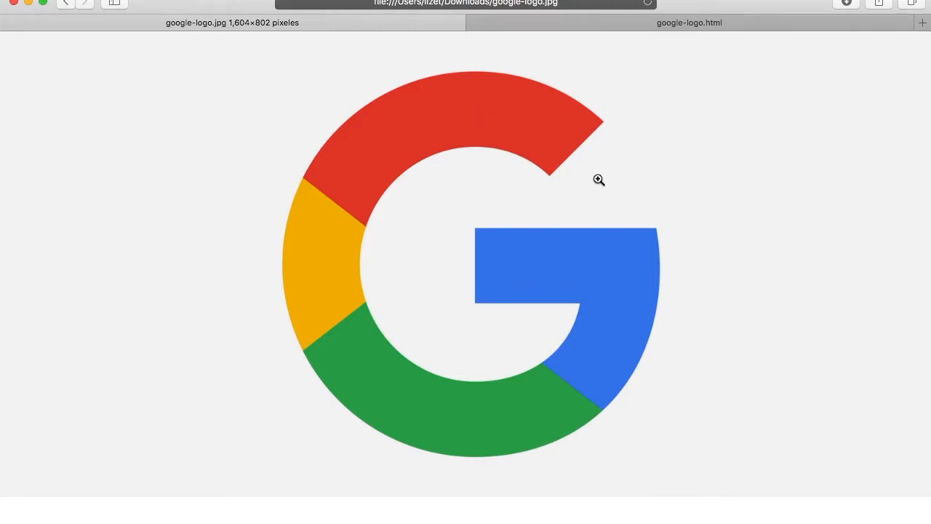
pyautogui.click(689, 24)
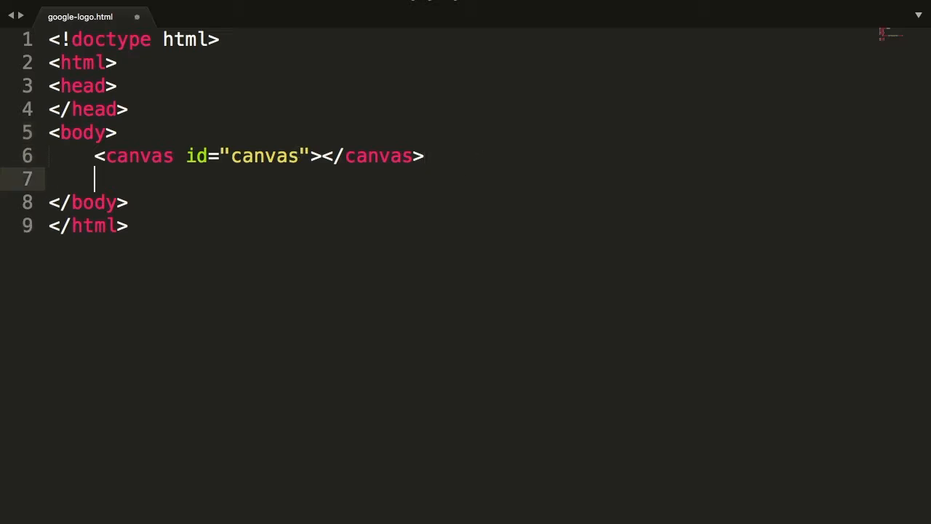
pyautogui.write('<script type="text/javascript"></script>')
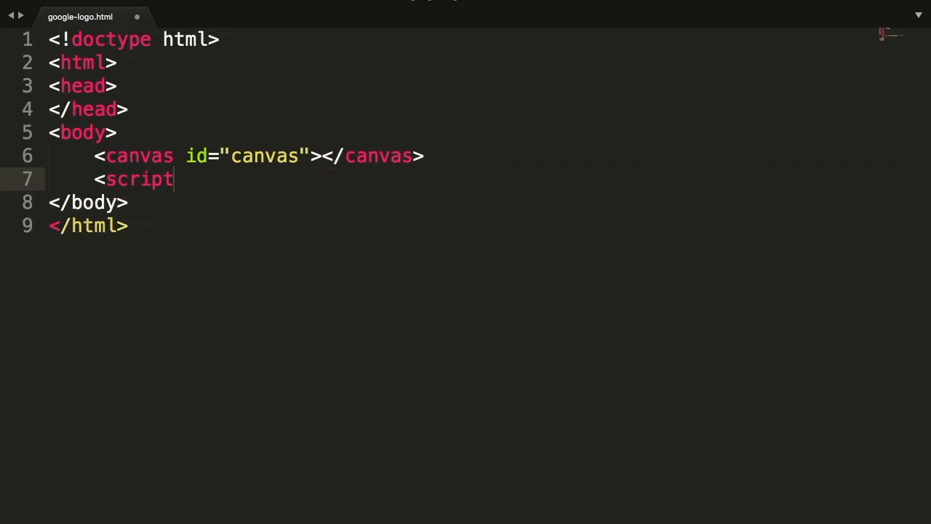
pyautogui.write('>')
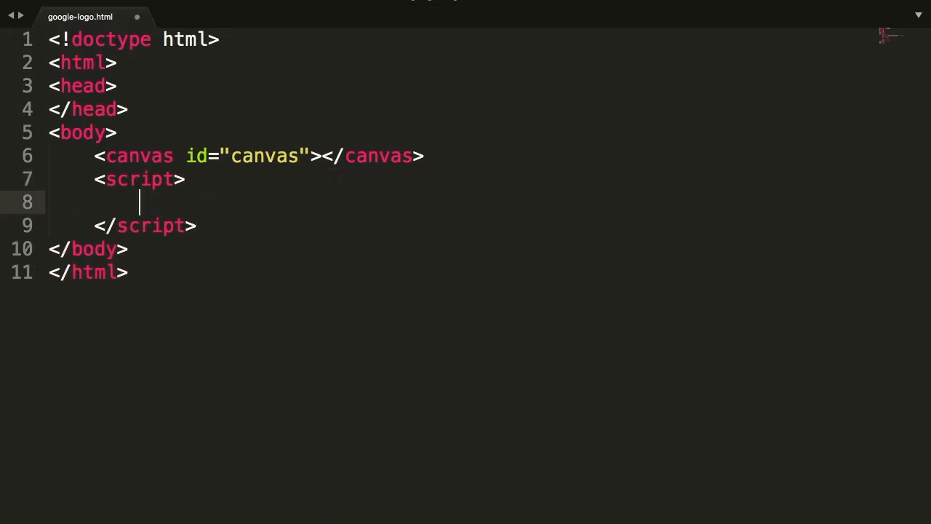
# Declare INNER_RADIUS = 50 and OUTER_RADIUS = 80 in the script
pyautogui.write('var')
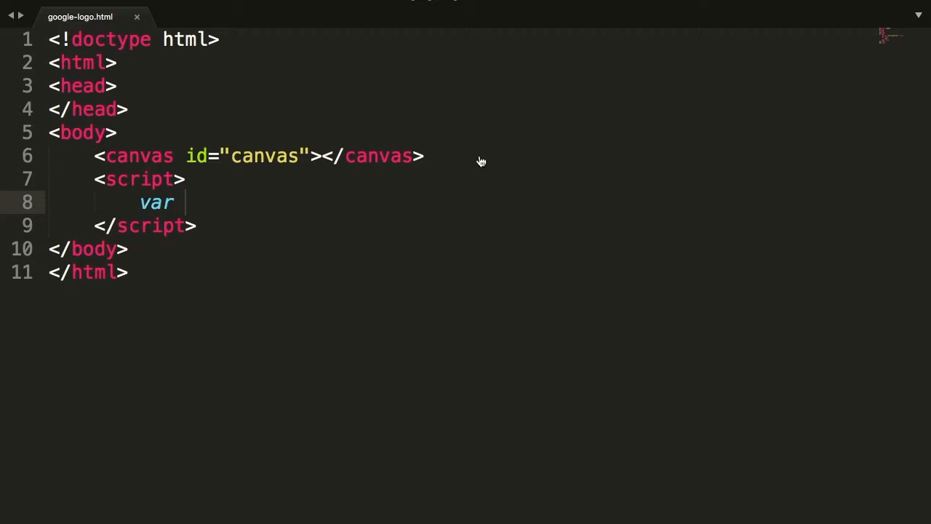
pyautogui.write('INN')
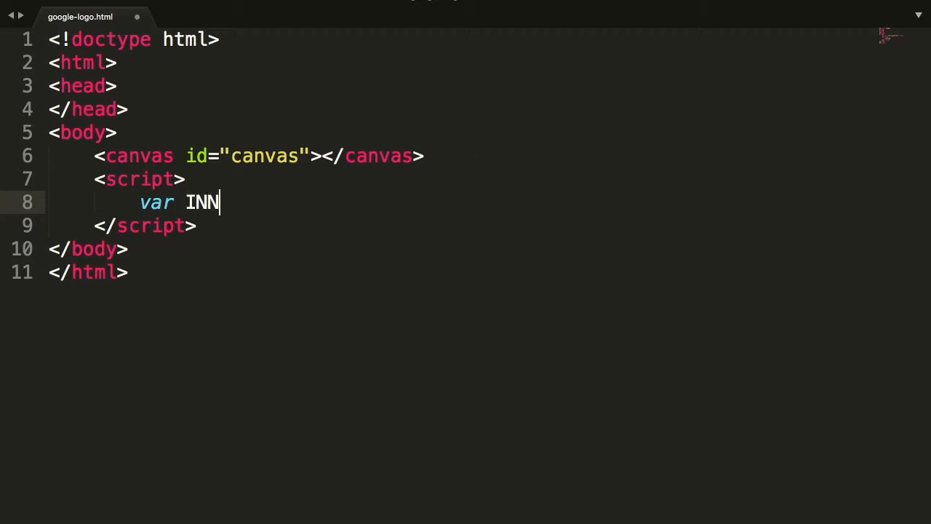
pyautogui.write('ER_RADI')
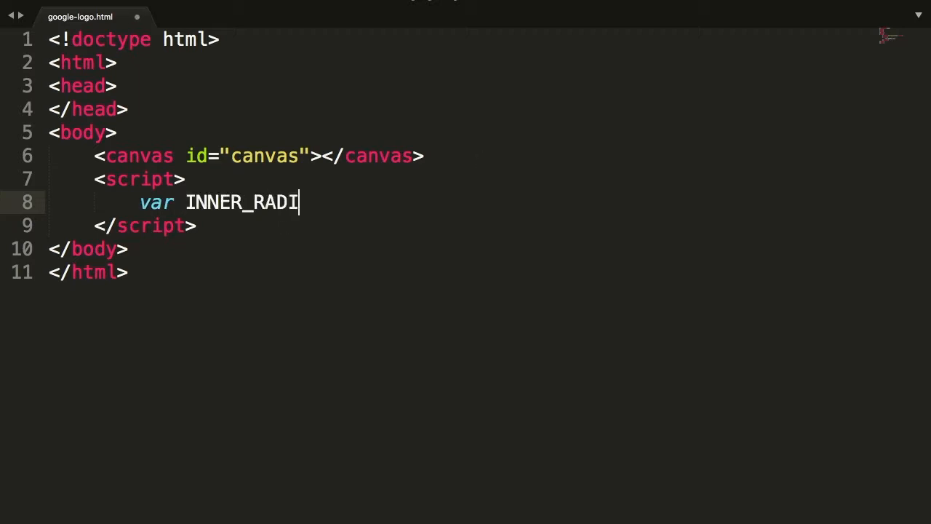
pyautogui.write('US =')
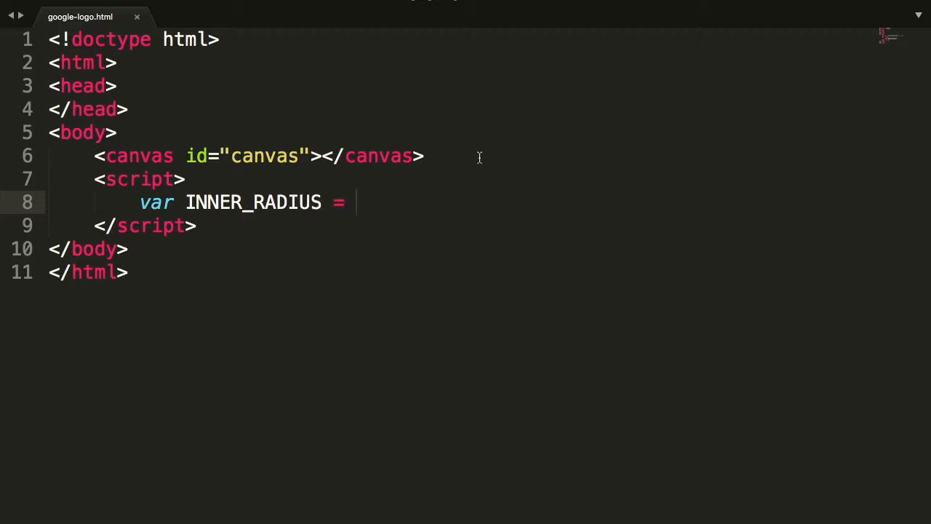
pyautogui.write('50;')
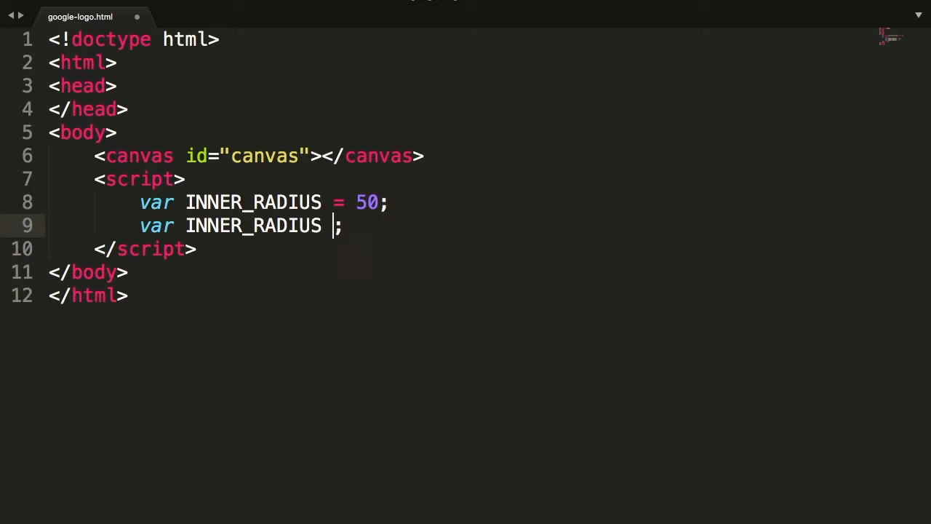
pyautogui.write('= 50')
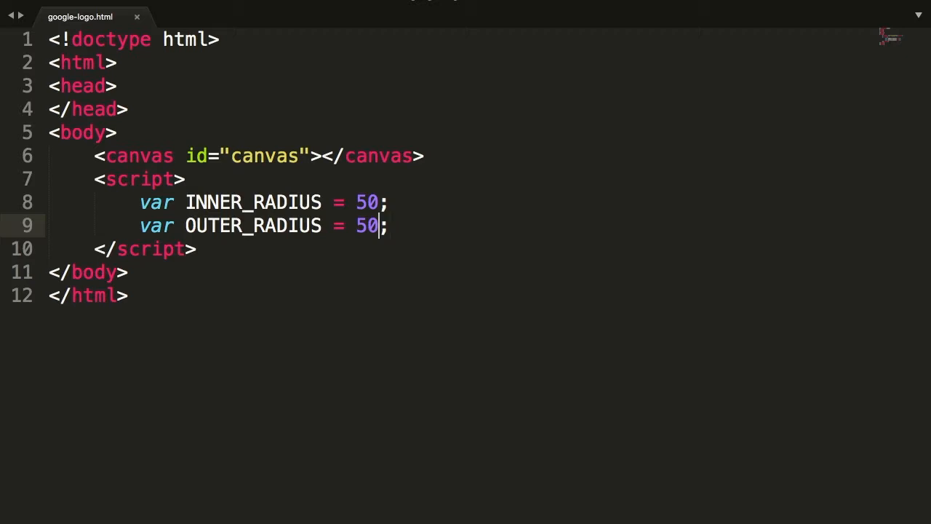
pyautogui.write('80')
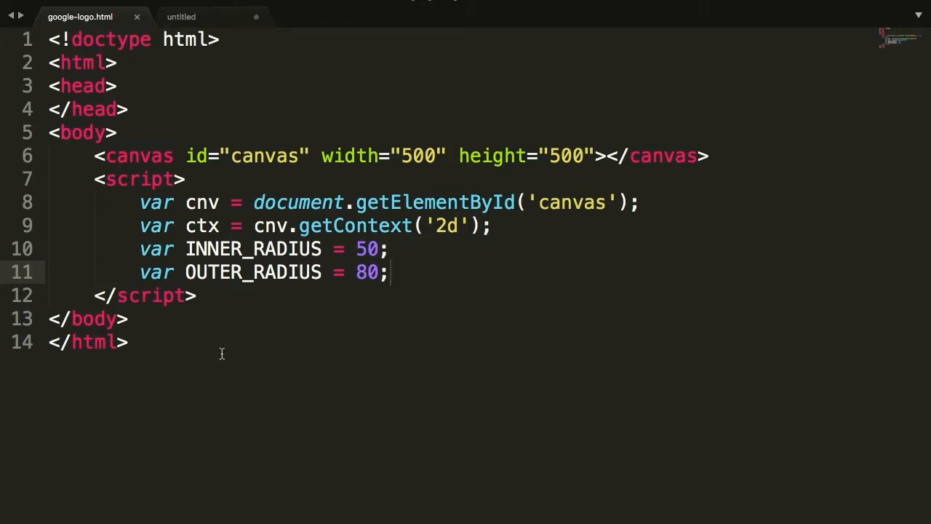
# Begin a path and start ctx.arc at centre 100, 100 with OUTER_RADIUS
pyautogui.press('enter')
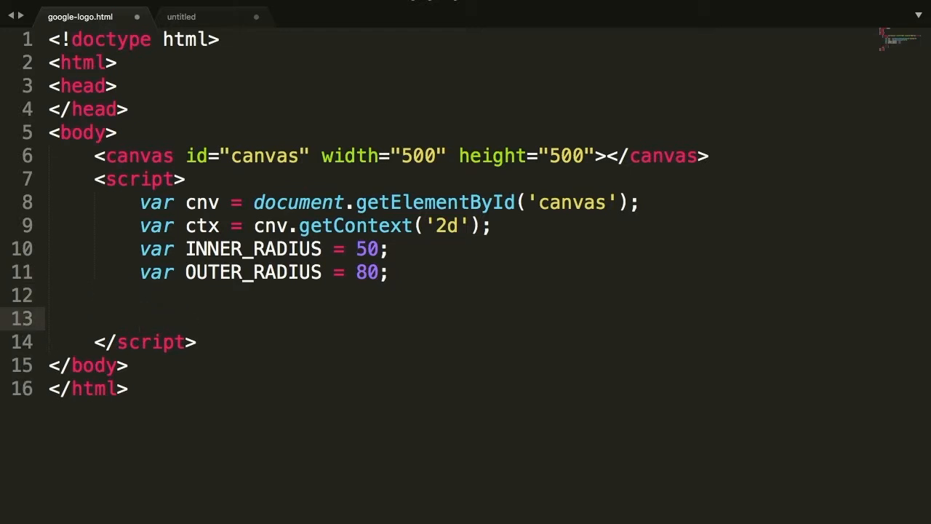
pyautogui.write('ctx.')
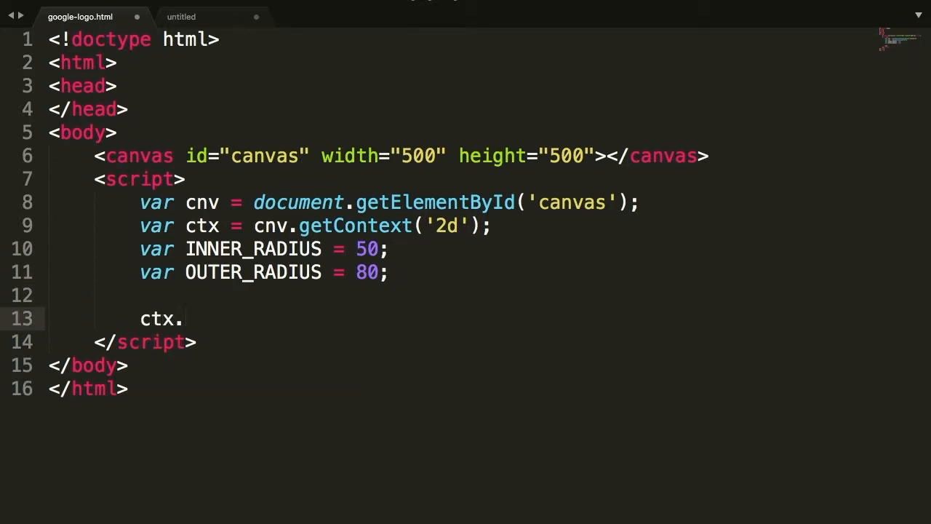
pyautogui.write('begin')
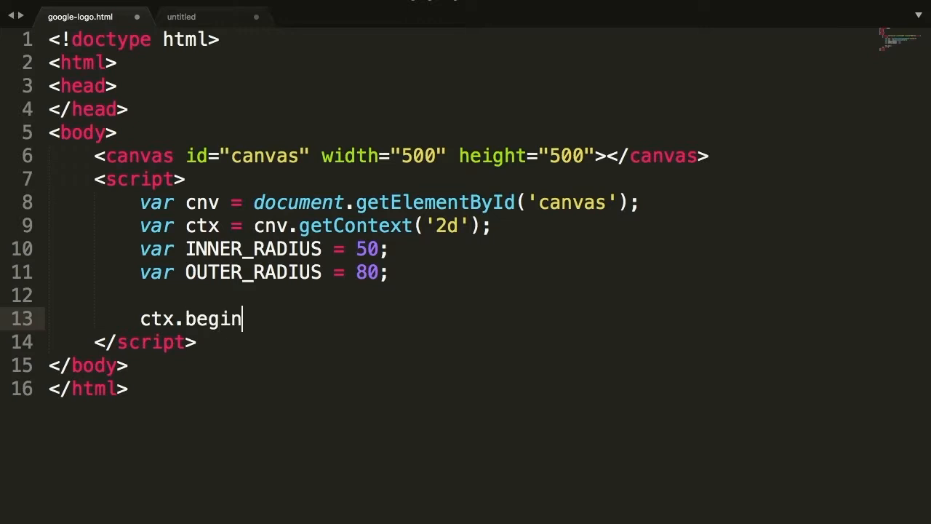
pyautogui.write('Path();')
pyautogui.write('c')
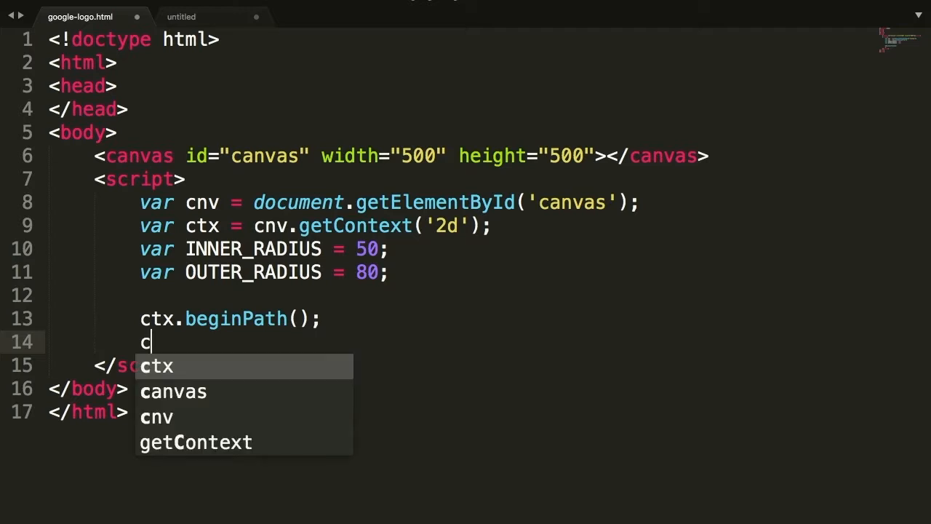
pyautogui.write('tx.arc(0,')
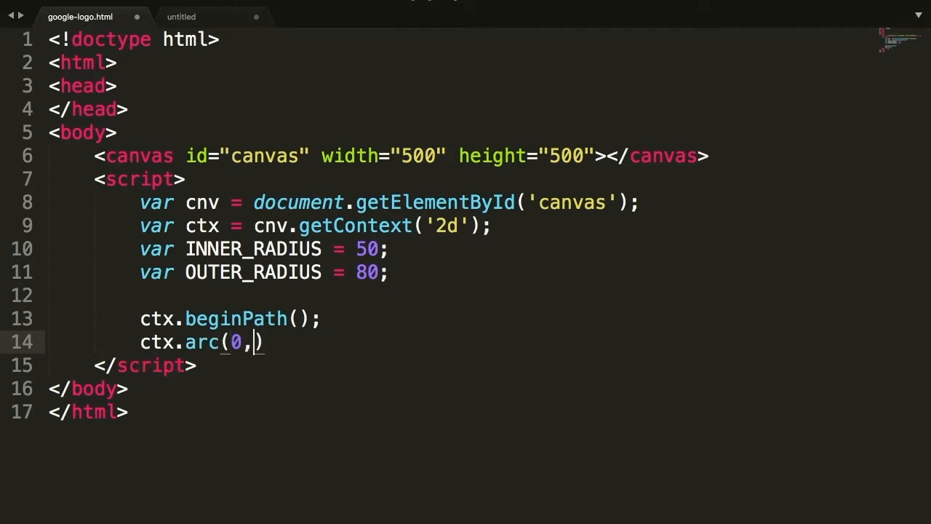
pyautogui.press('Backspace')
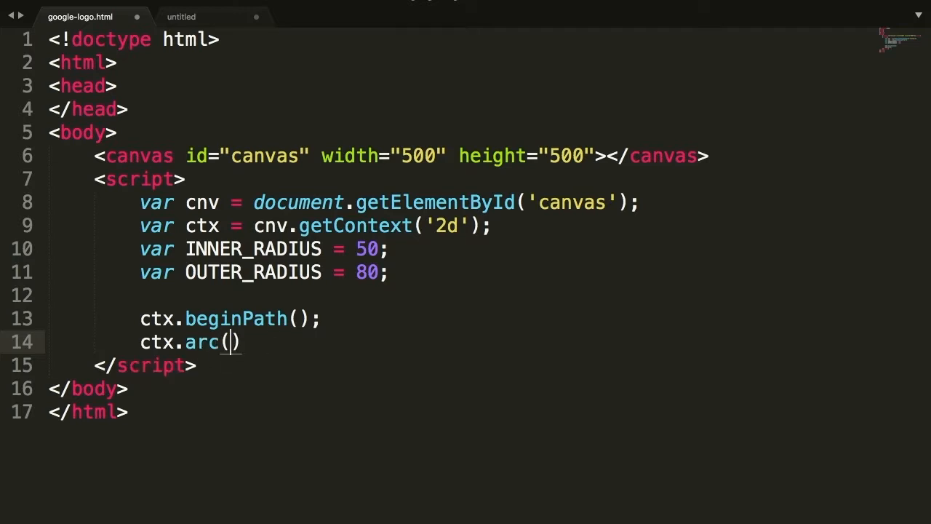
pyautogui.write('100,')
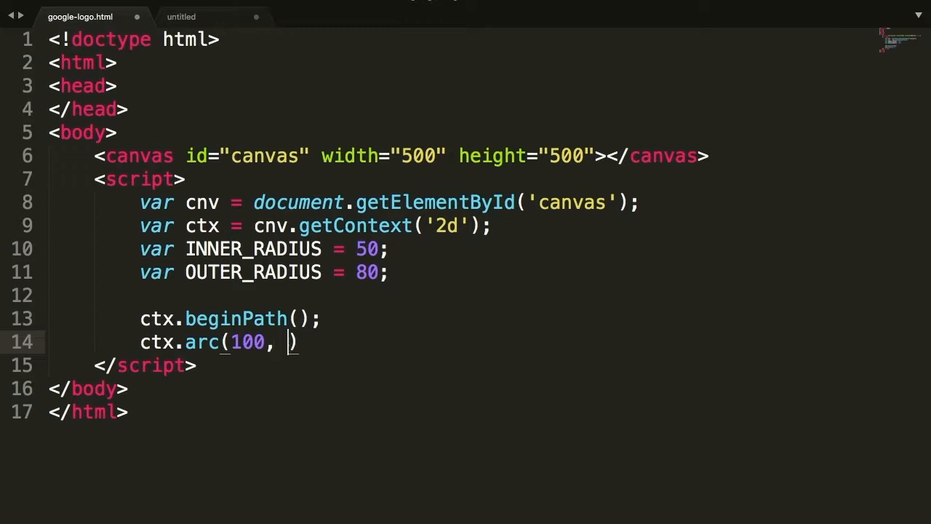
pyautogui.write('100')
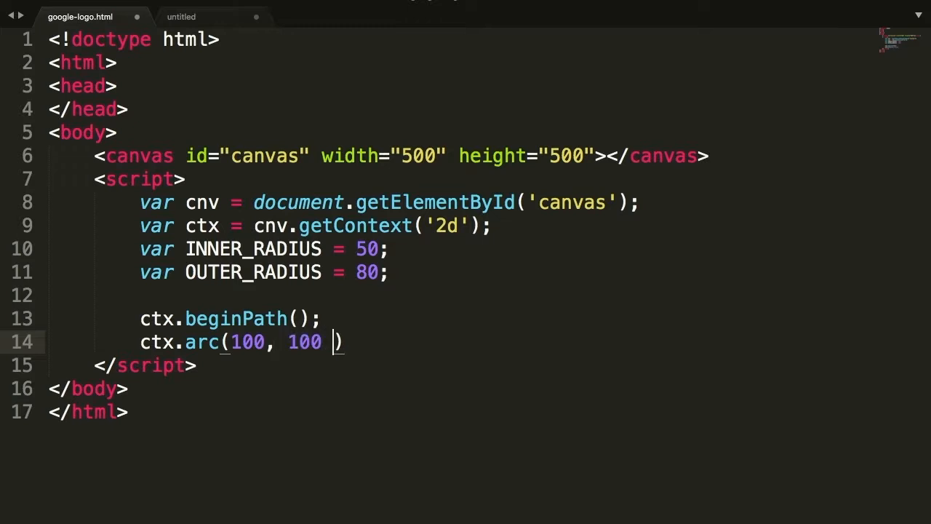
pyautogui.write(',')
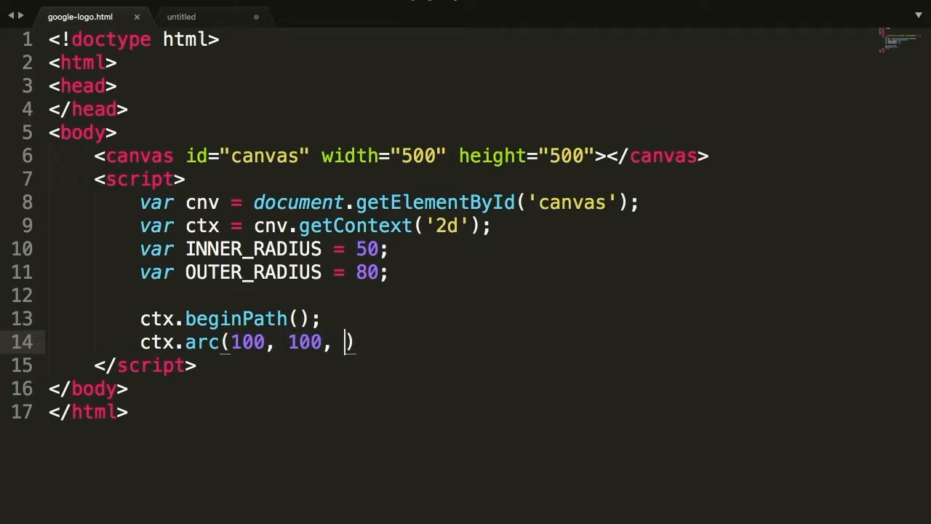
pyautogui.write('OUTER_RADIUS,')
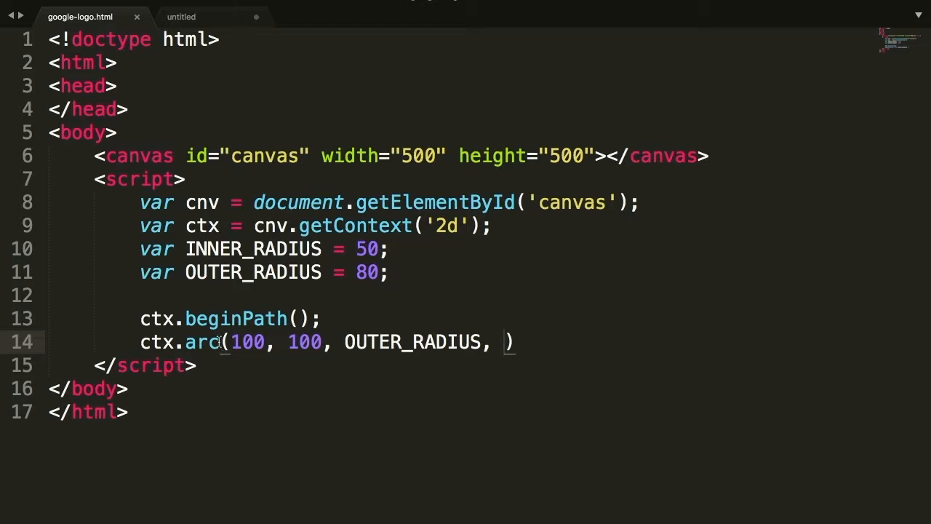
# Give the arc angles Math.PI*2*0.125 to Math.PI*2*0.40, direction 0, and stroke it
pyautogui.write('MAth')
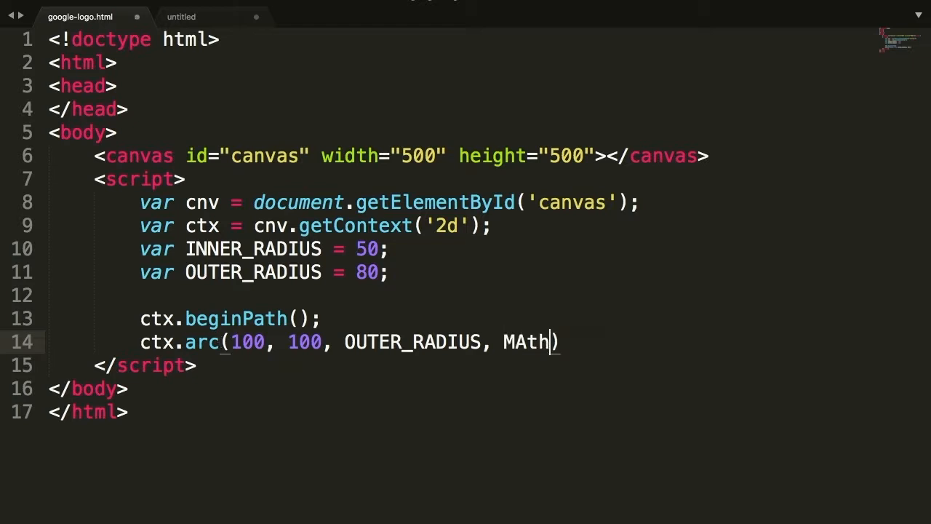
pyautogui.press('Backspace')
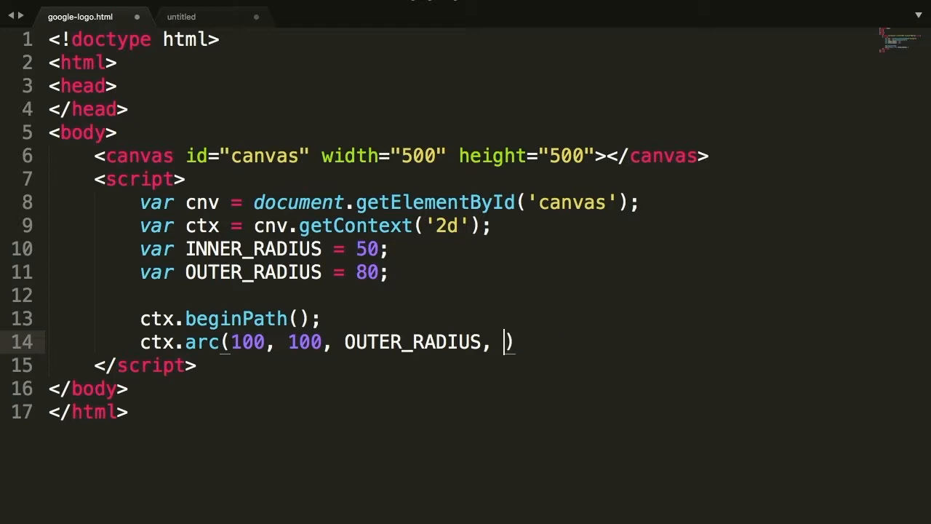
pyautogui.write('Math.')
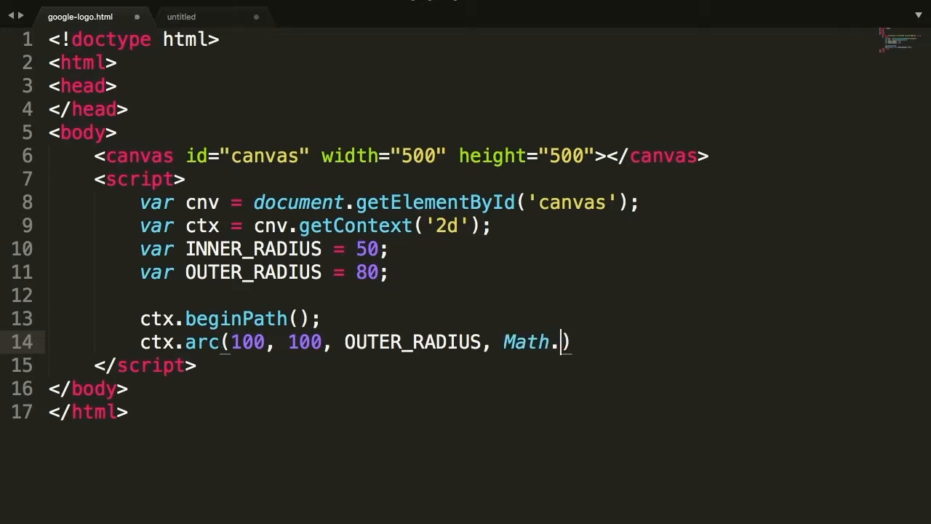
pyautogui.write('PI *')
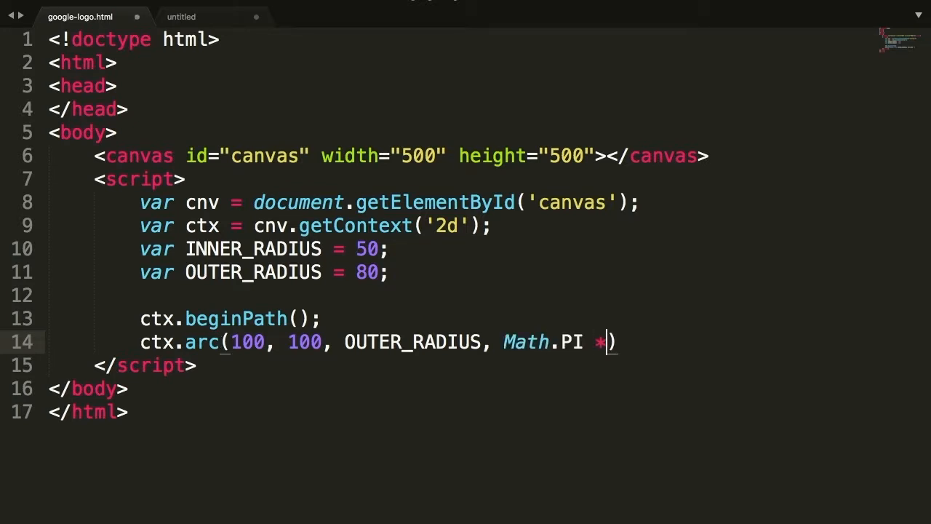
pyautogui.write('2')
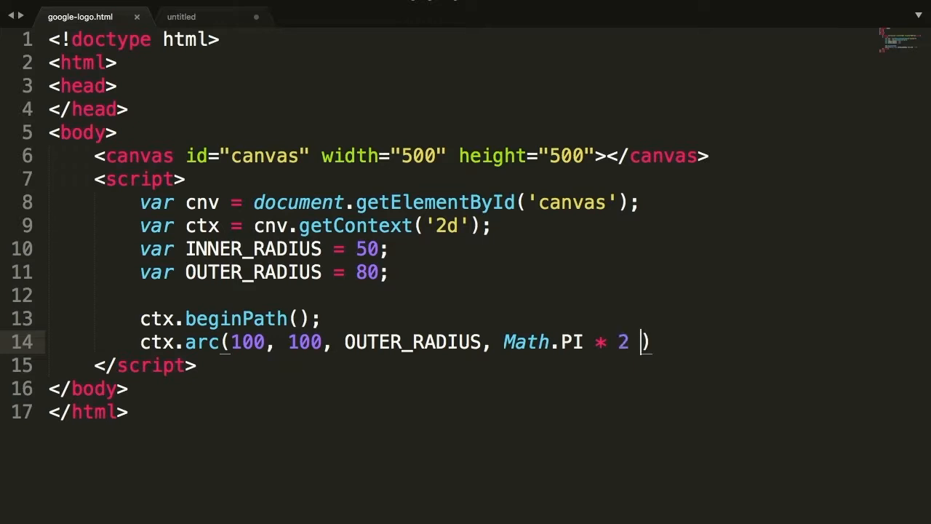
pyautogui.write('*')
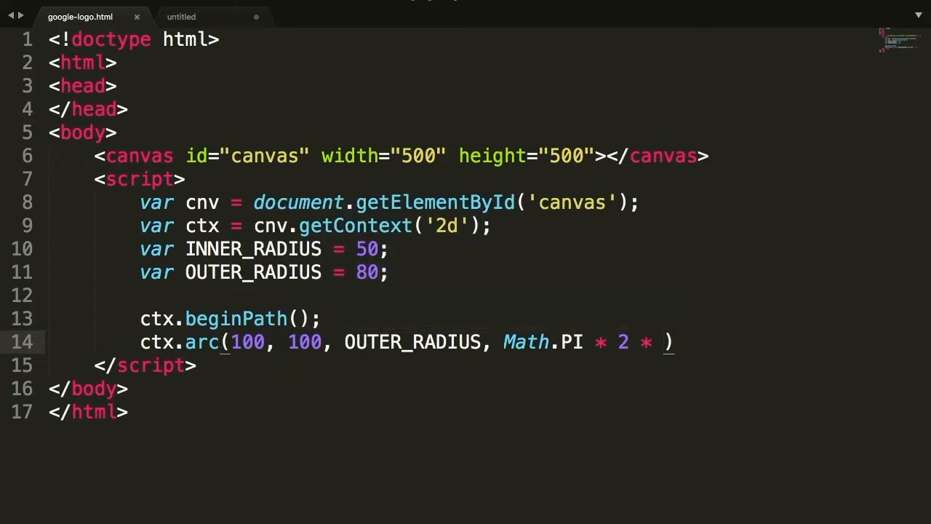
pyautogui.write('0.12')
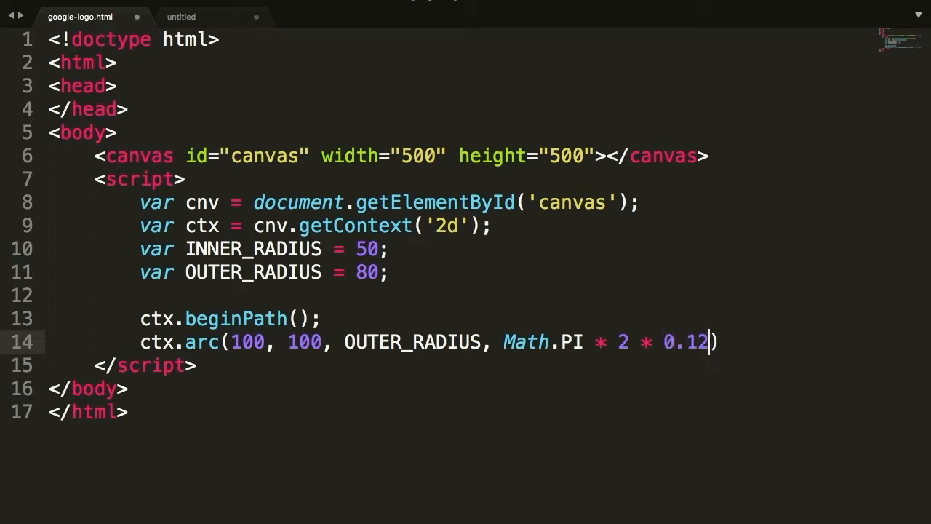
pyautogui.write('5,')
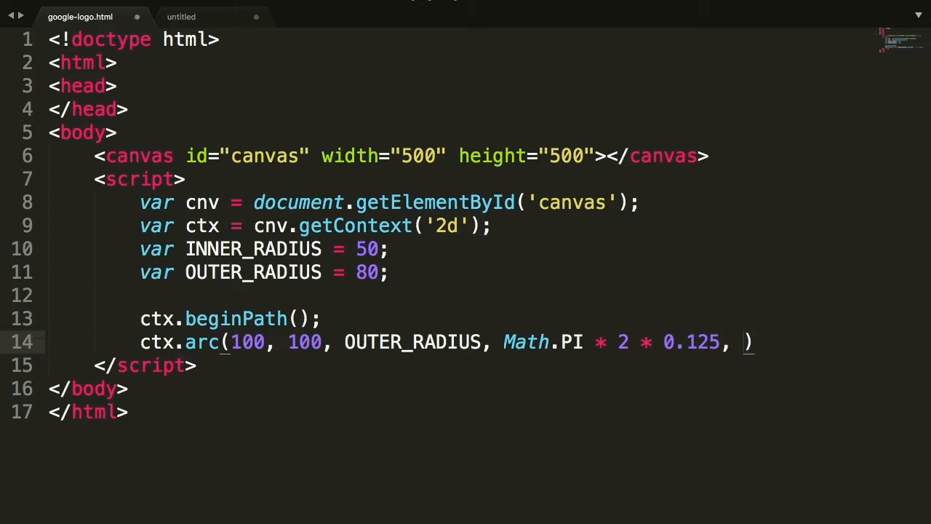
pyautogui.moveTo(504, 347)
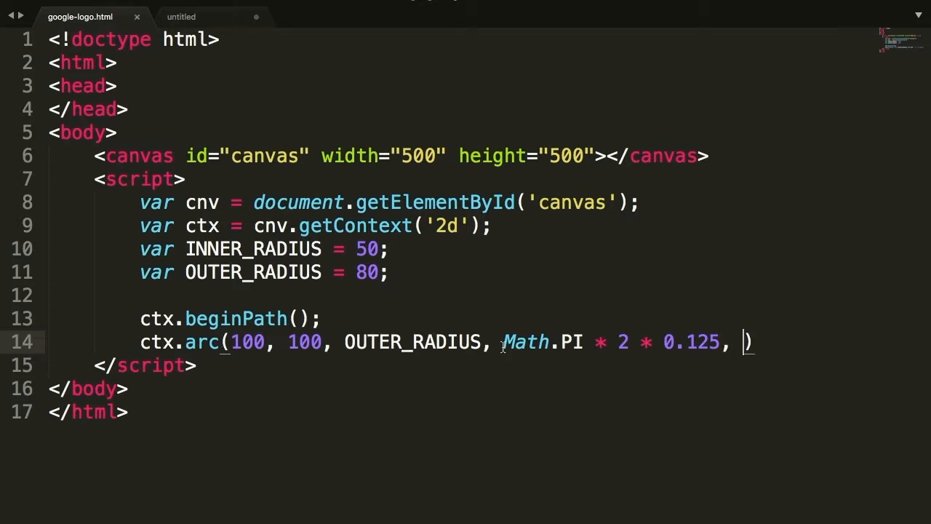
pyautogui.write('Math.PI * 2 * 0.125')
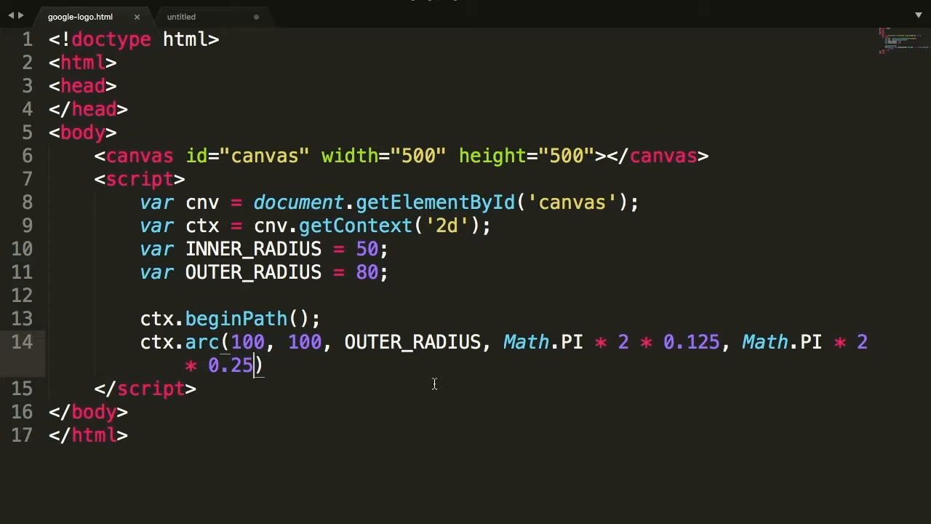
pyautogui.moveTo(371, 239)
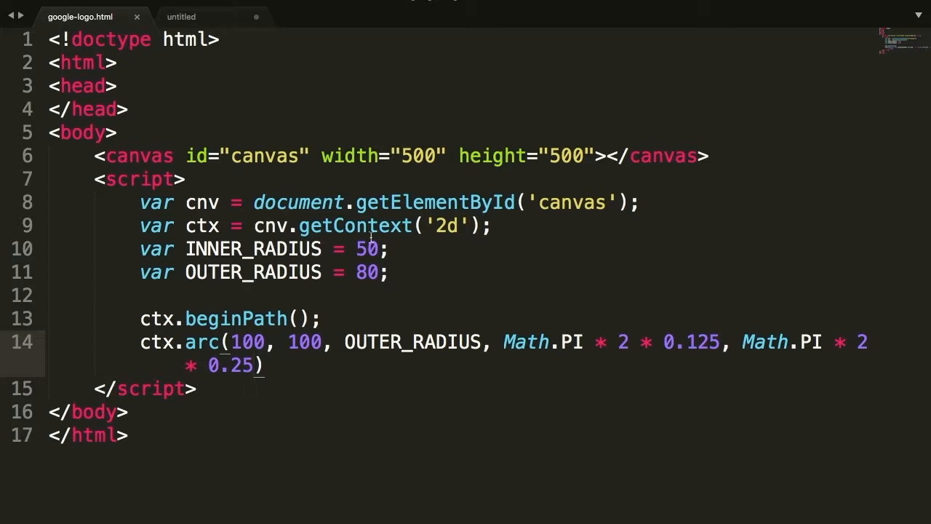
pyautogui.write(', 0')
pyautogui.write('c')
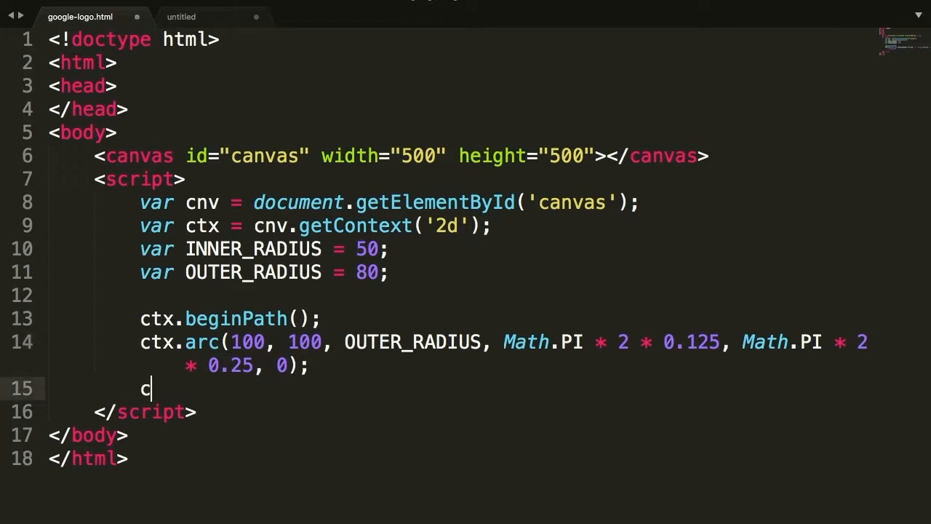
pyautogui.write('tx.strkoe')
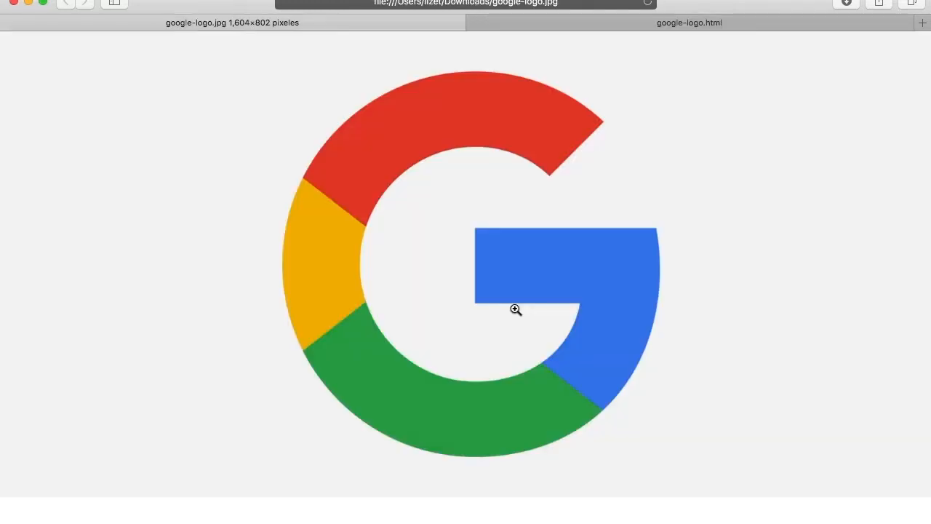
pyautogui.click(688, 23)
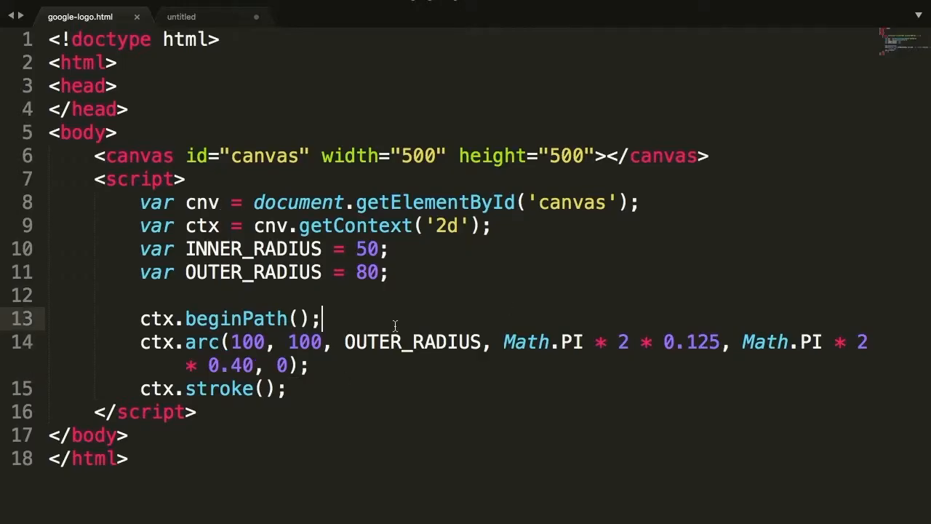
# Set ctx.strokeStyle = 'green' before the arc, correcting the misnamed strokeColor property
pyautogui.press('enter')
pyautogui.write('ctx.')
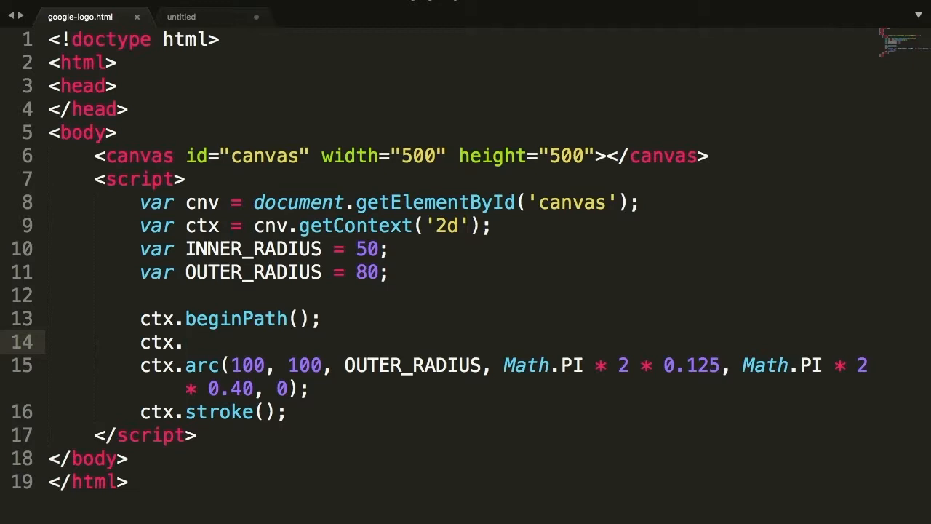
pyautogui.write('strokeCol')
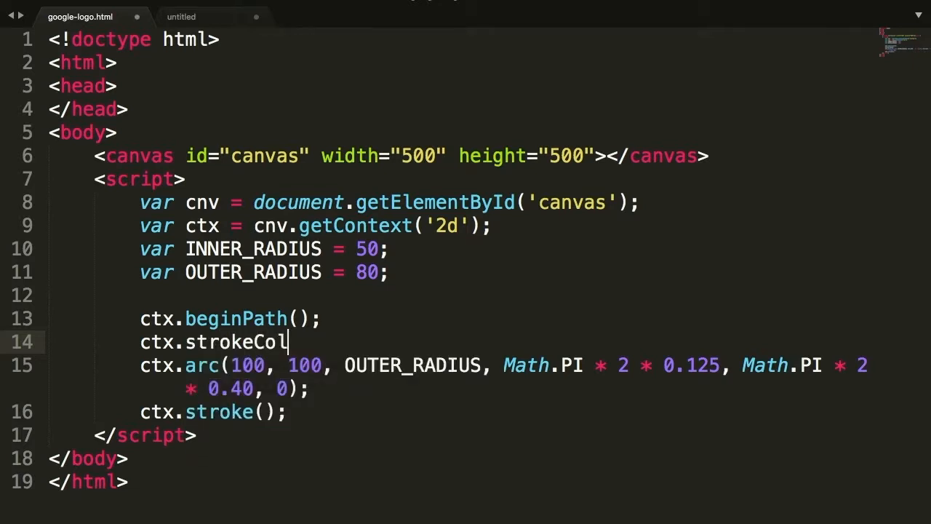
pyautogui.write("or = ''")
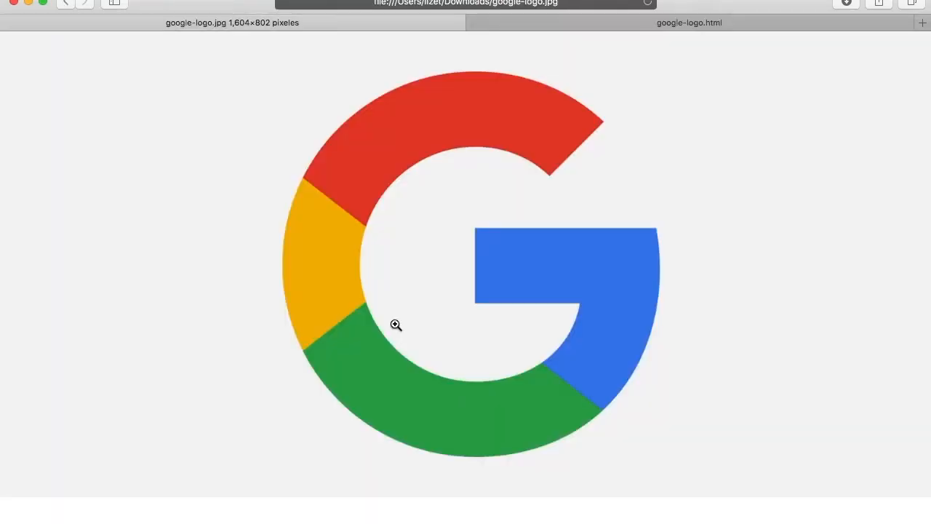
pyautogui.click(687, 22)
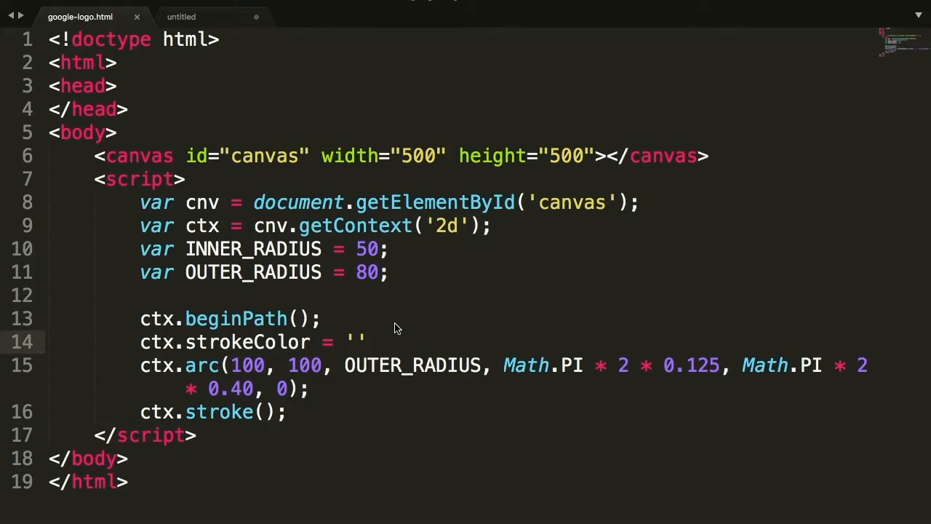
pyautogui.write('green')
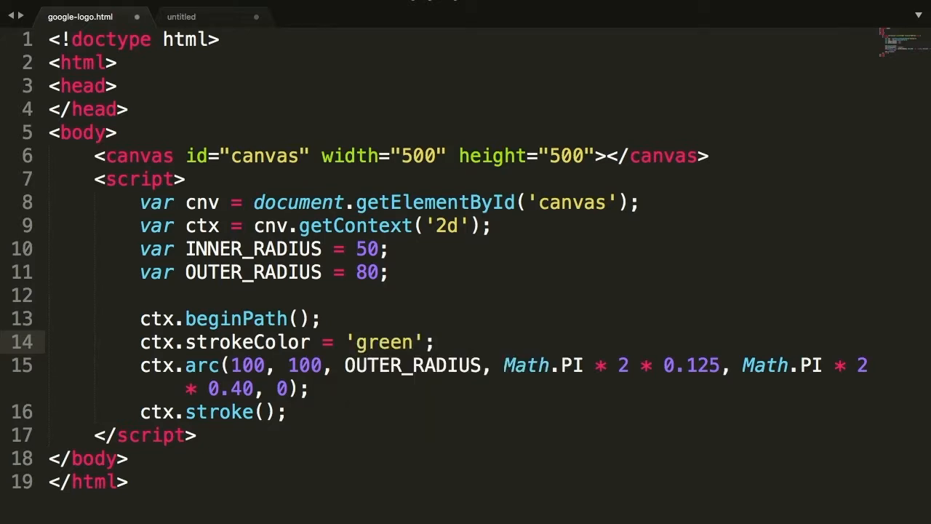
pyautogui.click(433, 342)
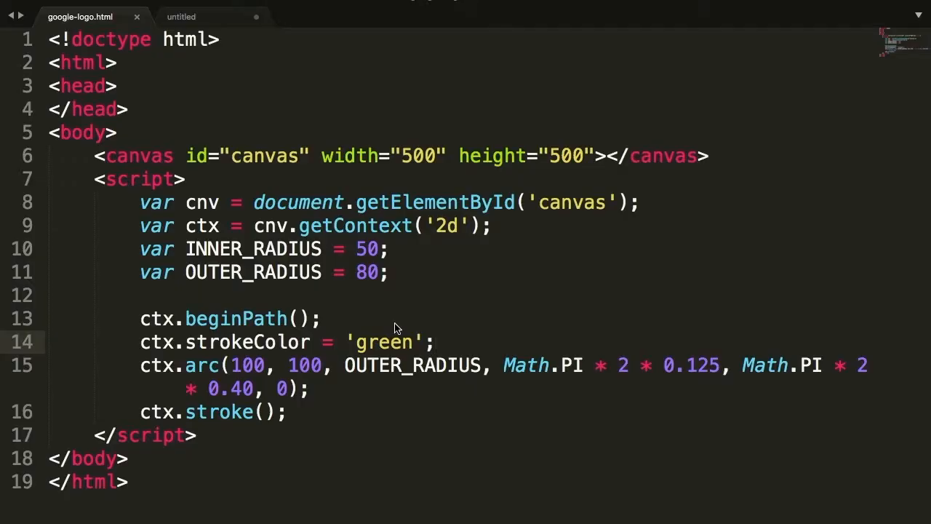
pyautogui.press('Backspace')
pyautogui.write('ctx.strokeSty')
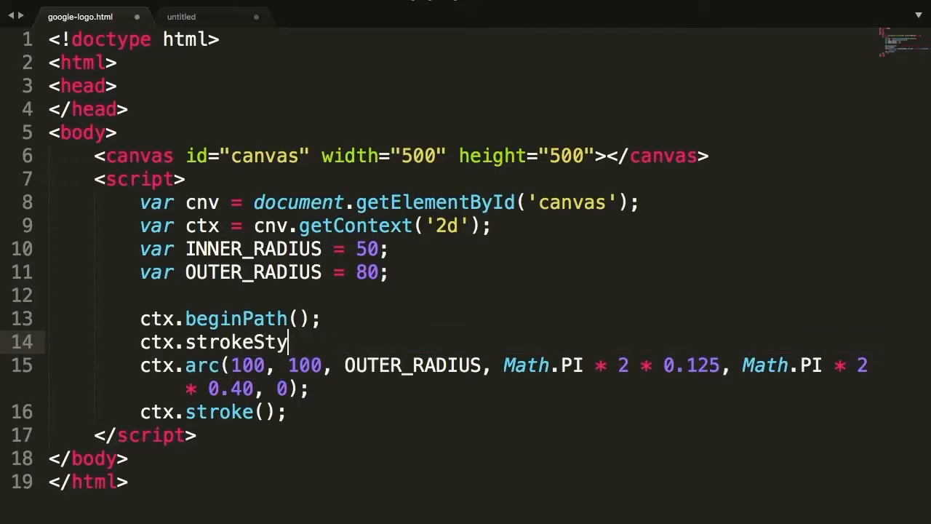
pyautogui.write("le = 'green';")
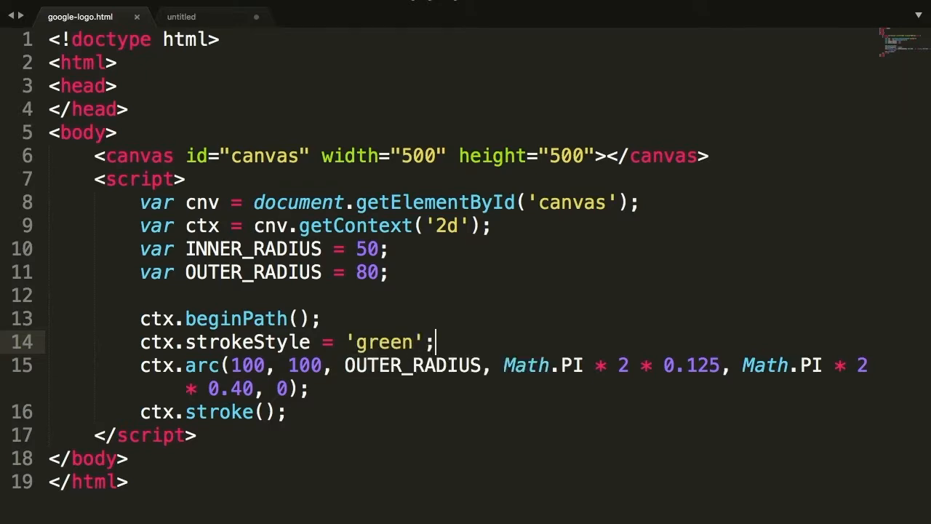
pyautogui.moveTo(376, 326)
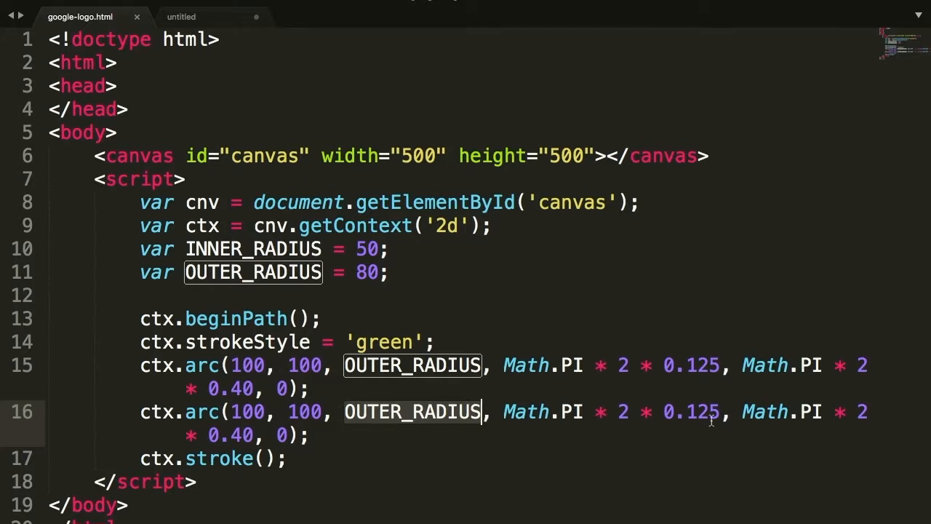
# Change the duplicated arc to span 0.40 to 0.65 and add another strokeStyle = 'green' line
pyautogui.doubleClick(702, 364)
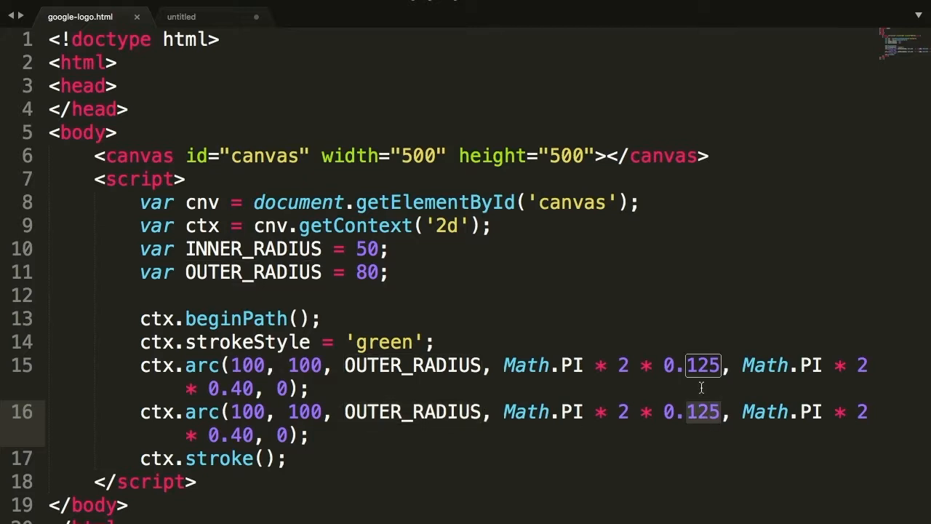
pyautogui.write('0.40')
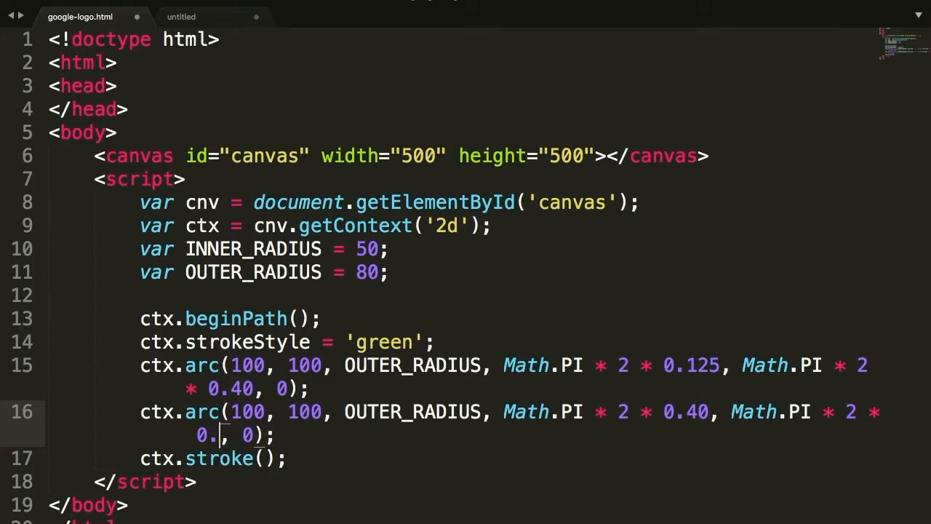
pyautogui.write('65')
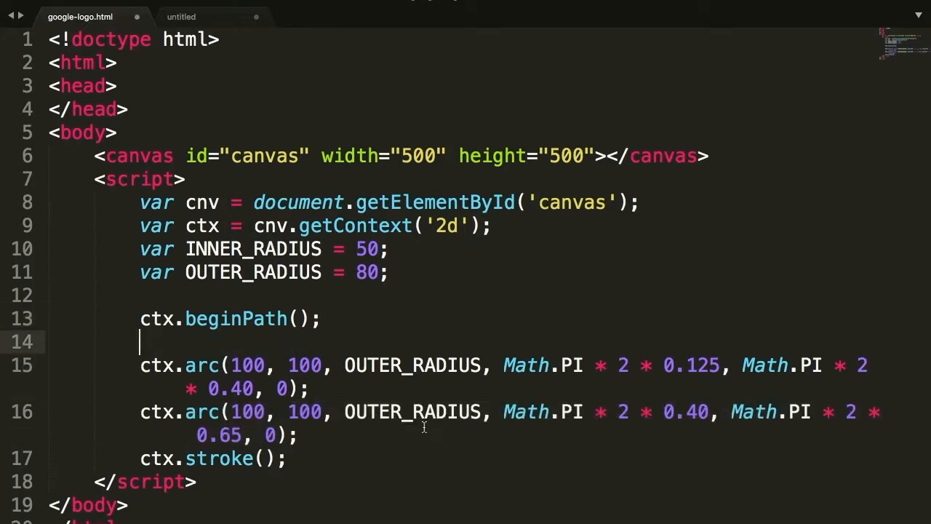
pyautogui.write("ctx.strokeStyle = 'green';")
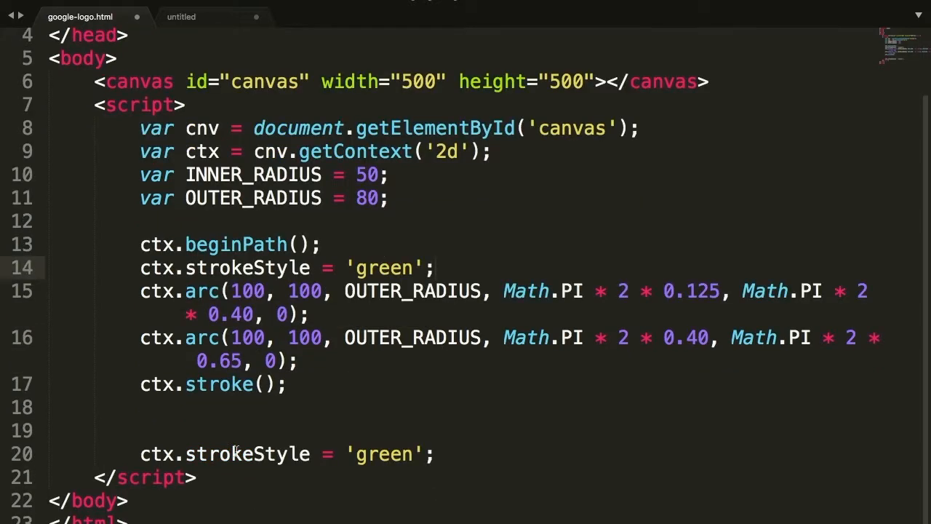
# Wrap the 0.40–0.65 arc in its own beginPath/stroke block with a yellow stroke style
pyautogui.write('ctx.bei')
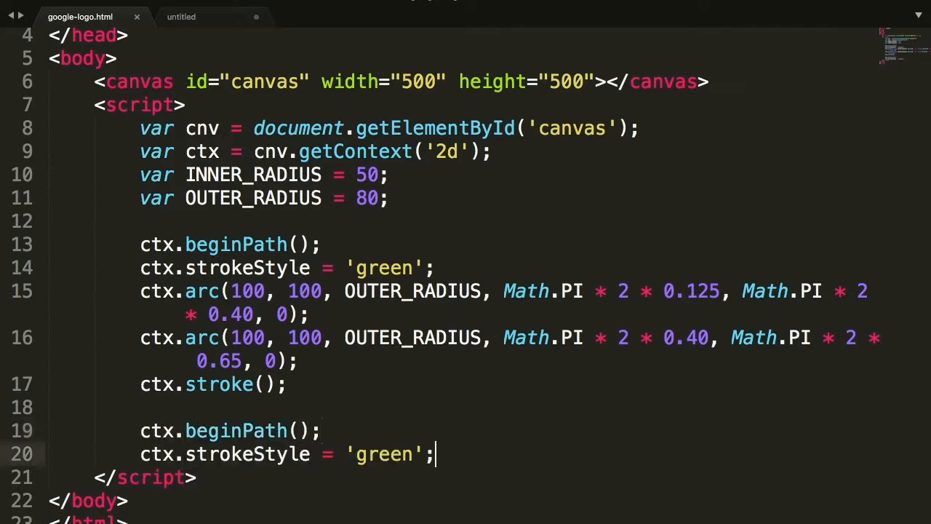
pyautogui.write('ctx.stroke();')
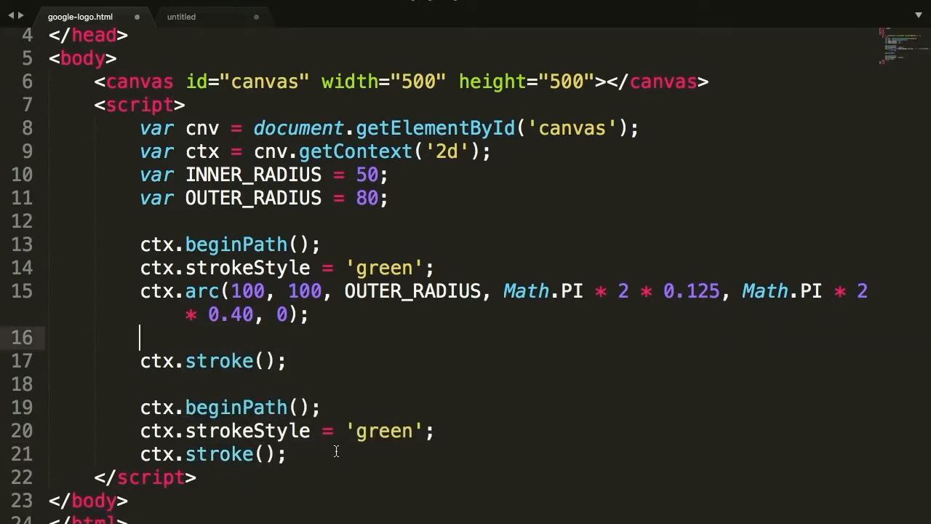
pyautogui.press('cmd+tab')
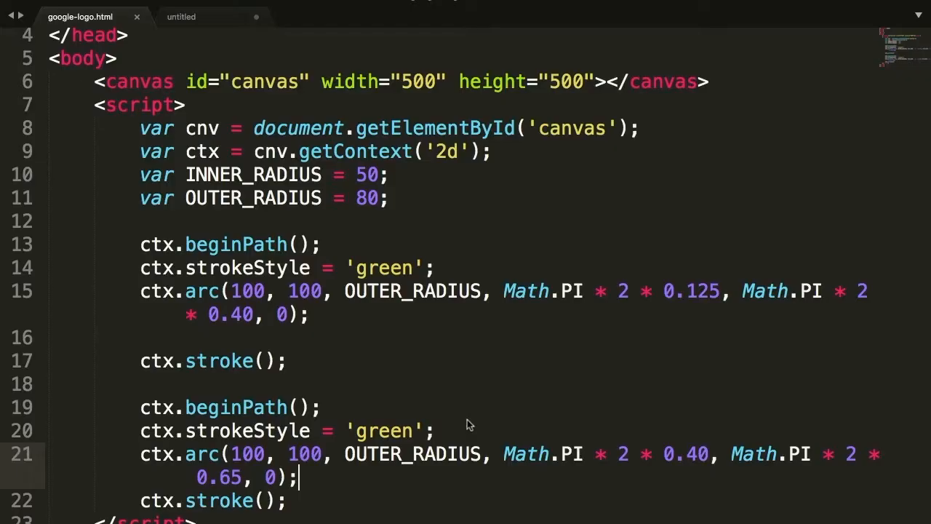
pyautogui.scroll(-3)
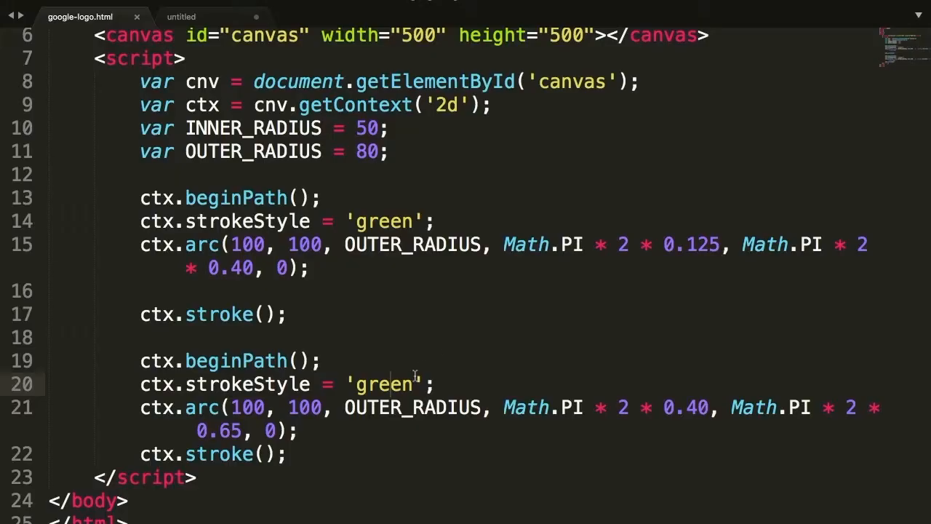
pyautogui.write('yellow')
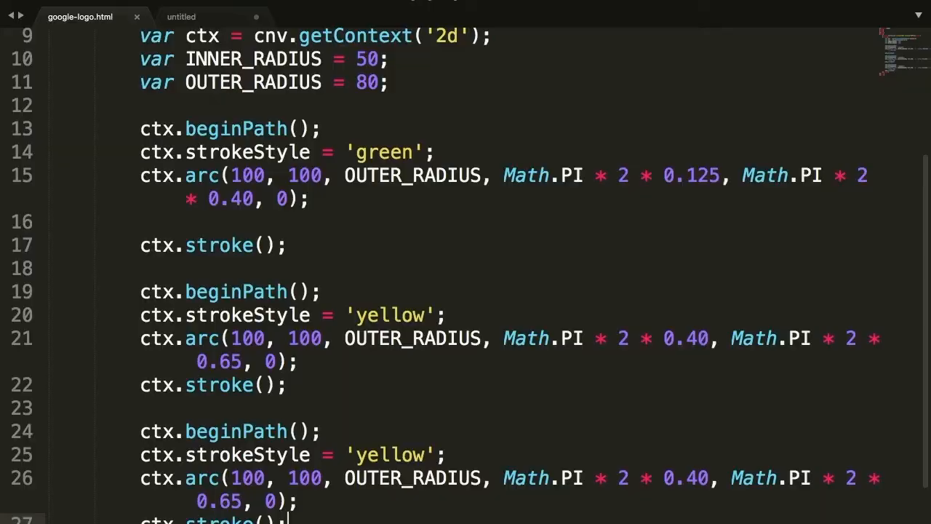
pyautogui.moveTo(352, 446)
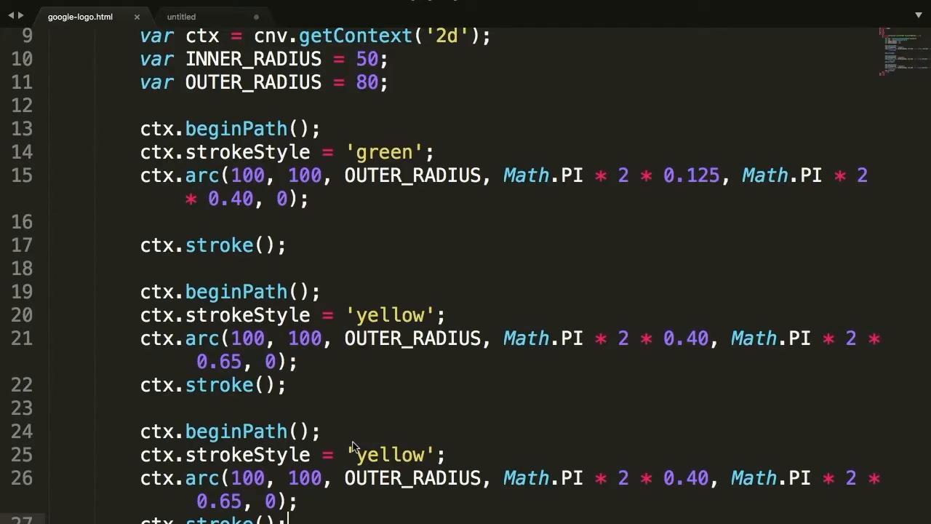
# Make the copied third block red with its arc ending at 0.85
pyautogui.write('red')
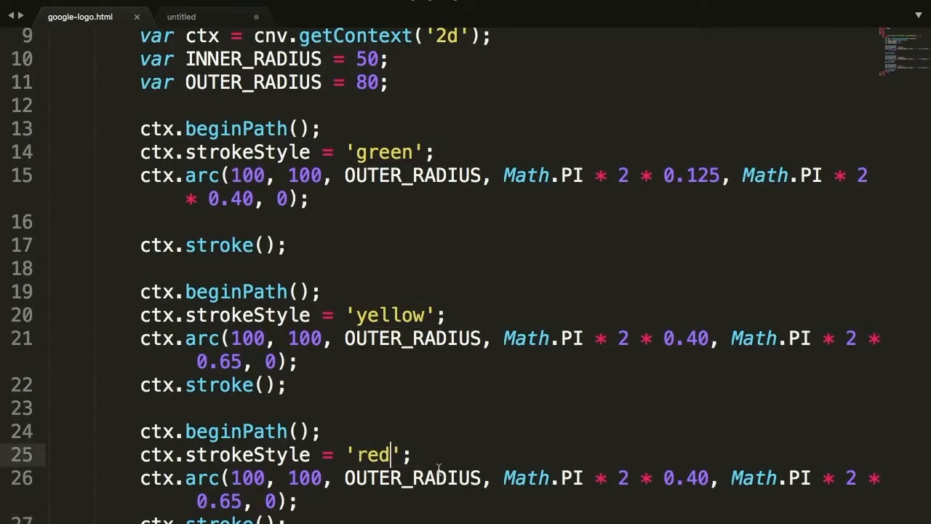
pyautogui.scroll(-3)
pyautogui.write('65')
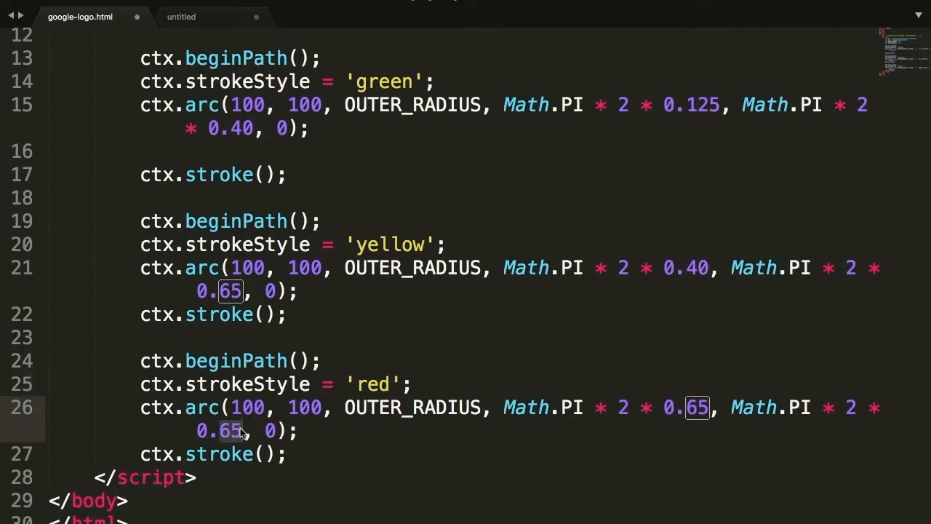
pyautogui.write('1.00')
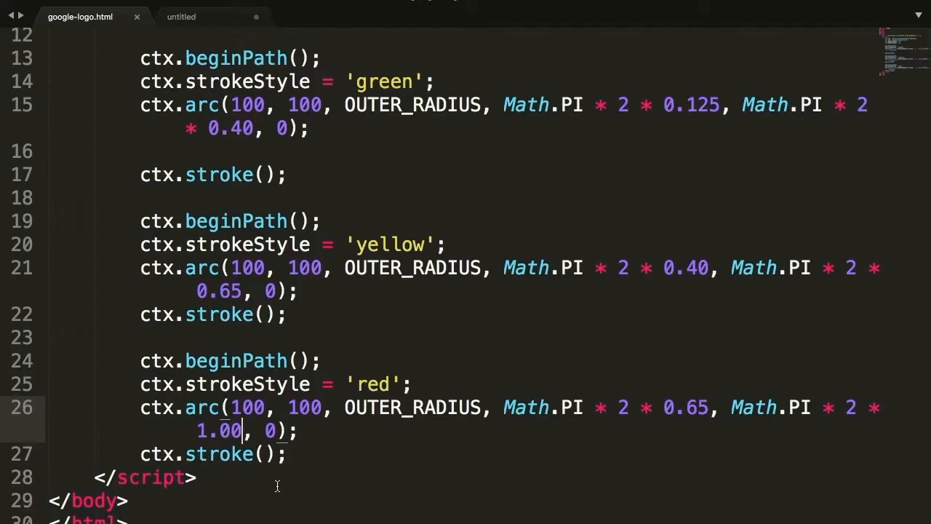
pyautogui.doubleClick(218, 431)
pyautogui.write('0')
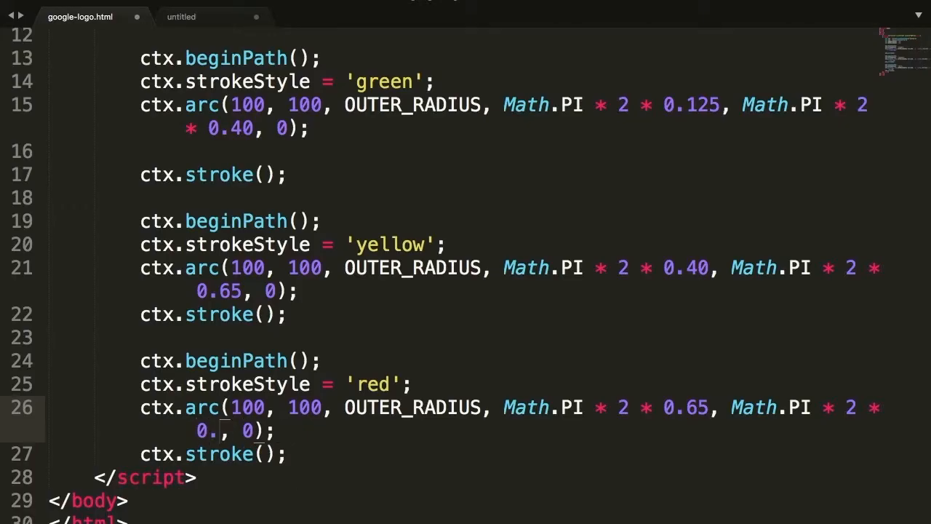
pyautogui.write('85')
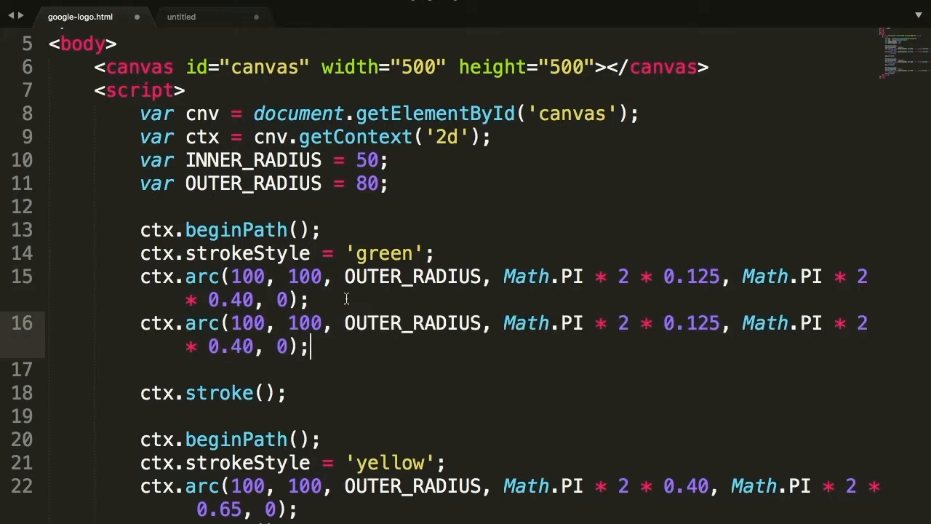
# Use INNER_RADIUS in the duplicated green arc line and change stroke() to fill()
pyautogui.doubleClick(413, 324)
pyautogui.write('INNEr')
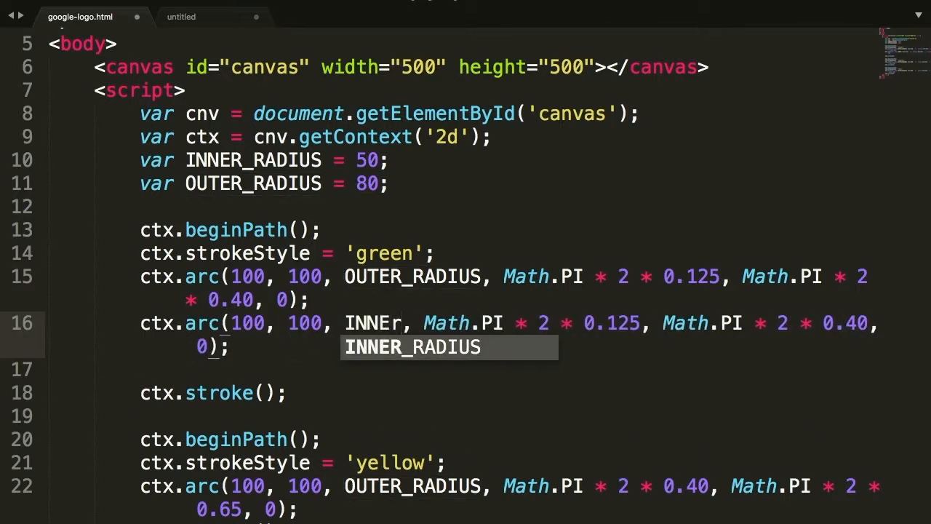
pyautogui.press('cmd+tab')
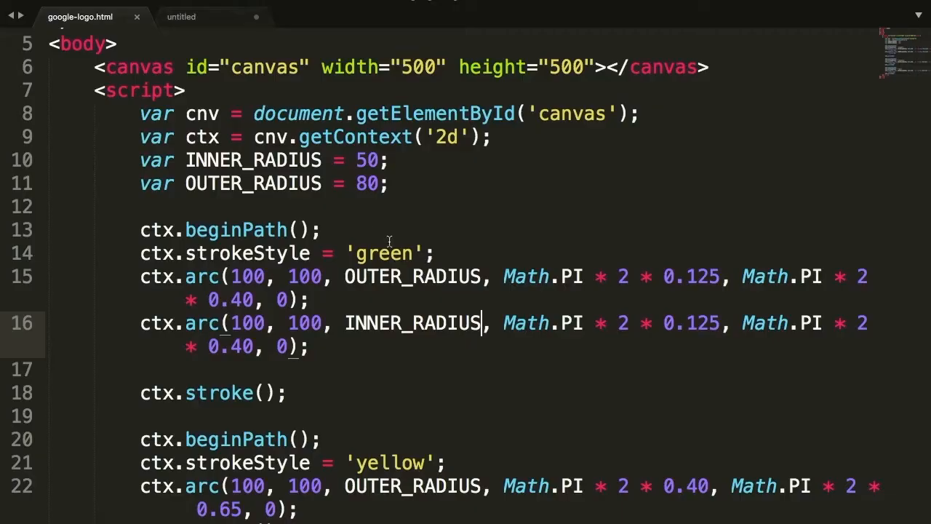
pyautogui.scroll(-3)
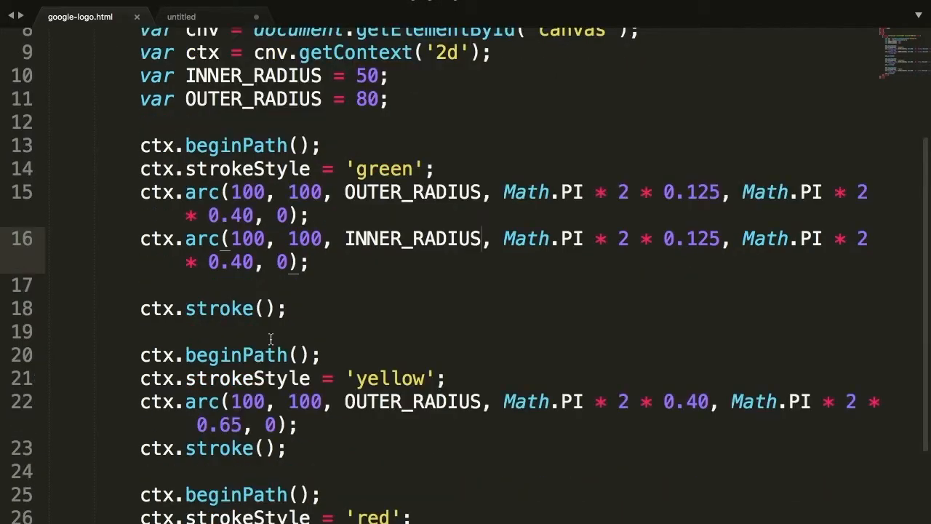
pyautogui.doubleClick(218, 309)
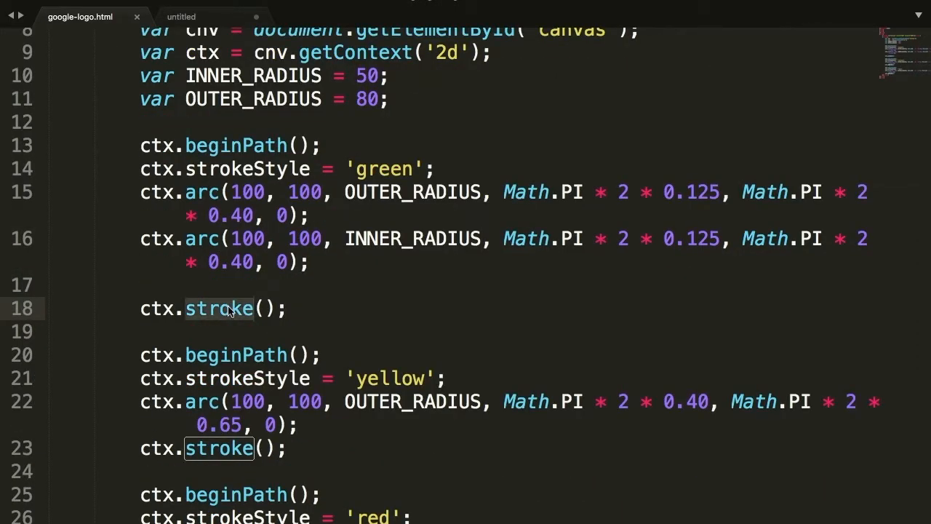
pyautogui.write('fill')
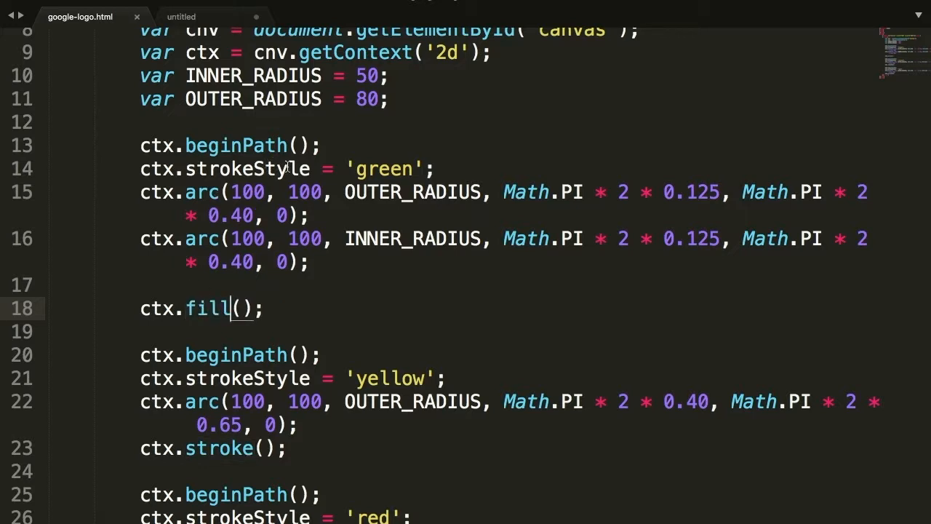
# Rename the green block's strokeStyle to fillStyle and check the result in Safari
pyautogui.doubleClick(246, 169)
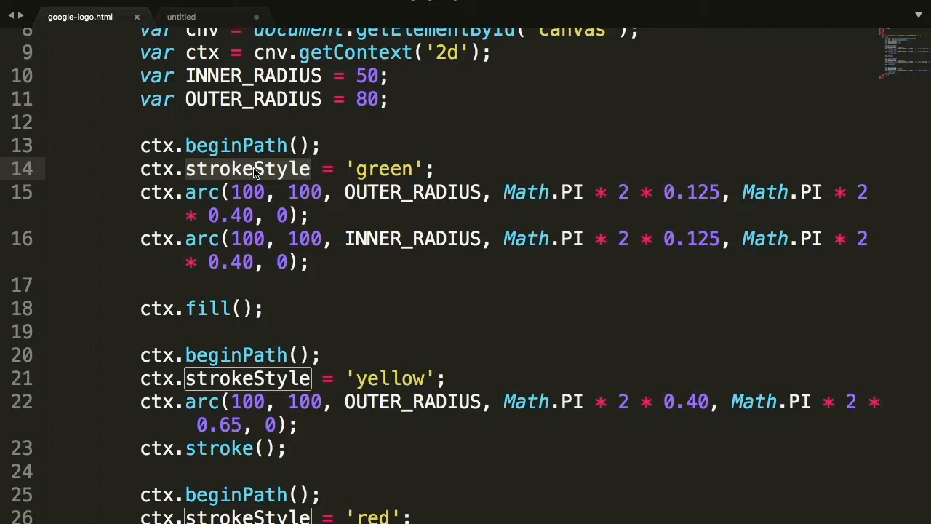
pyautogui.write('filSt')
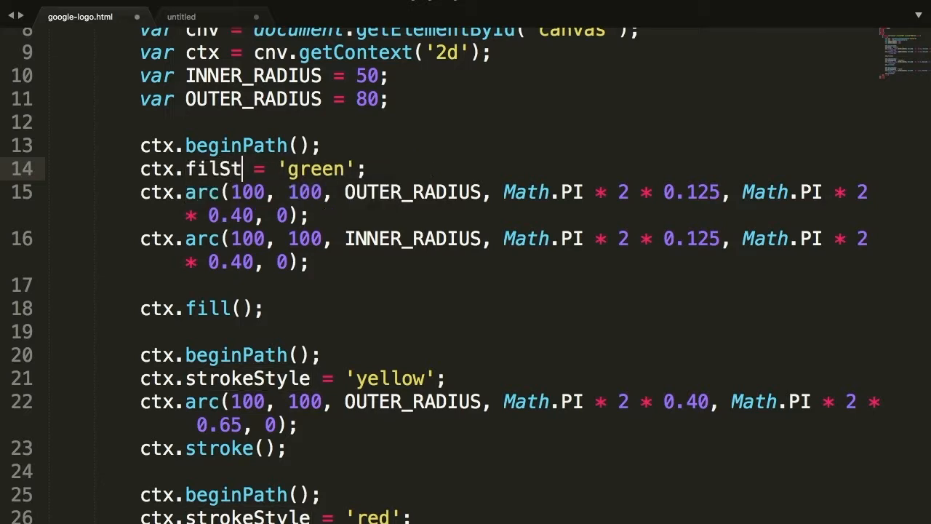
pyautogui.write('yle')
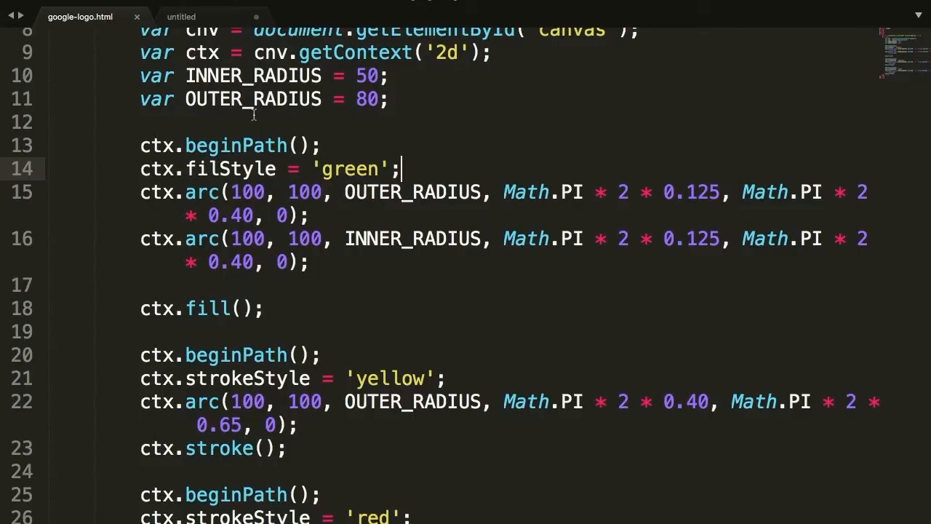
pyautogui.click(219, 169)
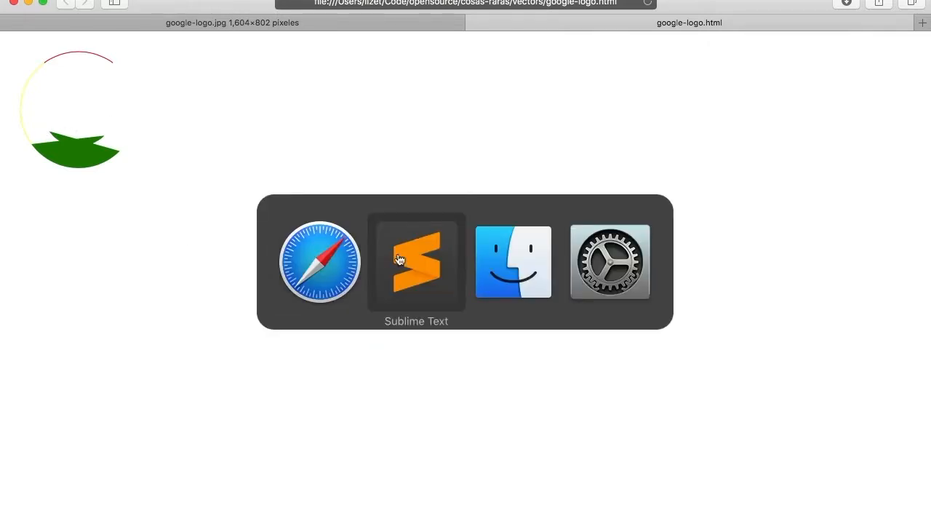
pyautogui.click(416, 262)
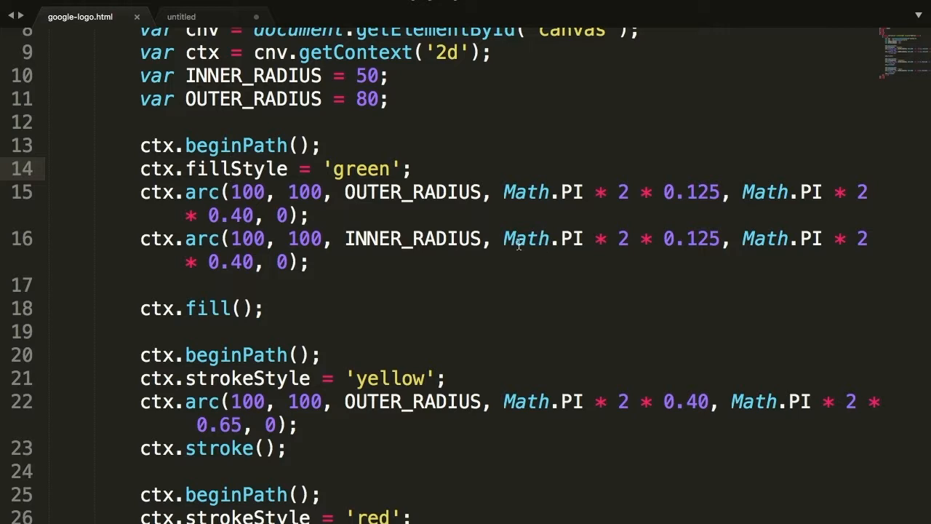
# Swap the inner arc's angles to run 0.40 to 0.125 with counterclockwise flag 1
pyautogui.moveTo(502, 238); pyautogui.dragTo(698, 239)
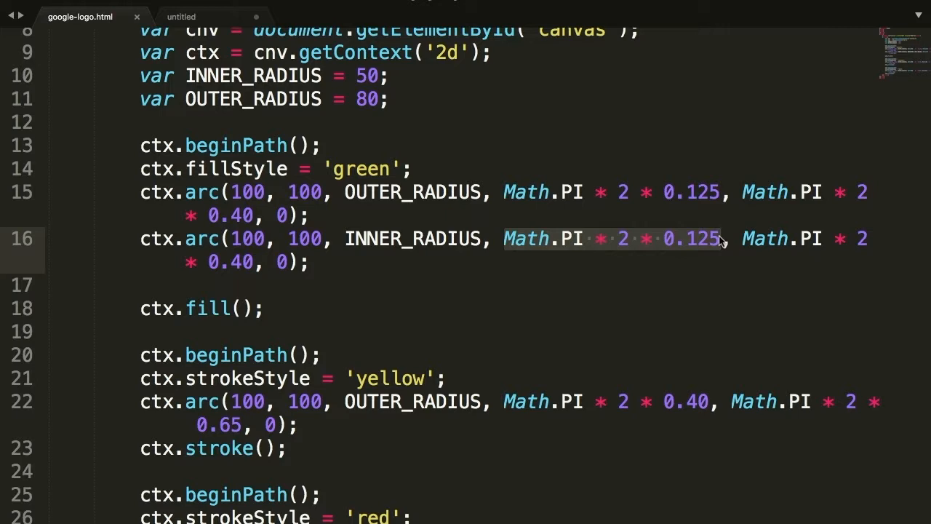
pyautogui.moveTo(713, 262)
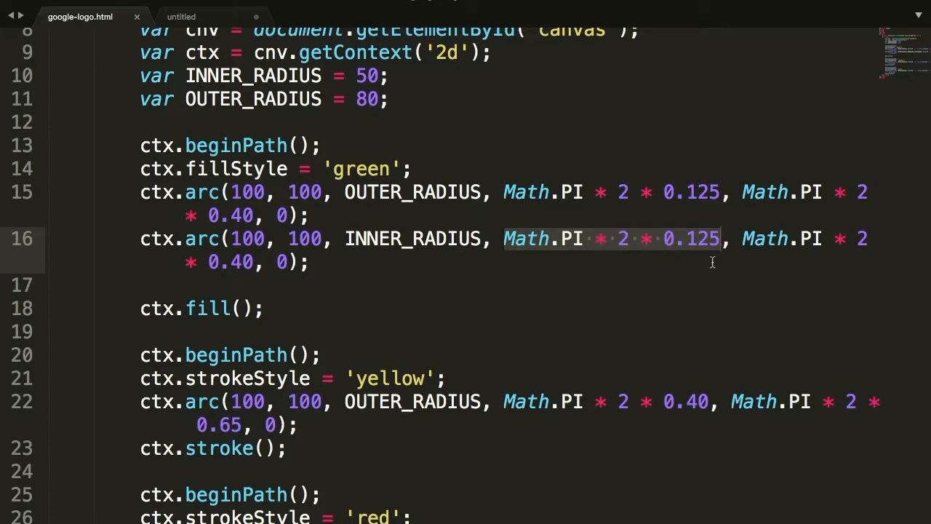
pyautogui.press('Delete')
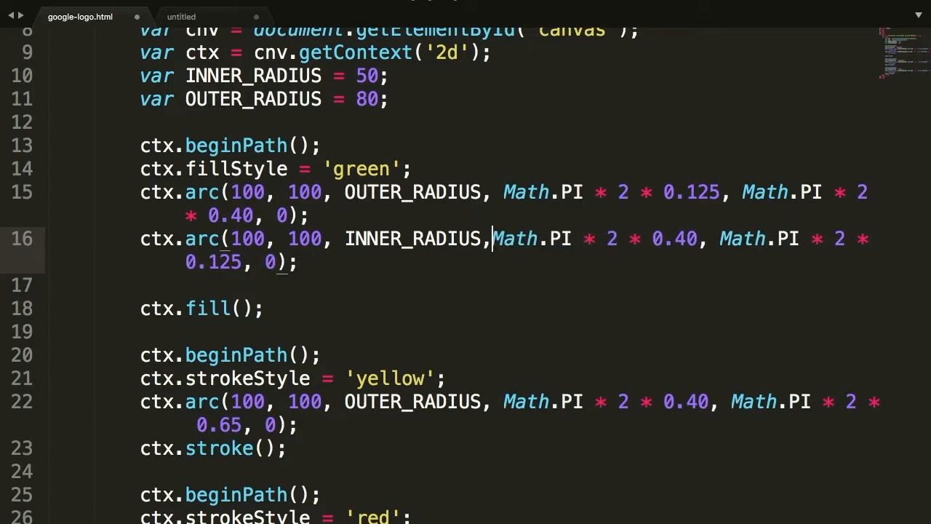
pyautogui.press('cmd+tab')
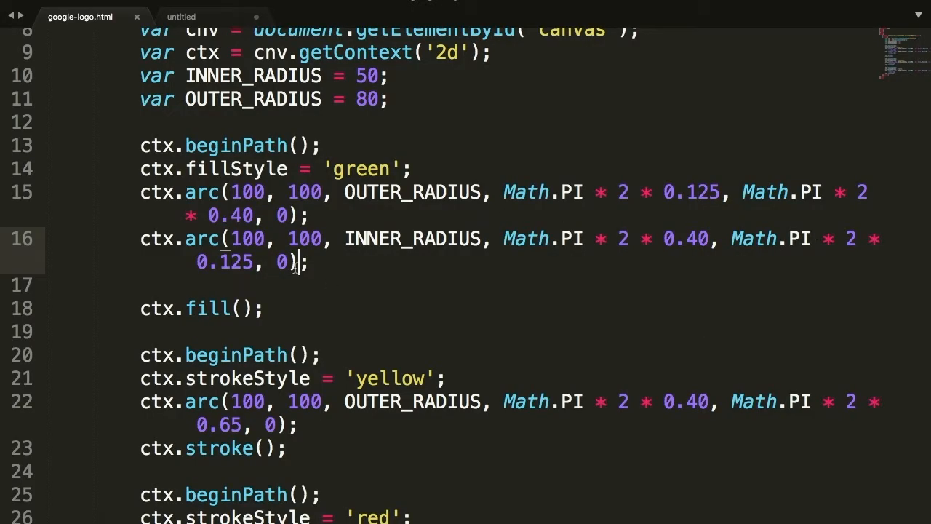
pyautogui.write('1')
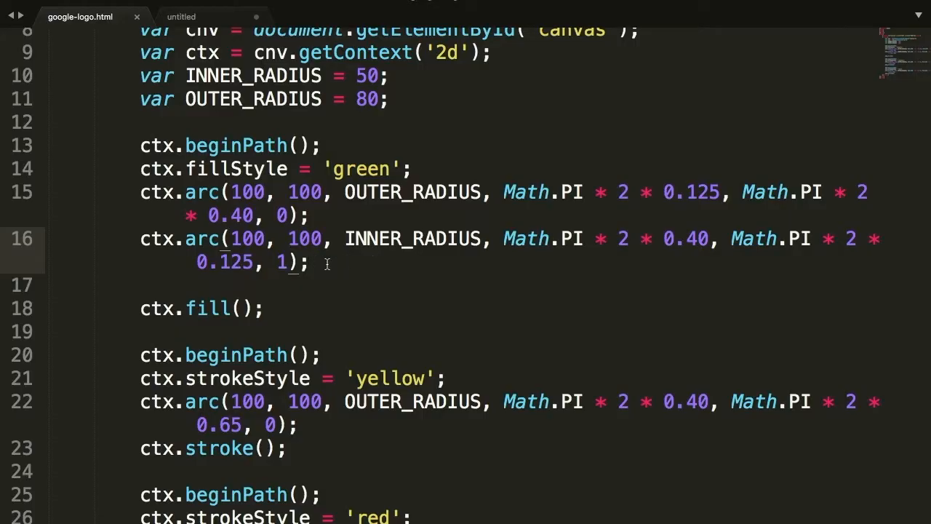
pyautogui.scroll(-3)
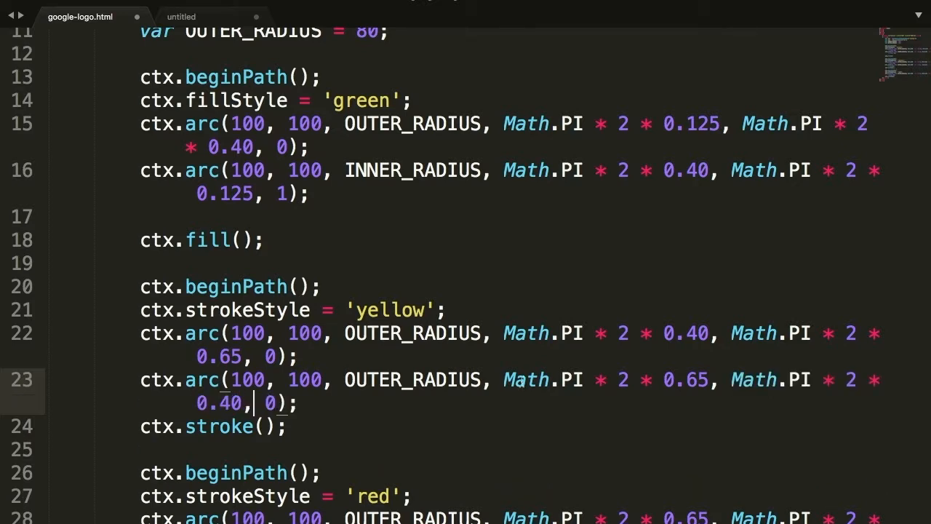
# Give the yellow band a reversed INNER_RADIUS arc, fillStyle and fill()
pyautogui.press('cmd+tab')
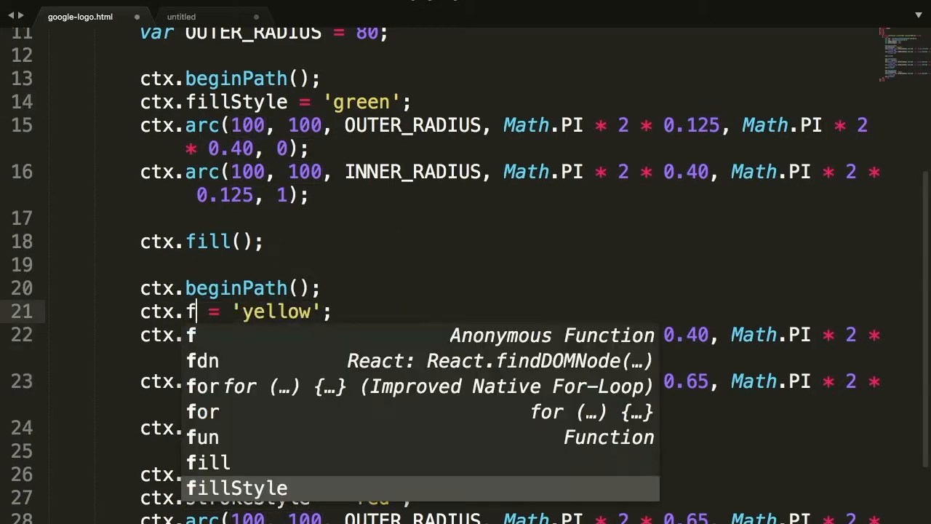
pyautogui.press('Tab')
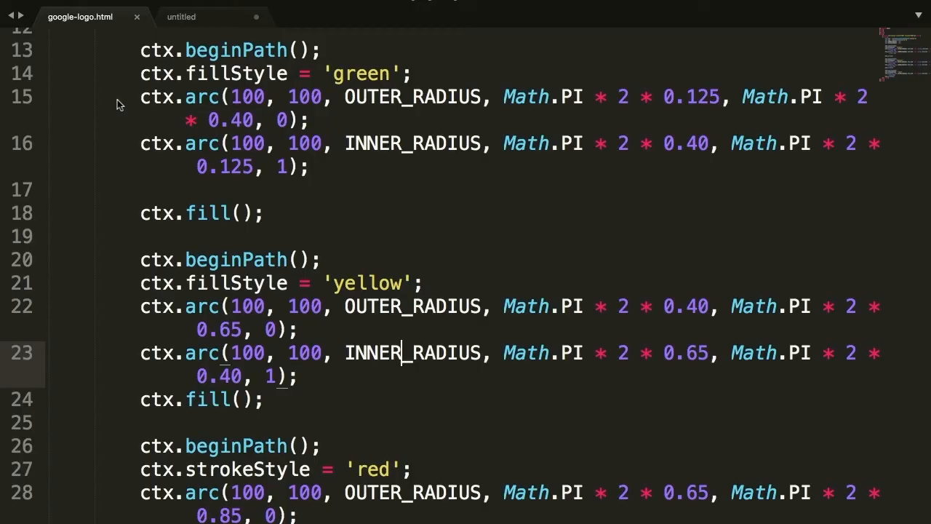
pyautogui.scroll(-3)
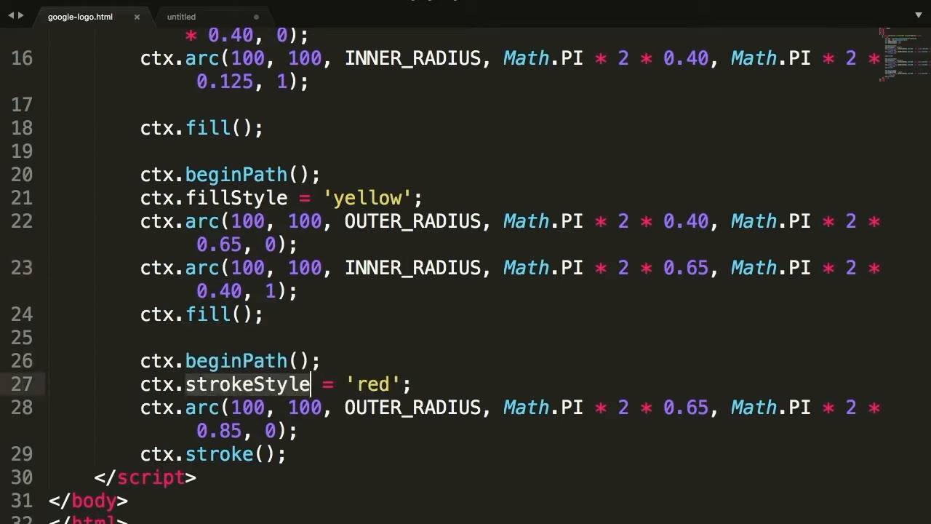
# Fill the red band with a reversed inner arc from 0.85 to 0.65 and begin a new path below
pyautogui.write('fill')
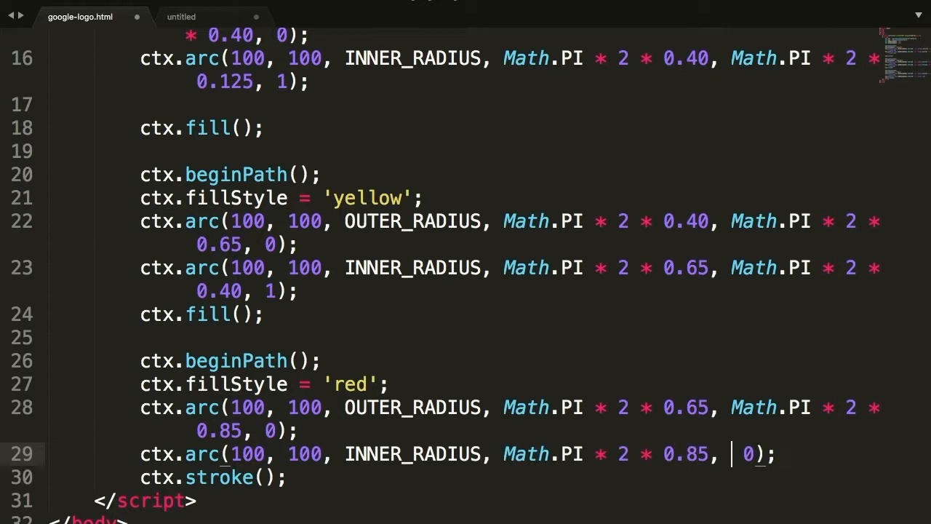
pyautogui.write('Math.PI * 2 * 0.65, 1')
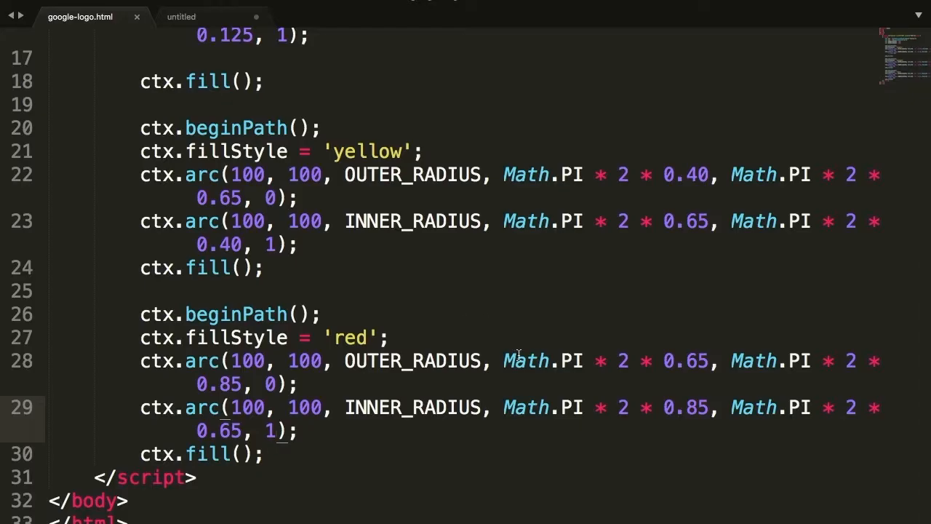
pyautogui.write('ctx.begin')
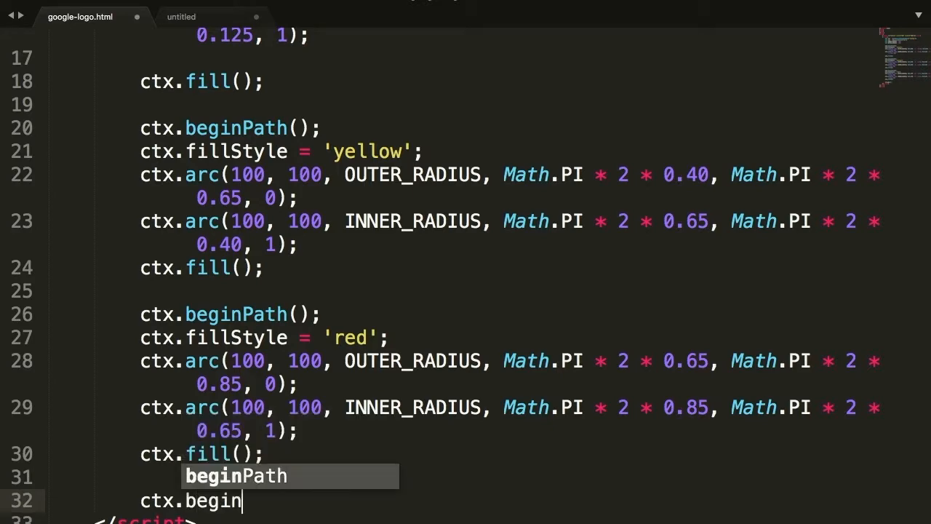
# Close the red path with ctx.fill() and begin a new path with fillStyle 'blue'
pyautogui.press('Tab')
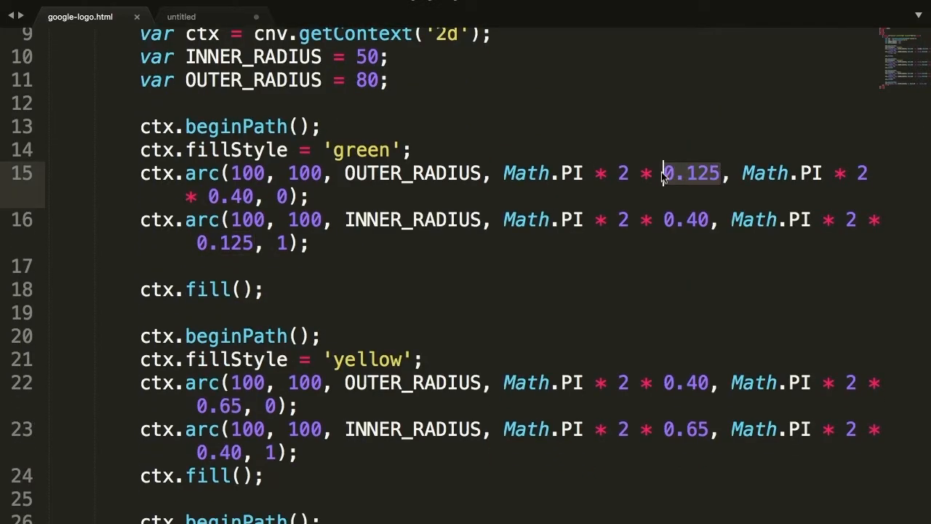
pyautogui.scroll(-3)
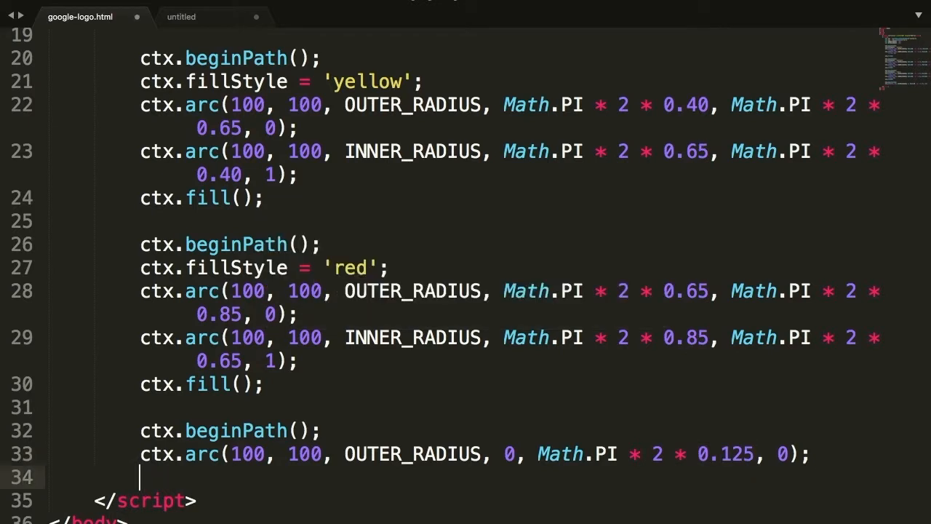
pyautogui.write('ctx.')
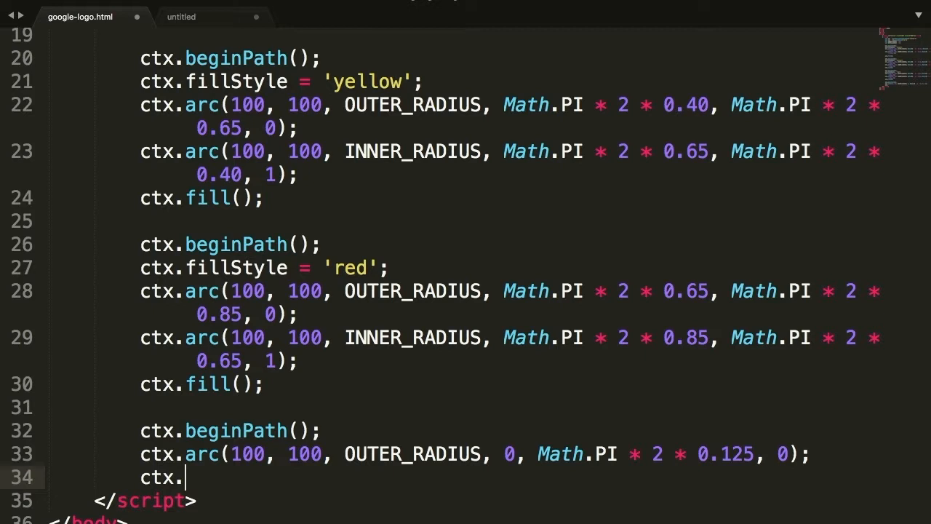
pyautogui.write('fill();')
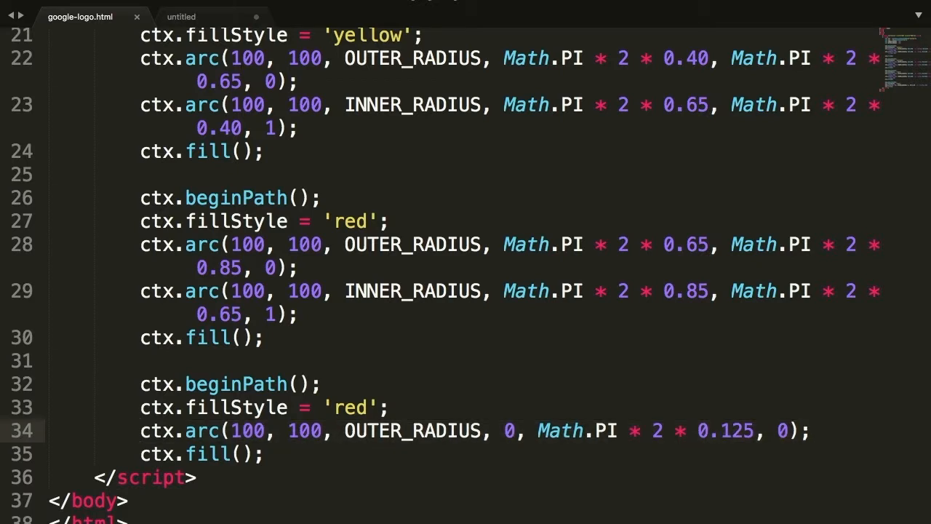
pyautogui.moveTo(556, 399)
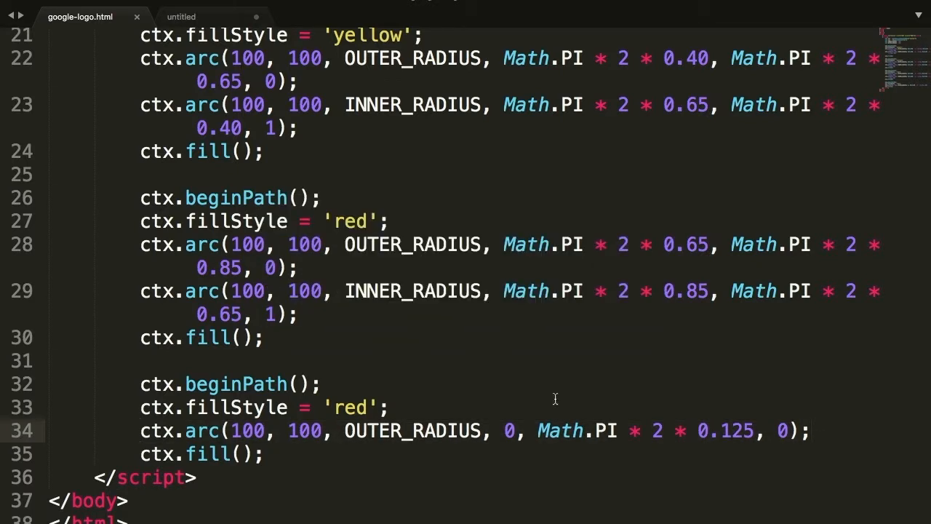
pyautogui.write('blue')
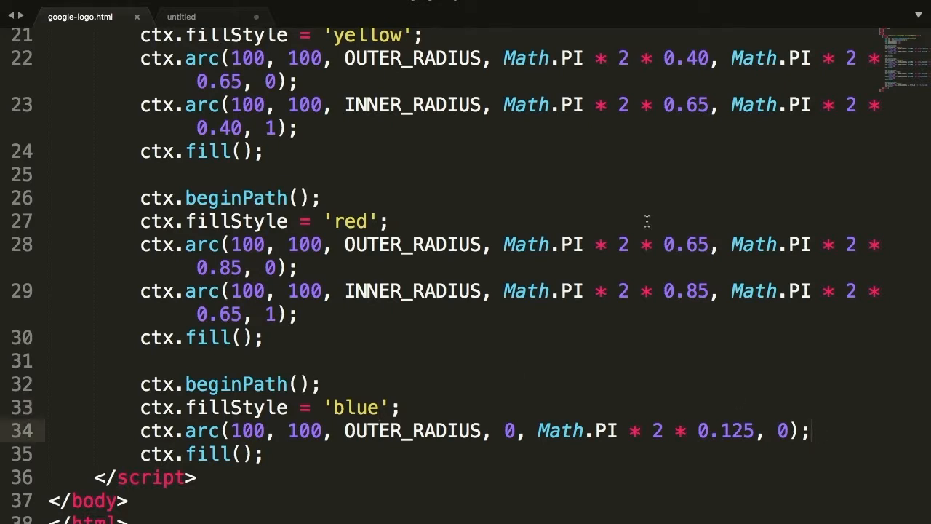
# Add the blue band's outer and inner ctx.arc calls spanning 0 to Math.PI*2*0.125
pyautogui.write('ctx.arc(100, 100, OUTER_RADIUS, 0, Math.PI * 2 * 0.125, 0);')
pyautogui.write('ctx.arc(100, 100, INNER_RADIUS, 0, Math.PI * 2 * 0.125, 0);')
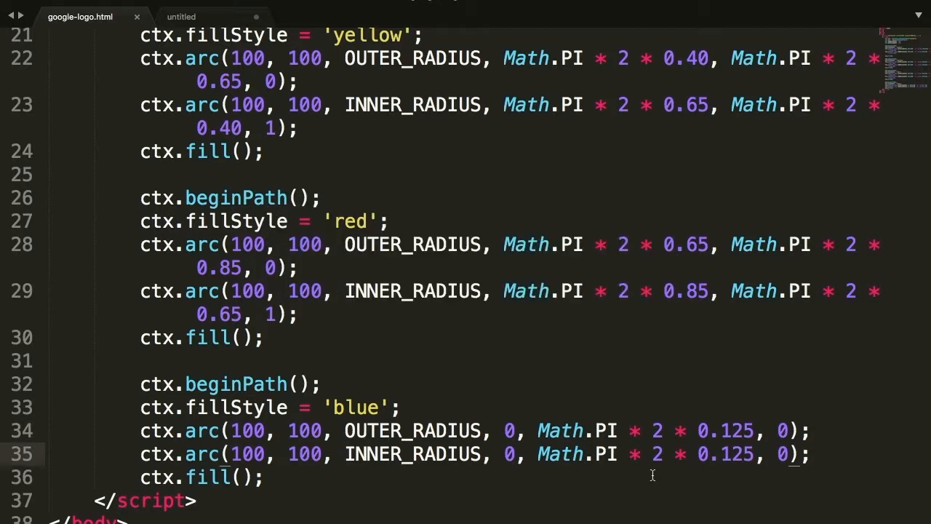
pyautogui.moveTo(538, 454); pyautogui.dragTo(757, 454)
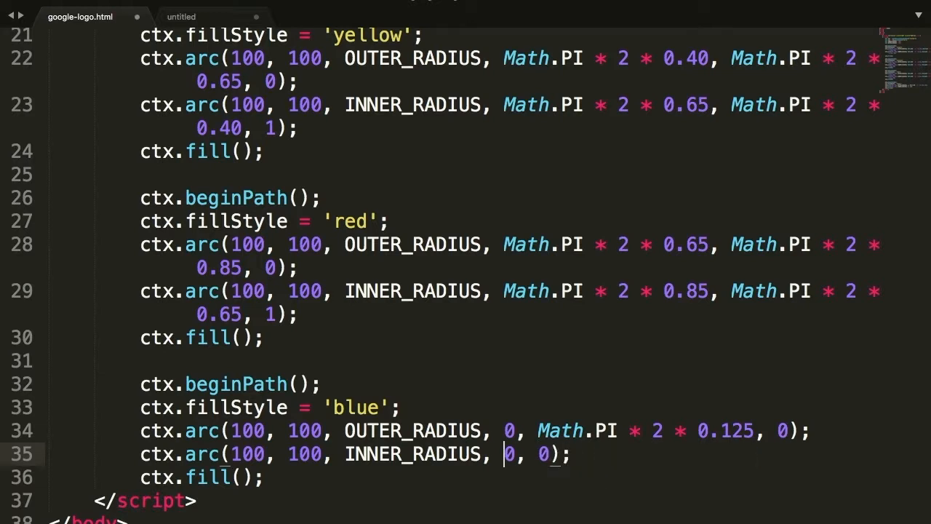
pyautogui.write('Math.PI * 2 * 0.125')
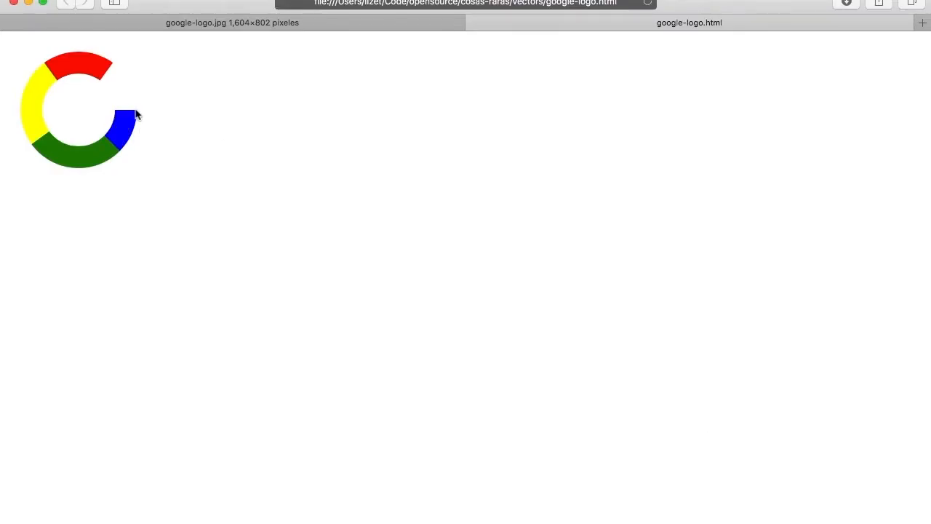
pyautogui.moveTo(126, 119)
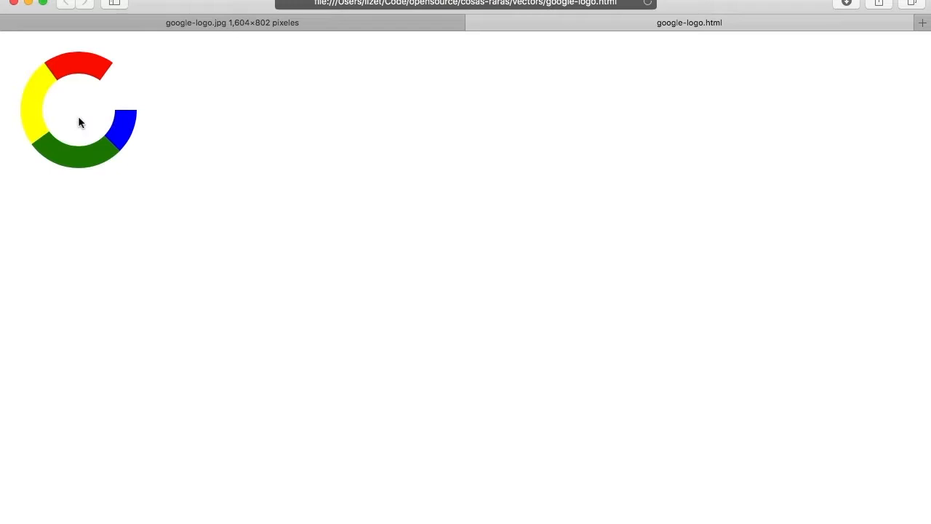
pyautogui.moveTo(139, 117)
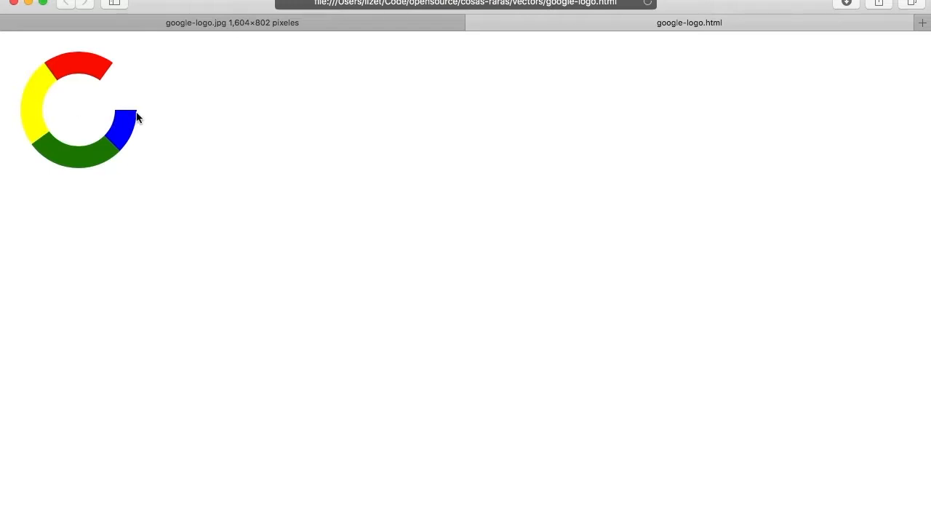
pyautogui.moveTo(224, 140)
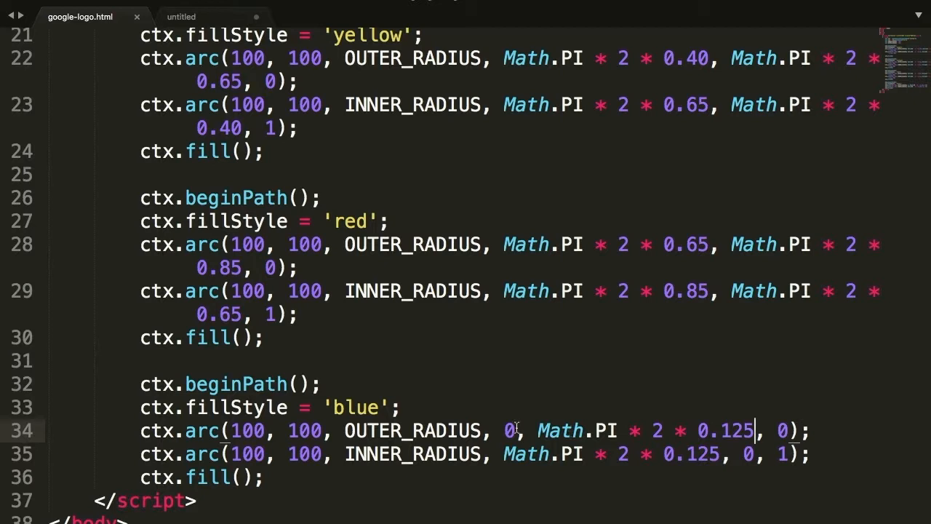
# Edit the inner arc's end angle and start a ctx.rect call for the crossbar
pyautogui.doubleClick(560, 431)
pyautogui.write('Math.PI * 2 * 0.05')
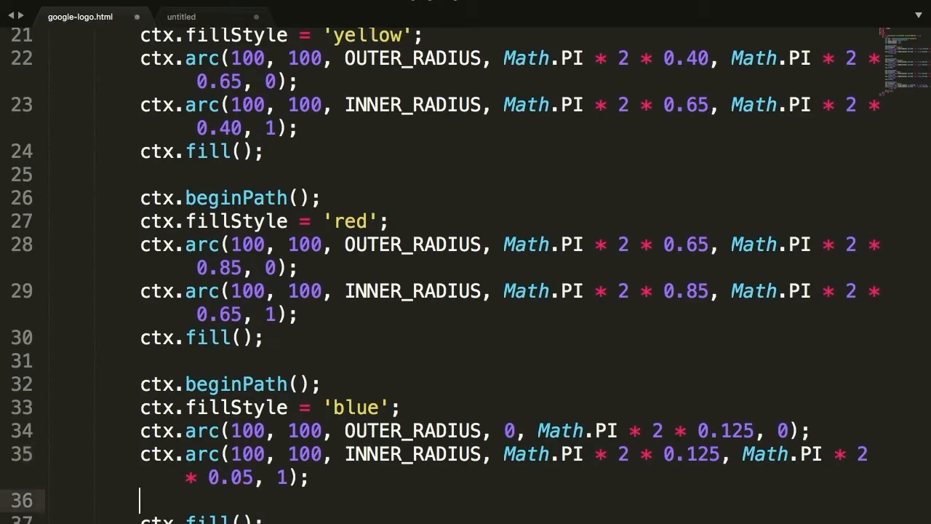
pyautogui.write('ctx.')
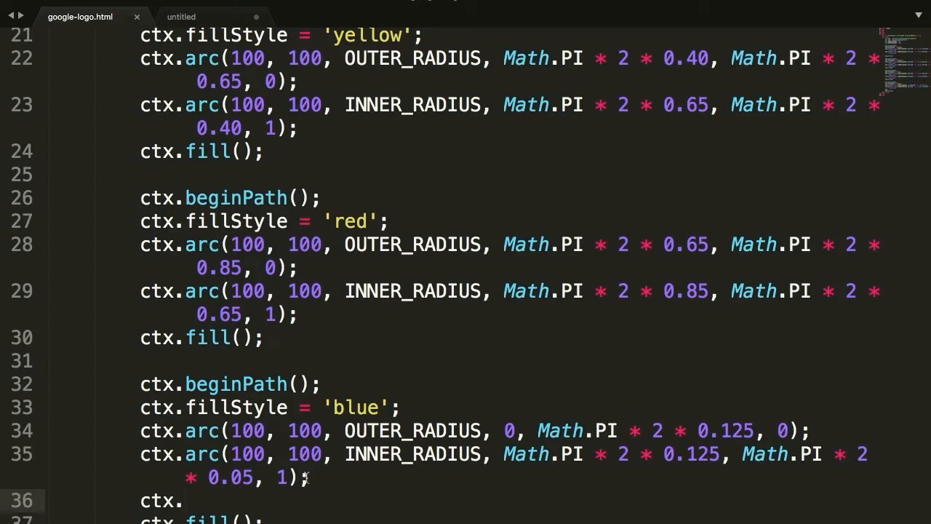
pyautogui.click(186, 501)
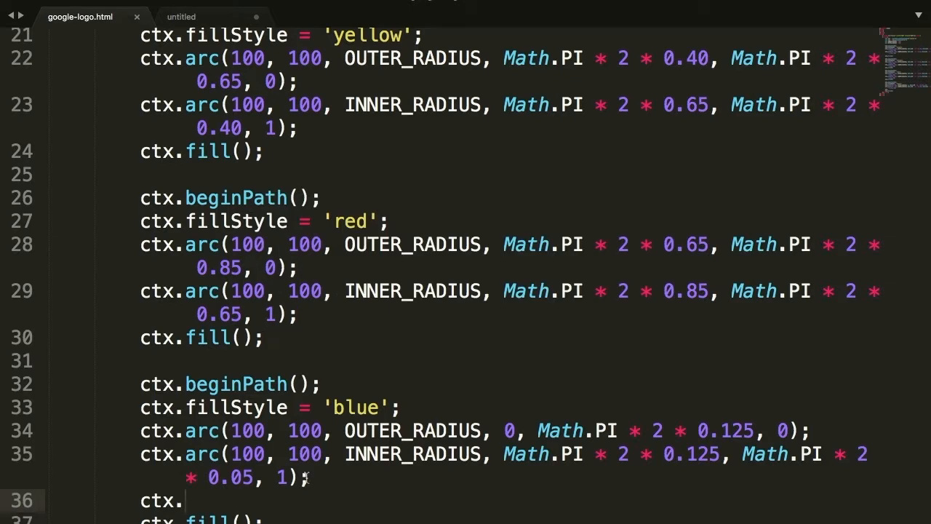
pyautogui.write('r')
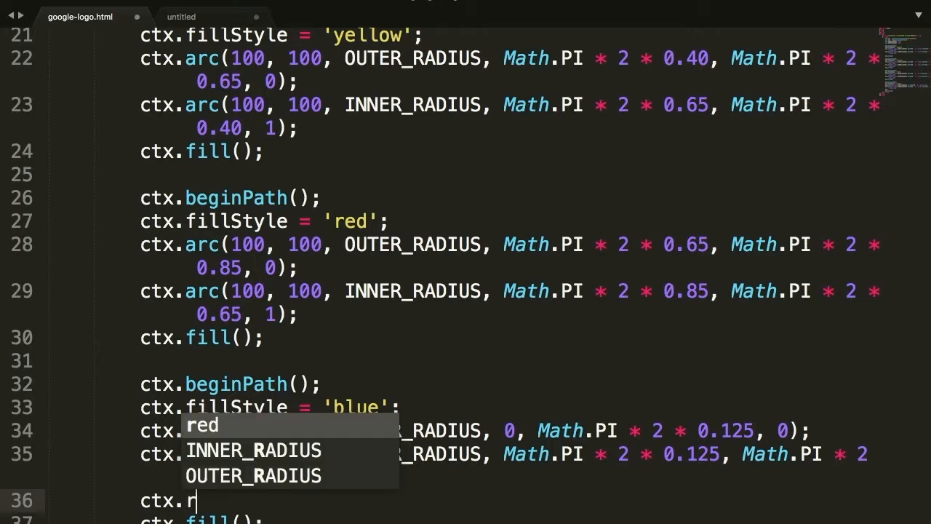
pyautogui.write('ect(')
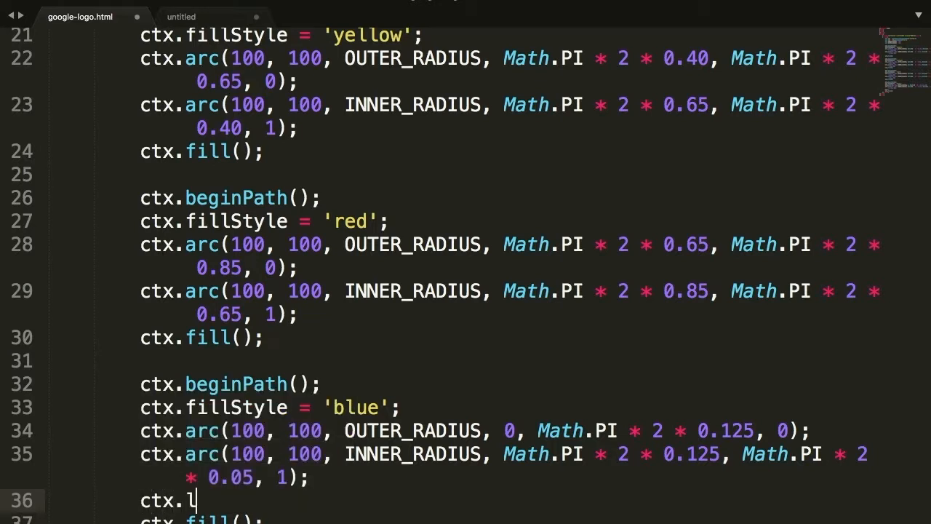
# Replace it with ctx.lineTo(100, 100) points leading toward the crossbar
pyautogui.write('ineTo(')
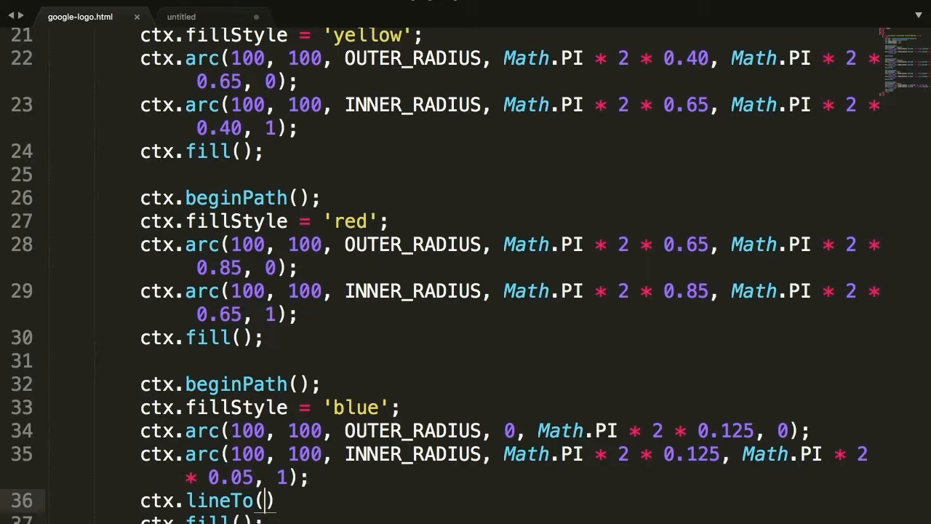
pyautogui.write('100, 100')
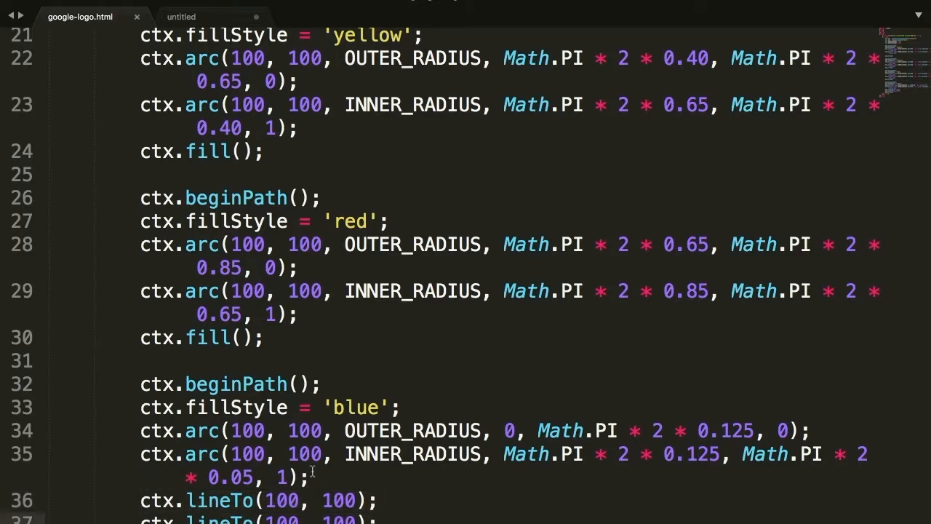
pyautogui.scroll(-3)
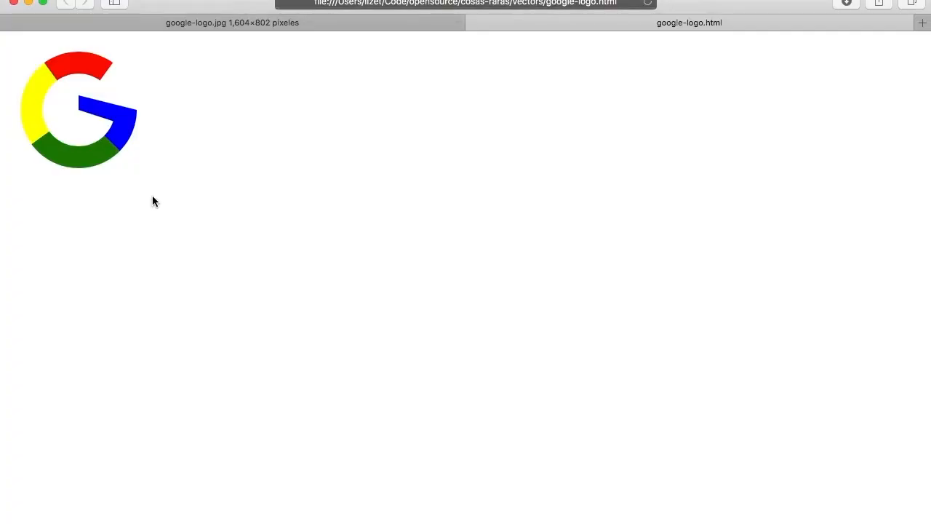
pyautogui.moveTo(268, 277)
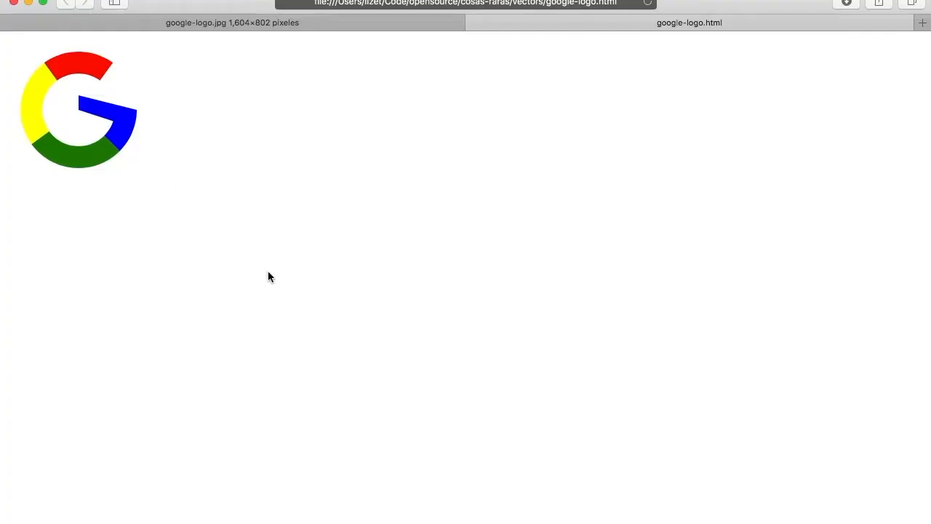
pyautogui.moveTo(291, 354)
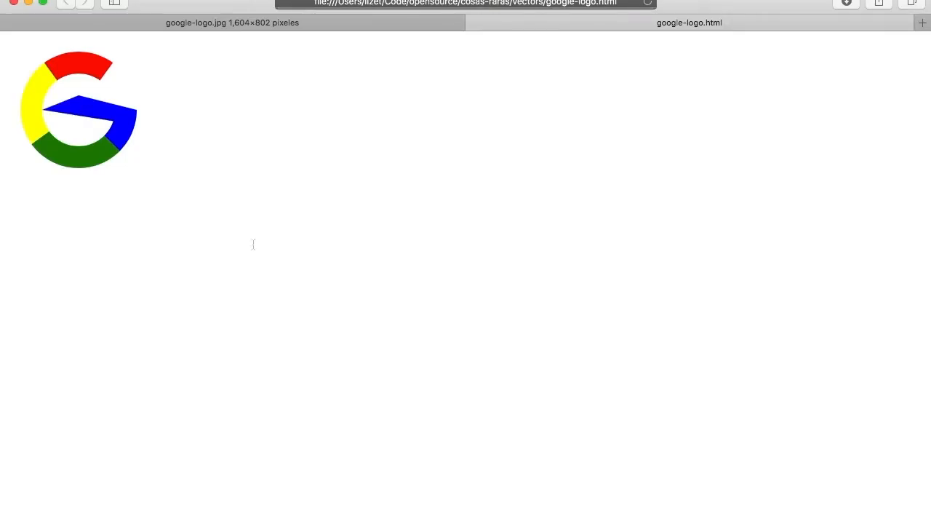
pyautogui.moveTo(371, 369)
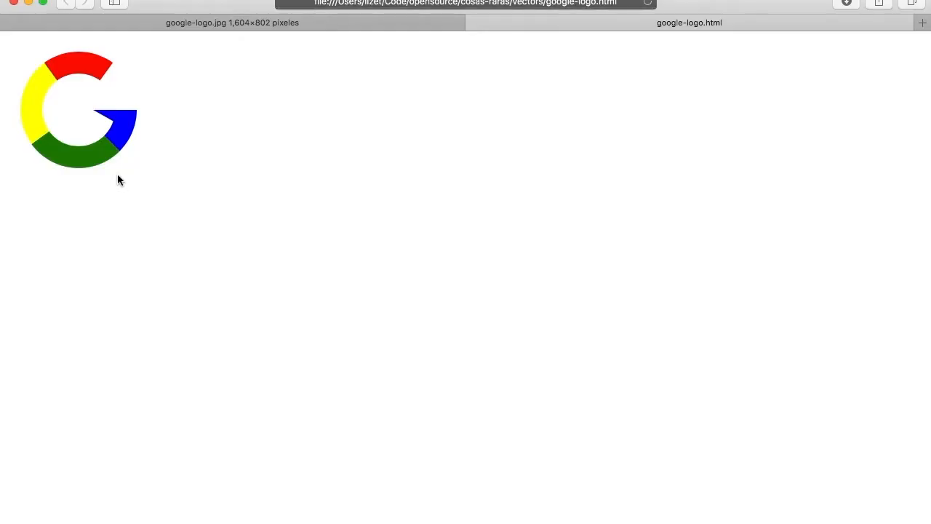
pyautogui.moveTo(82, 158)
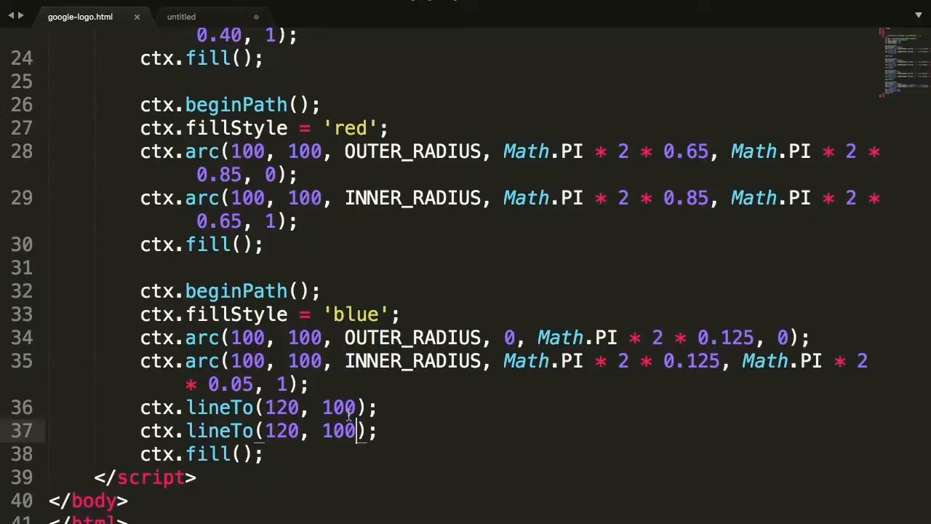
# Change the lineTo x-coordinate to 140 and reload Safari to check the crossbar
pyautogui.write('140')
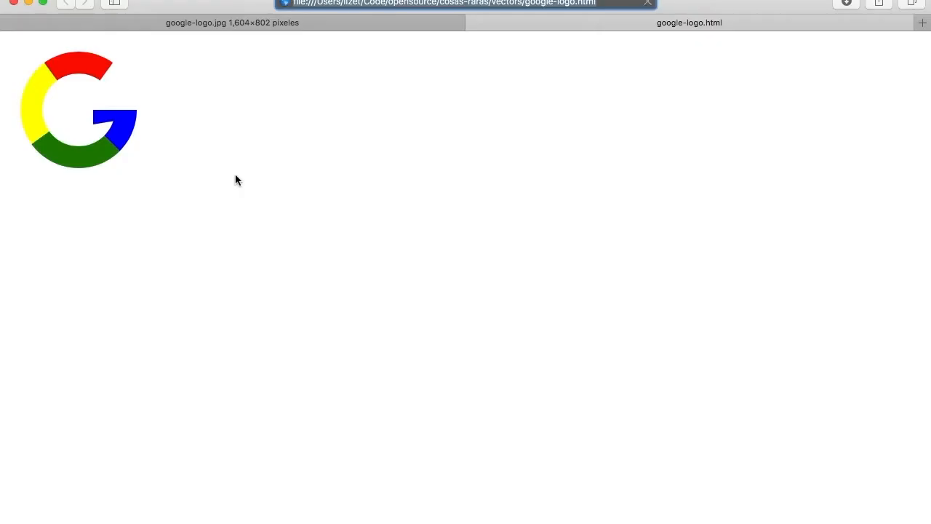
pyautogui.click(646, 3)
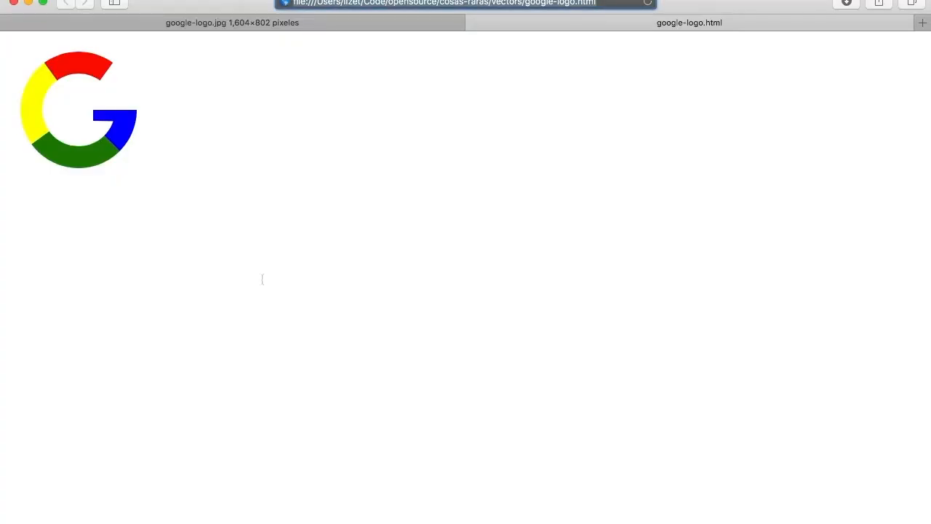
pyautogui.moveTo(196, 180)
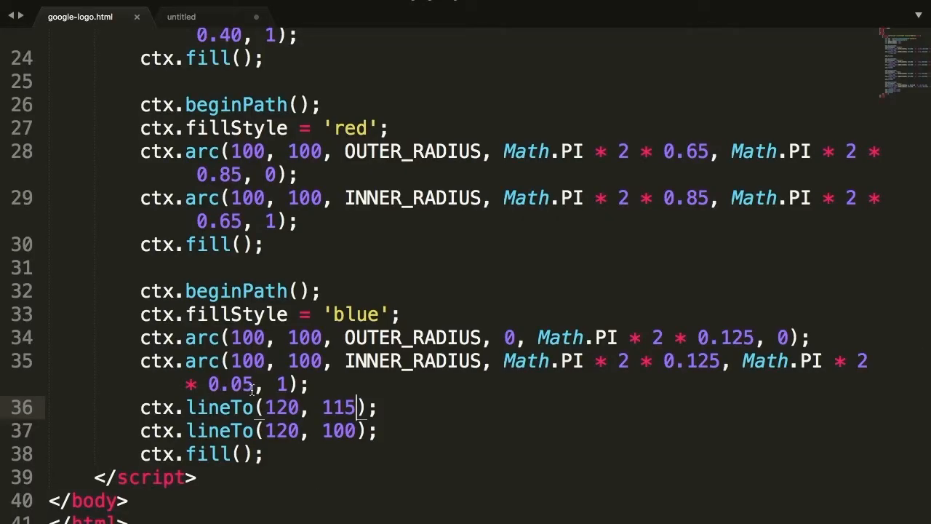
# End the inner arc at 0.08 and make the first lineTo read ctx.lineTo(100, 124)
pyautogui.write('0.08')
pyautogui.write('30 ')
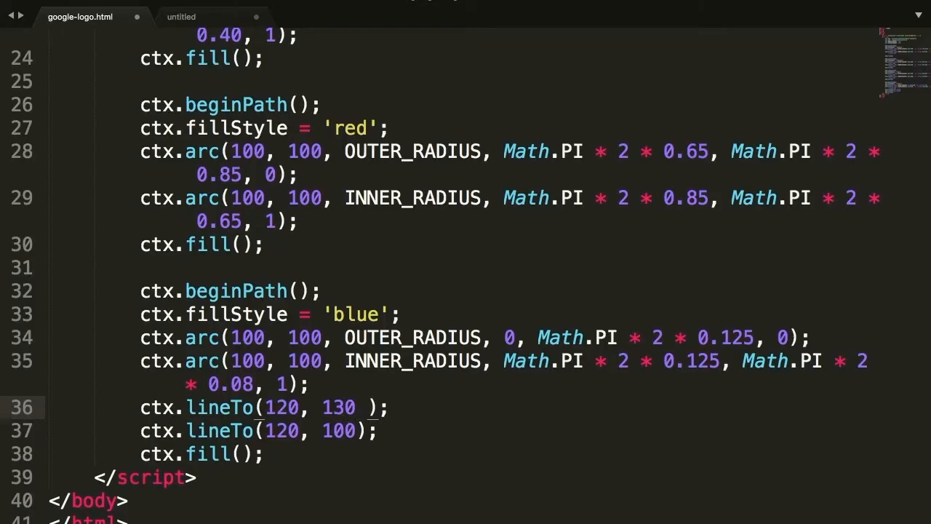
pyautogui.press('Backspace')
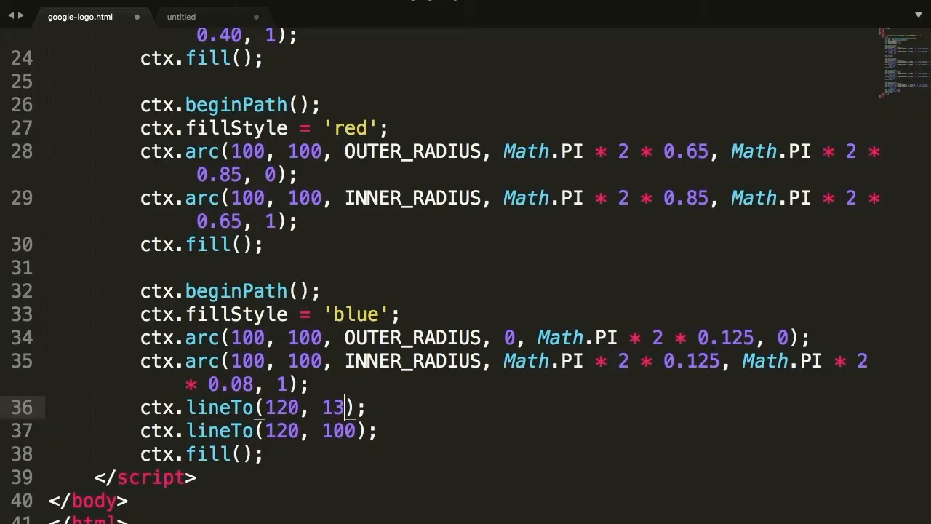
pyautogui.write('4')
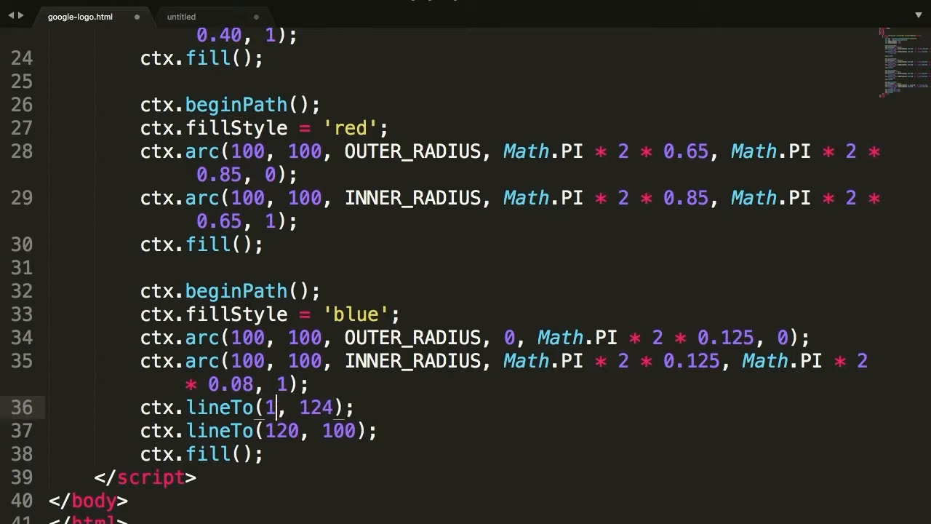
pyautogui.write('00')
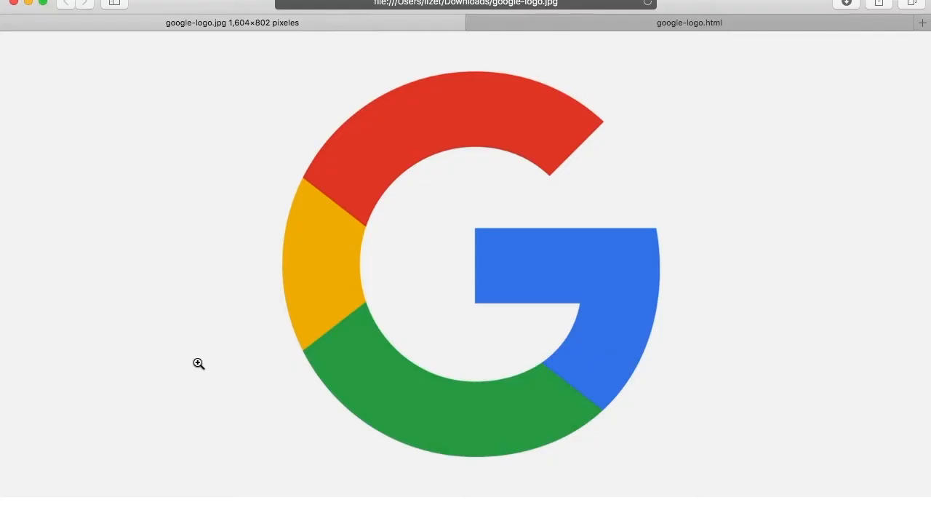
pyautogui.click(688, 24)
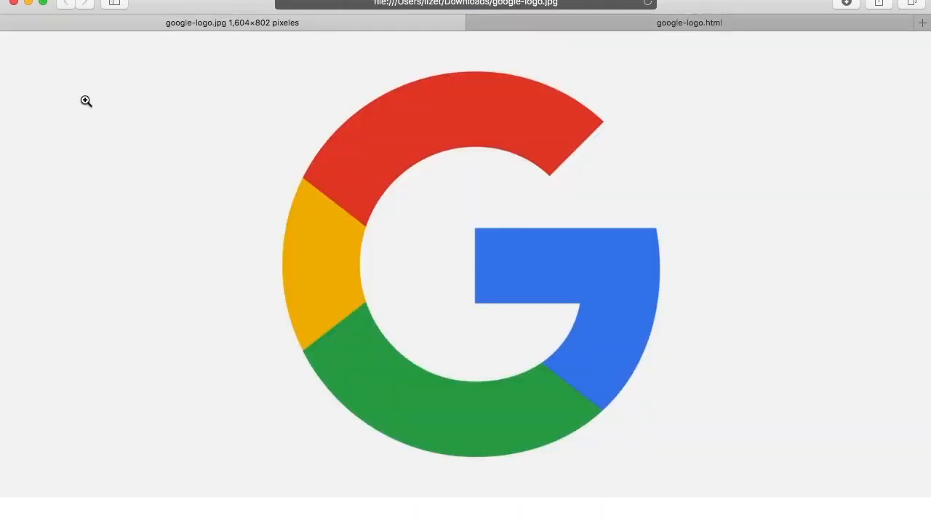
pyautogui.click(689, 23)
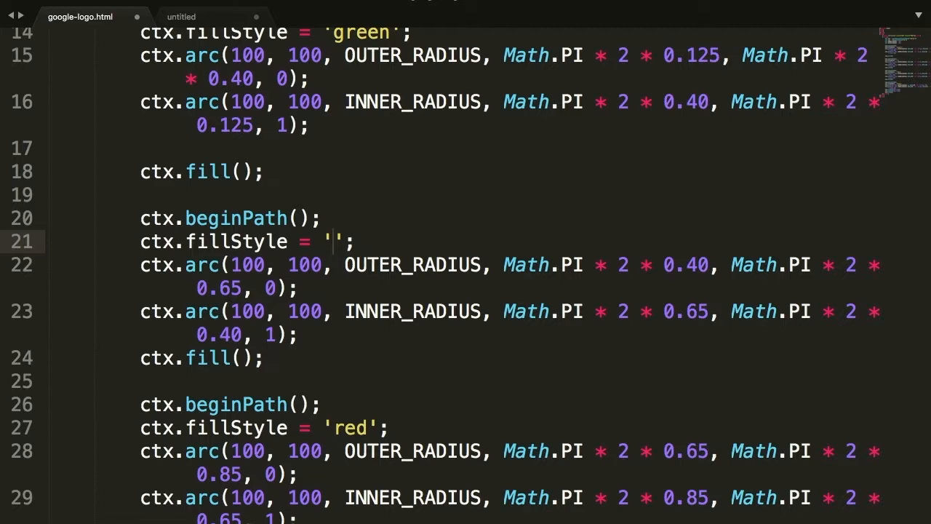
# Set the second band's fillStyle to hex '#ffff00', then tune its middle digits to 99
pyautogui.write('#')
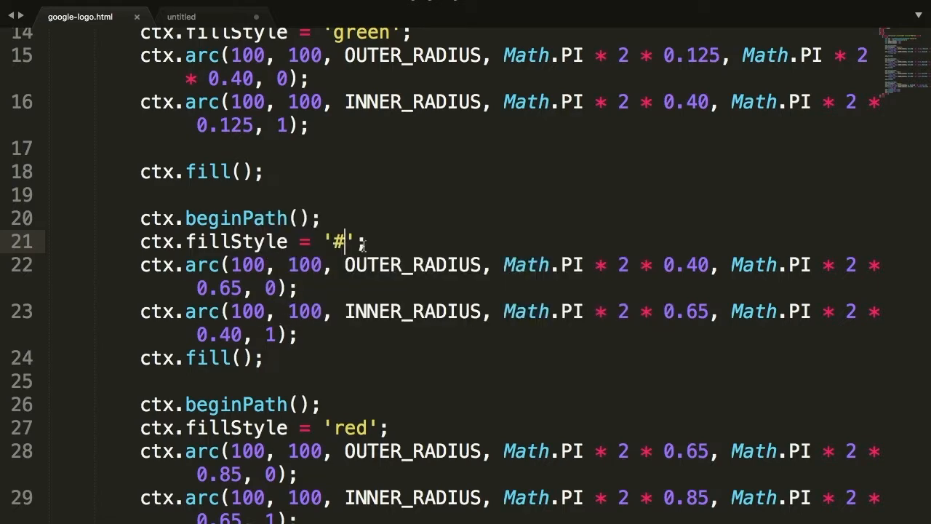
pyautogui.write('ffff')
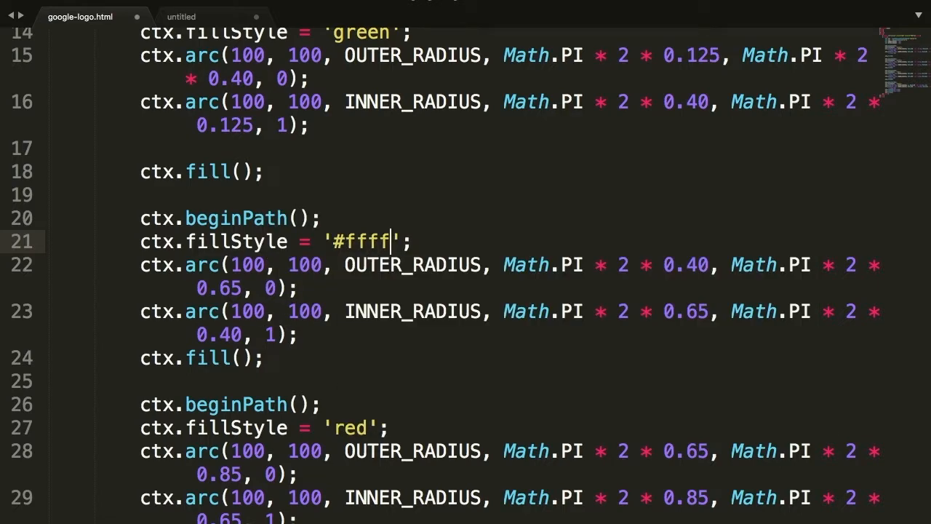
pyautogui.write('ff')
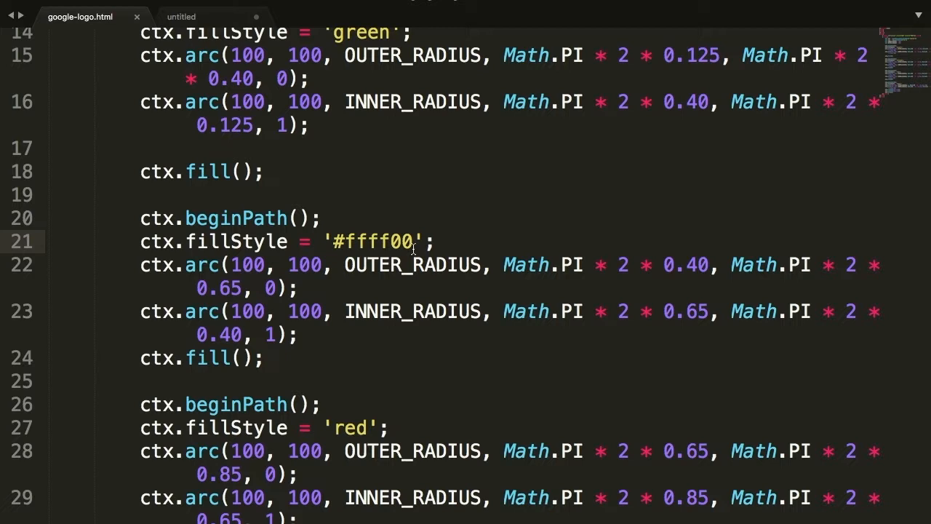
pyautogui.click(388, 242)
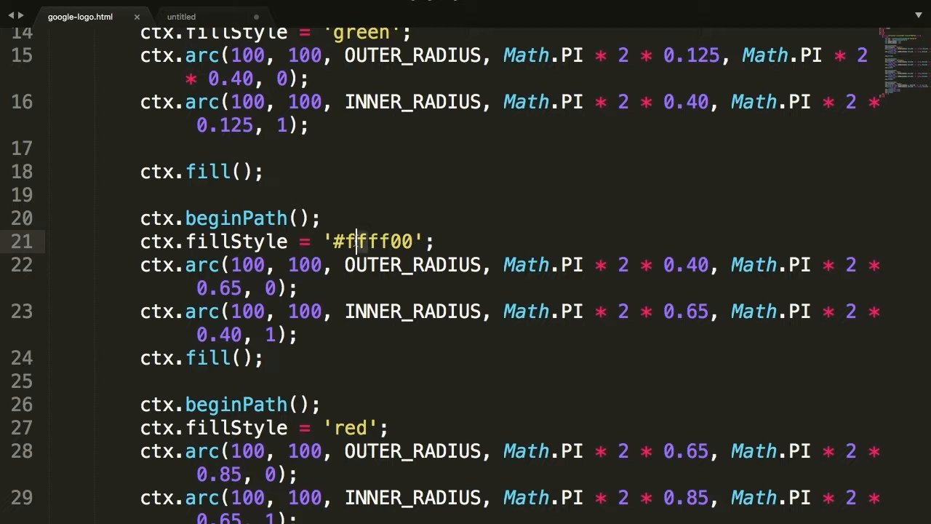
pyautogui.write('99')
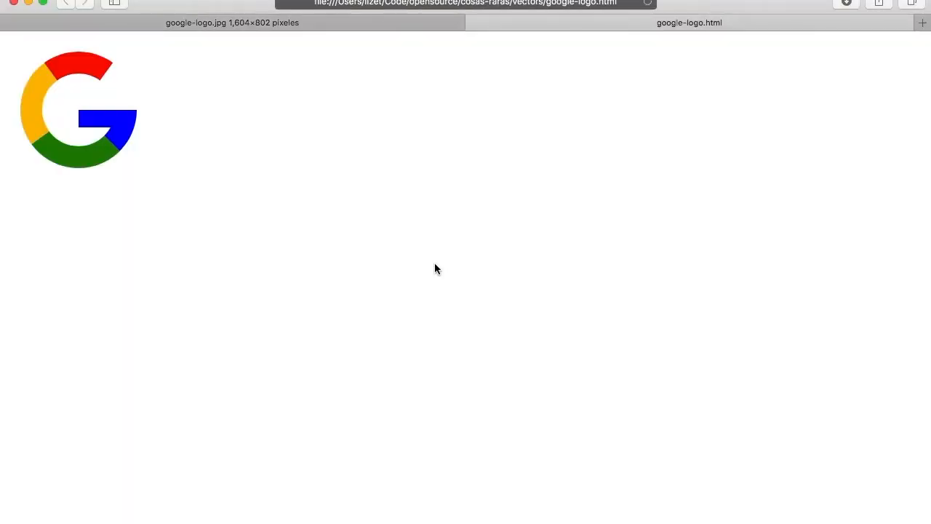
# Compare with the reference logo, then replace the red band's 'red' with '#ff0000'
pyautogui.click(436, 268)
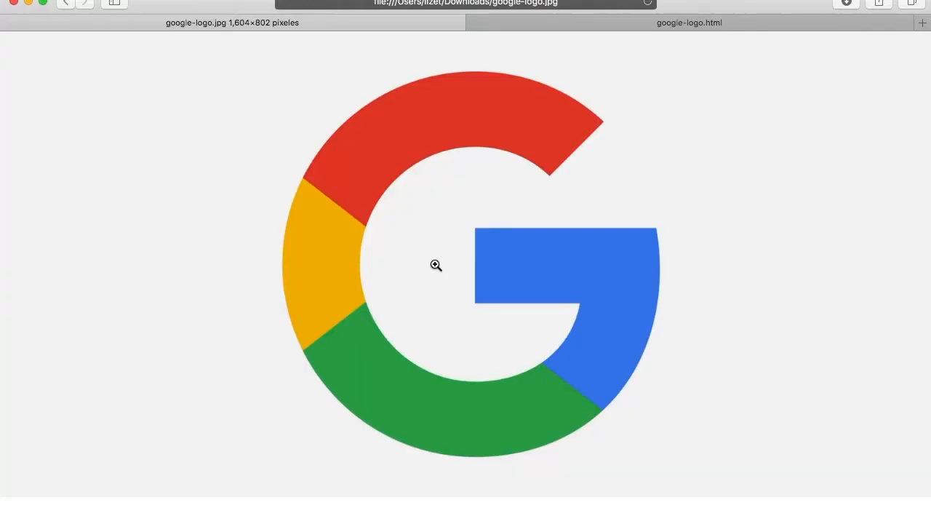
pyautogui.click(690, 23)
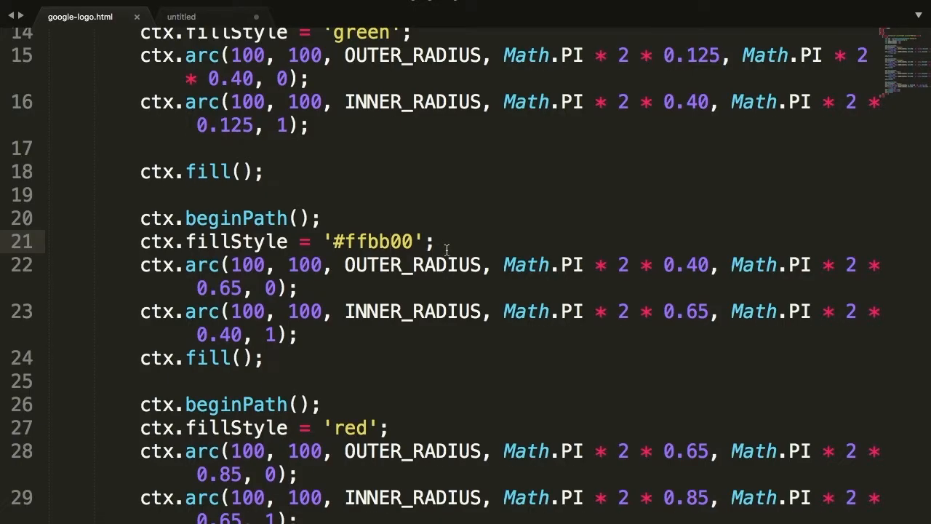
pyautogui.scroll(-3)
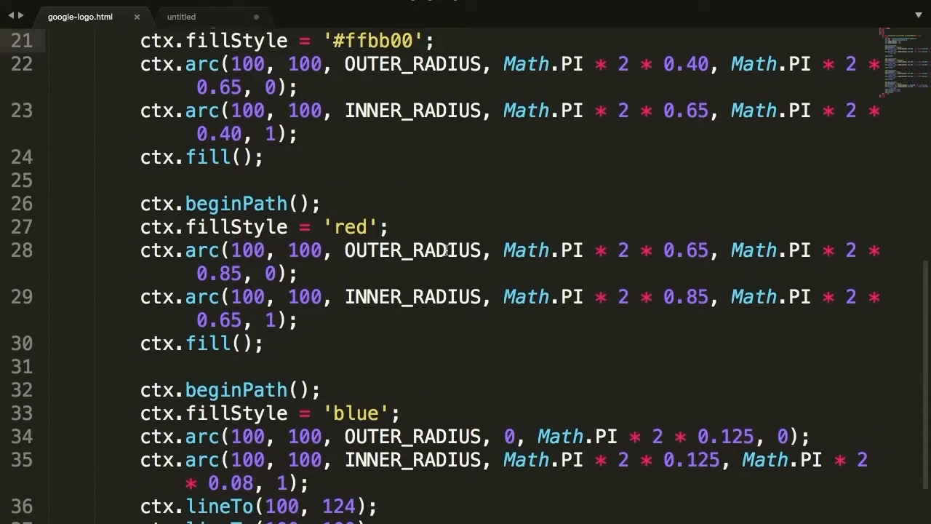
pyautogui.write('#ff')
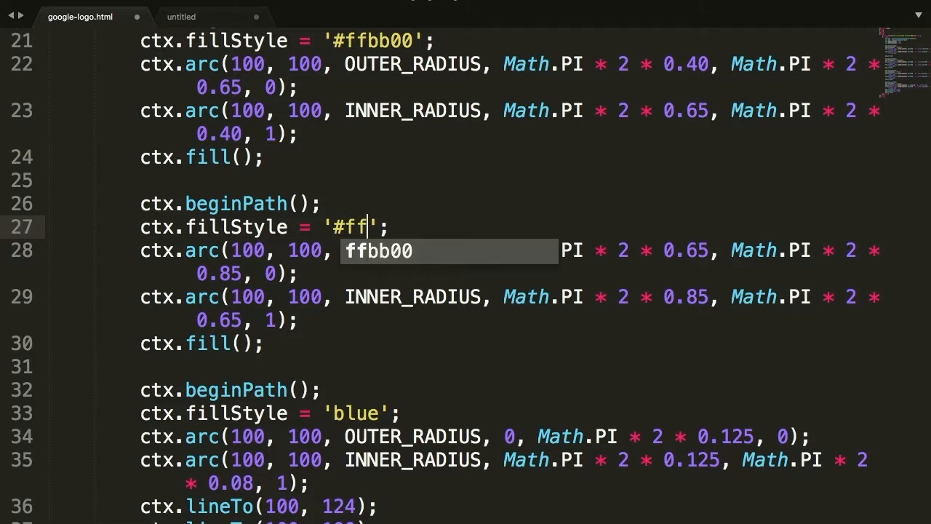
pyautogui.write('0000')
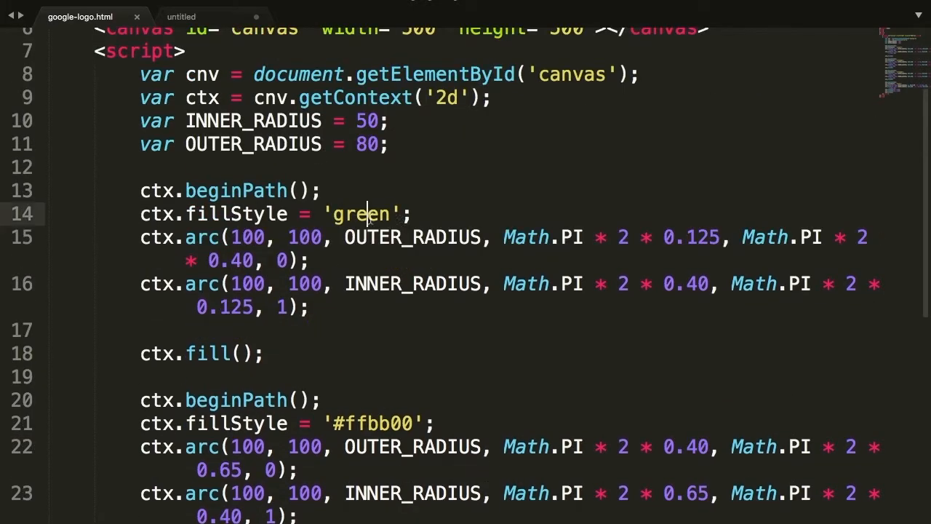
# Tune the red band's hex code and replace 'green' with '#009900'
pyautogui.write('#ff')
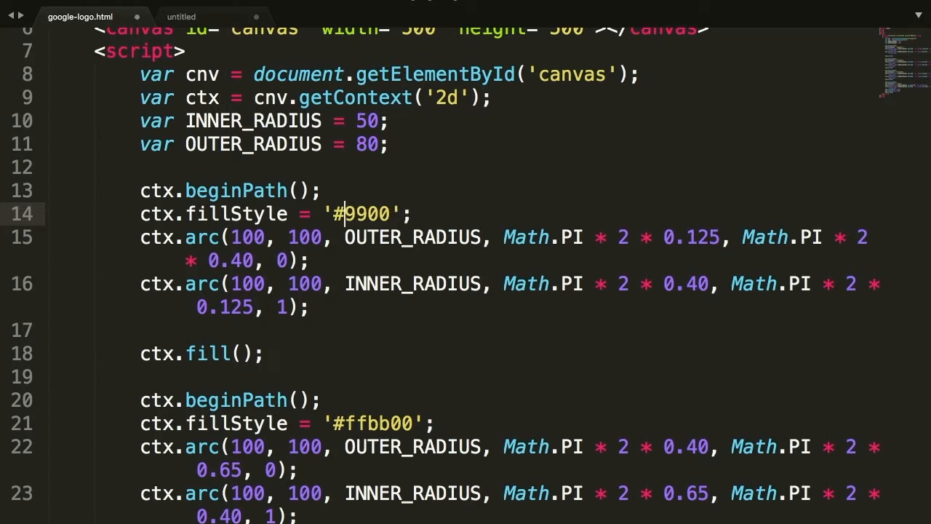
pyautogui.write('77')
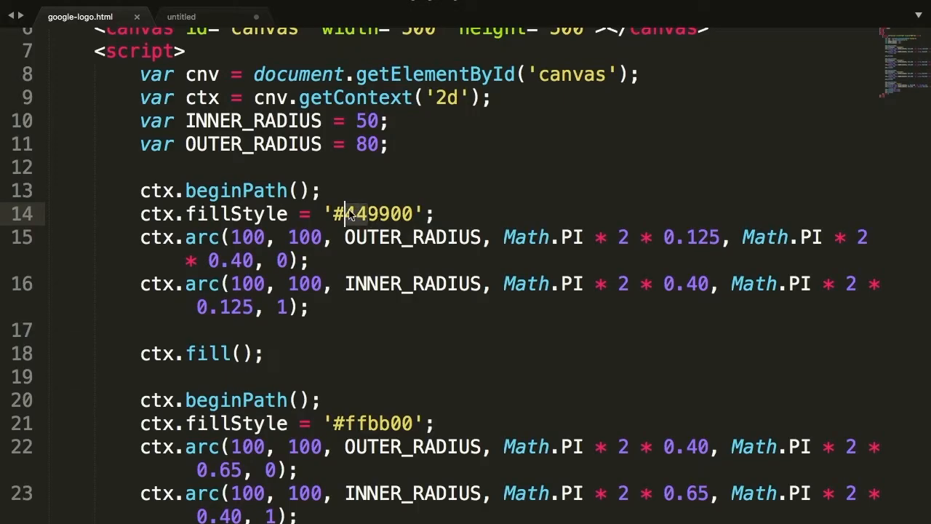
pyautogui.write('009900')
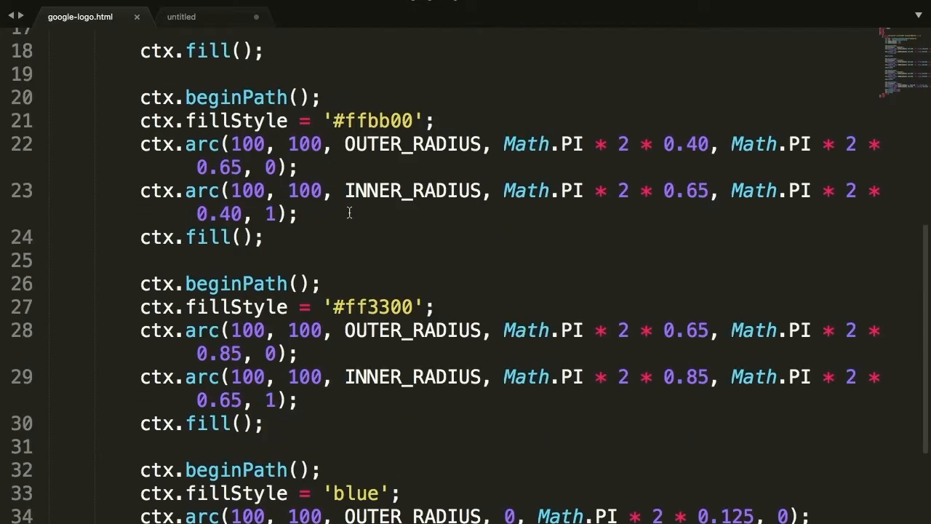
# Replace the blue band's 'blue' fill with the hex code '#0000ff' and save
pyautogui.scroll(-3)
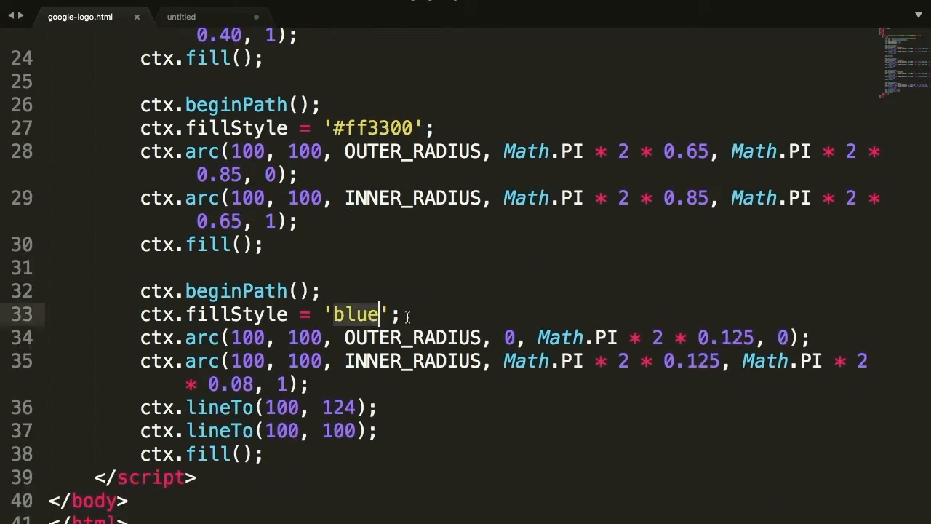
pyautogui.write('#00')
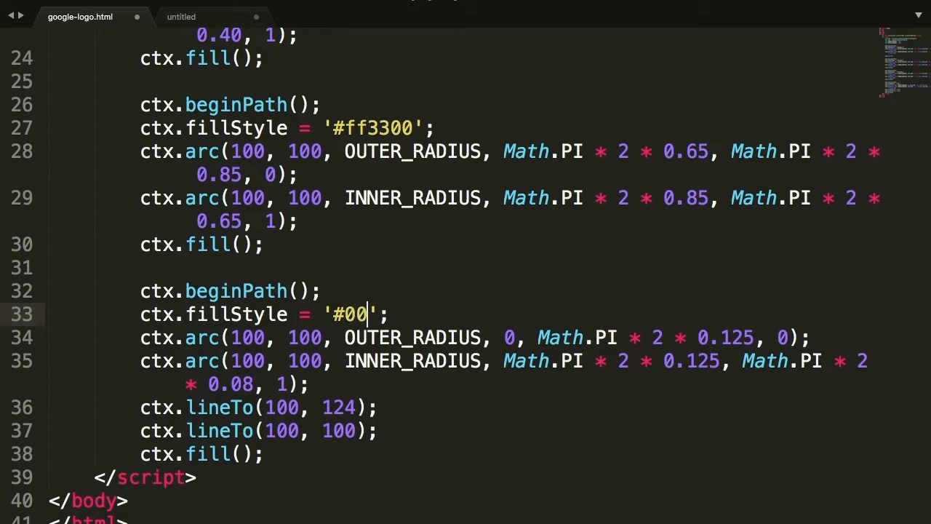
pyautogui.write('0000')
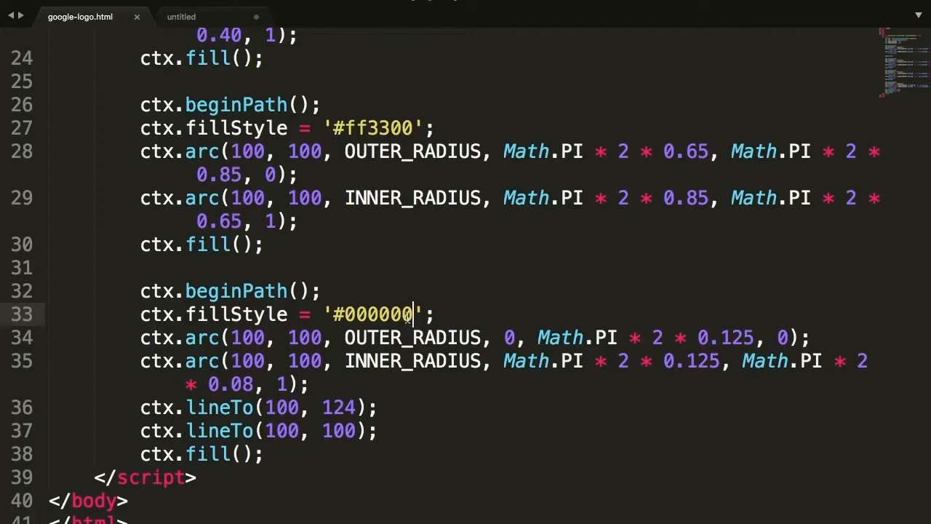
pyautogui.write('0000ff')
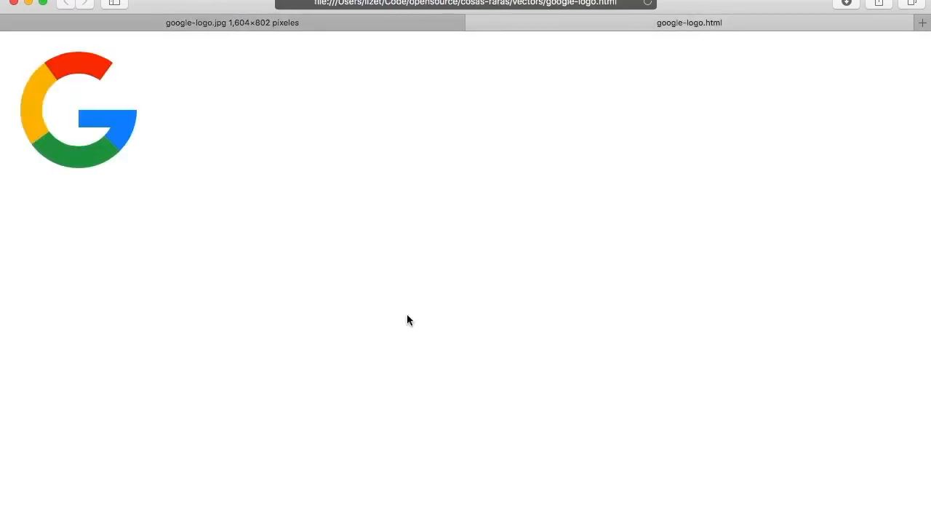
pyautogui.moveTo(244, 172)
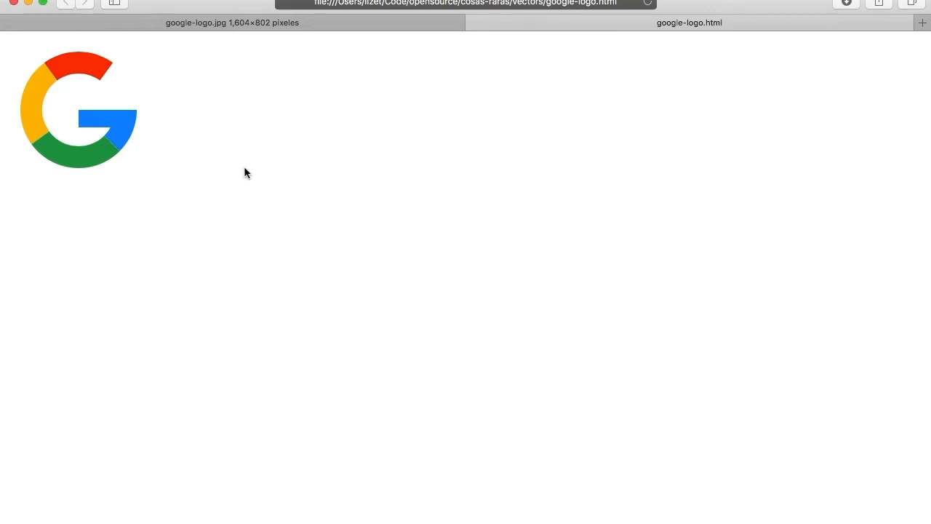
pyautogui.moveTo(152, 123)
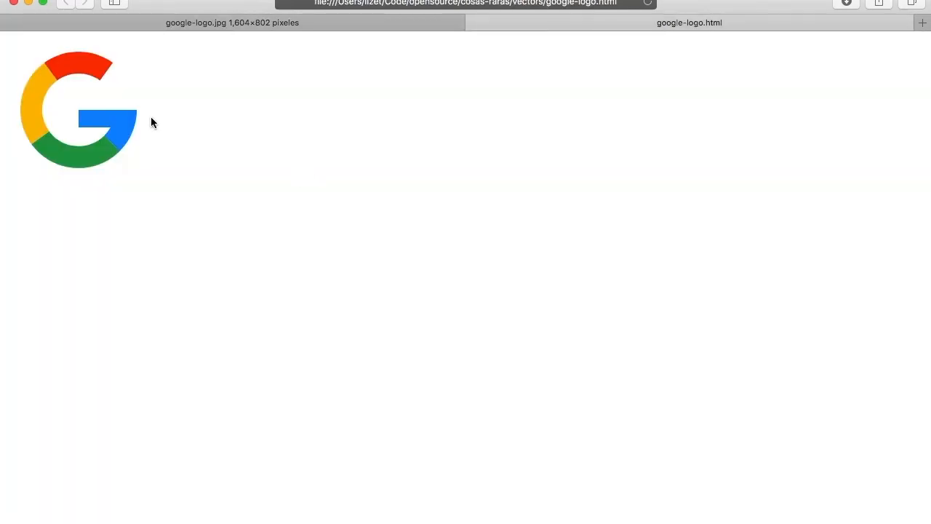
pyautogui.moveTo(306, 180)
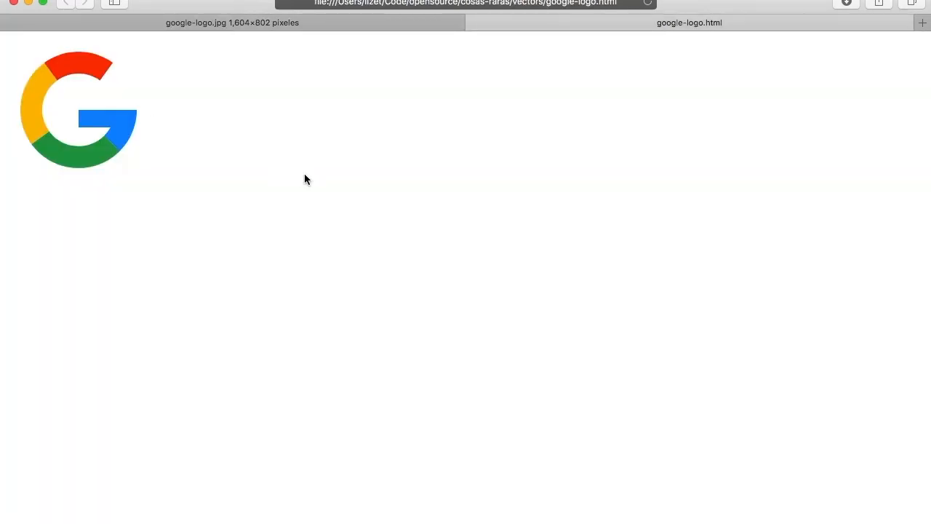
pyautogui.moveTo(343, 188)
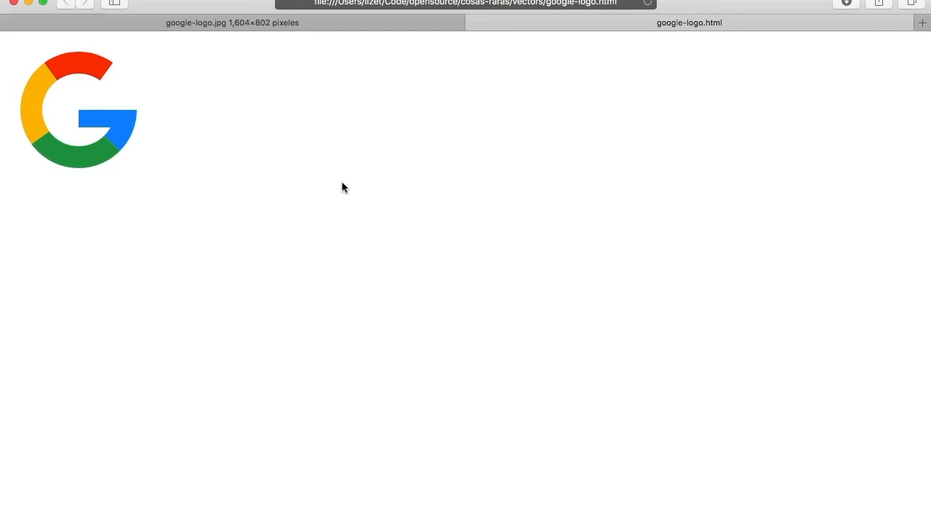